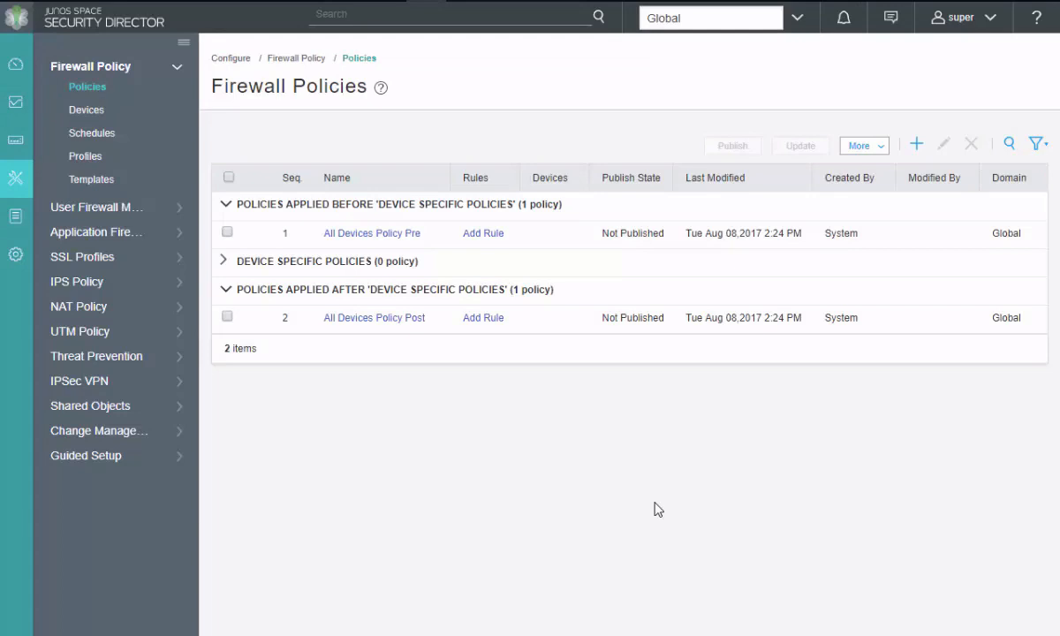
mouse_move(399, 299)
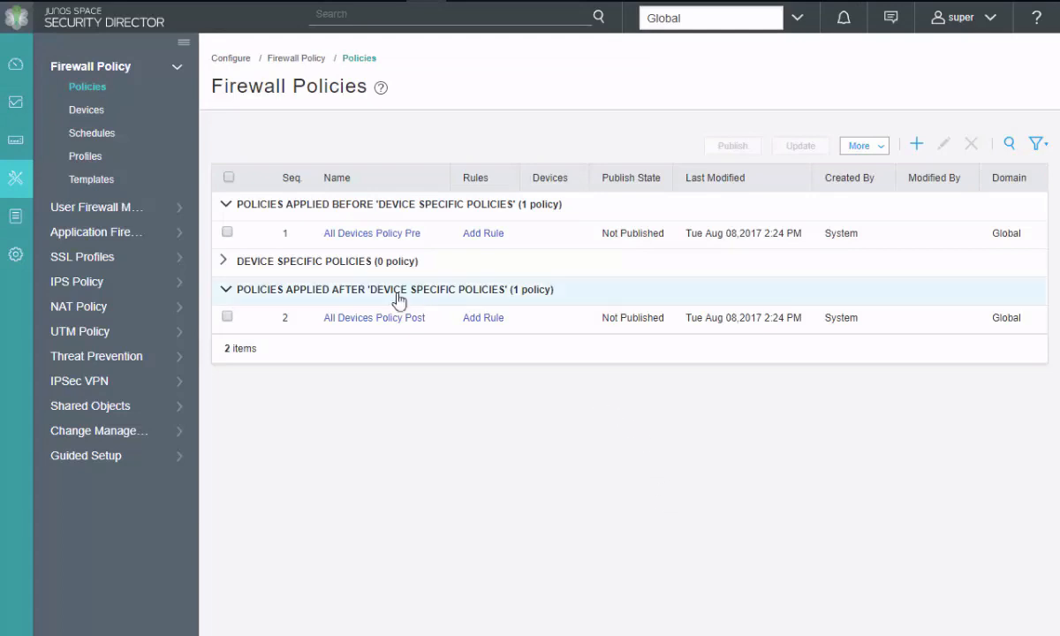
mouse_move(259, 217)
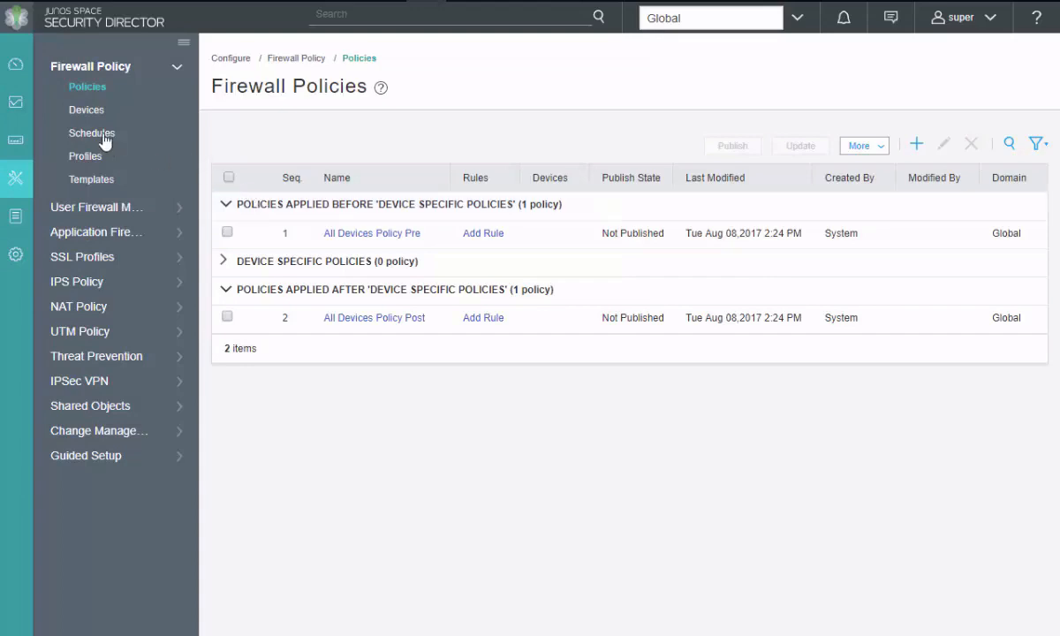
Start a new firewall policy schedule named DMZ-Access, correcting the misspelled name.
click(92, 132)
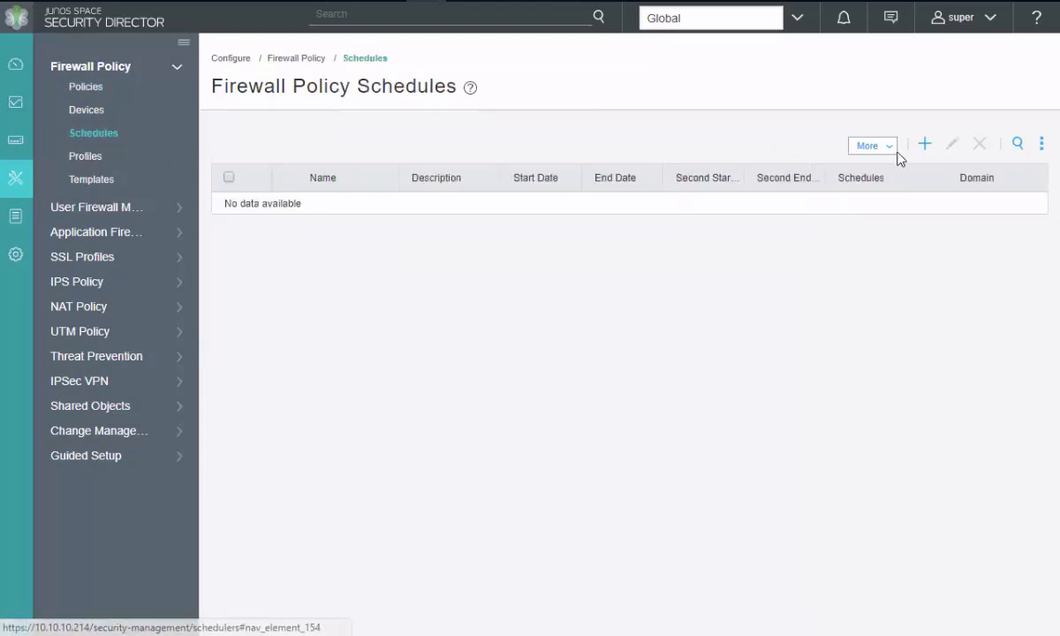
mouse_move(925, 143)
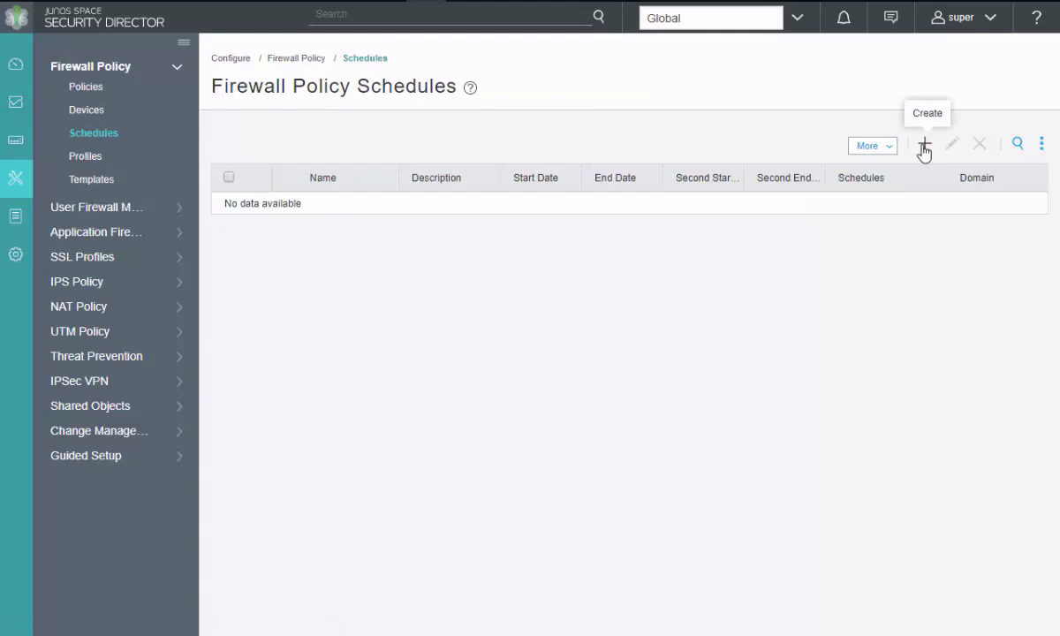
click(925, 143)
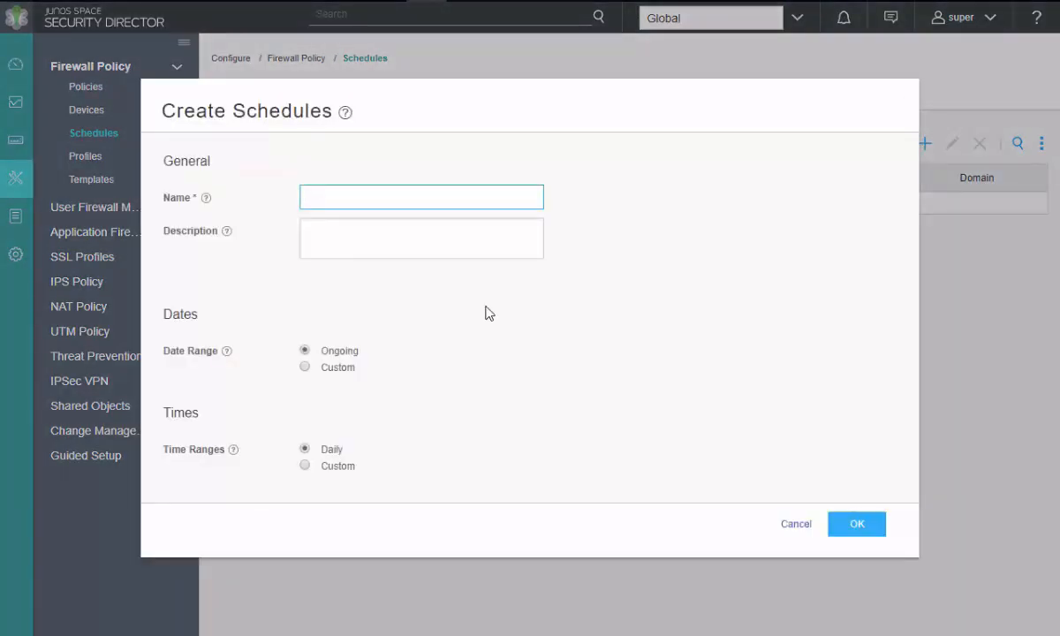
click(420, 197)
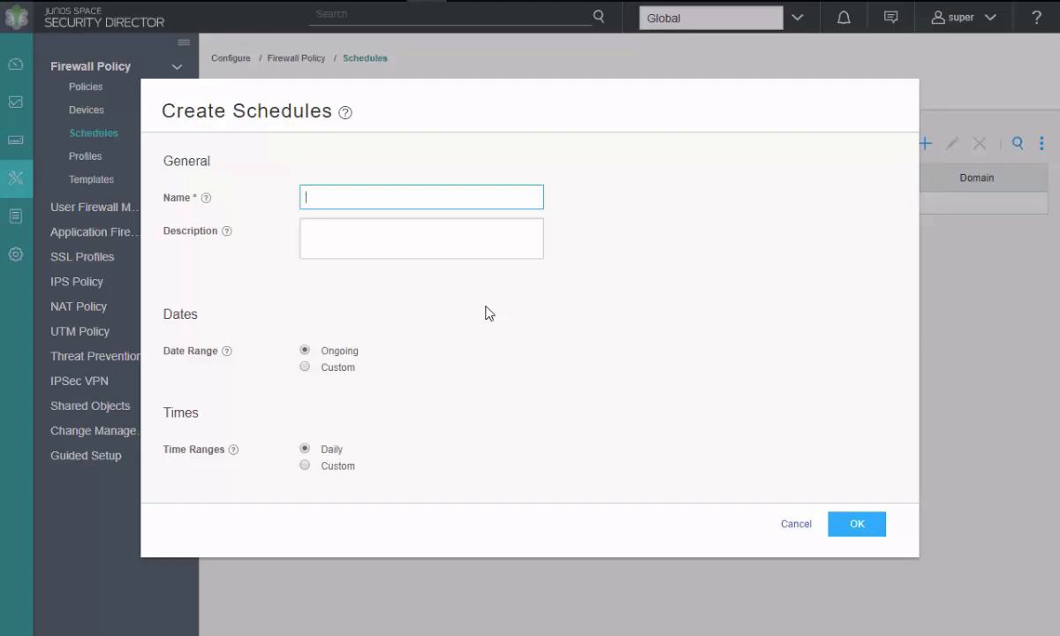
text(DMZ-)
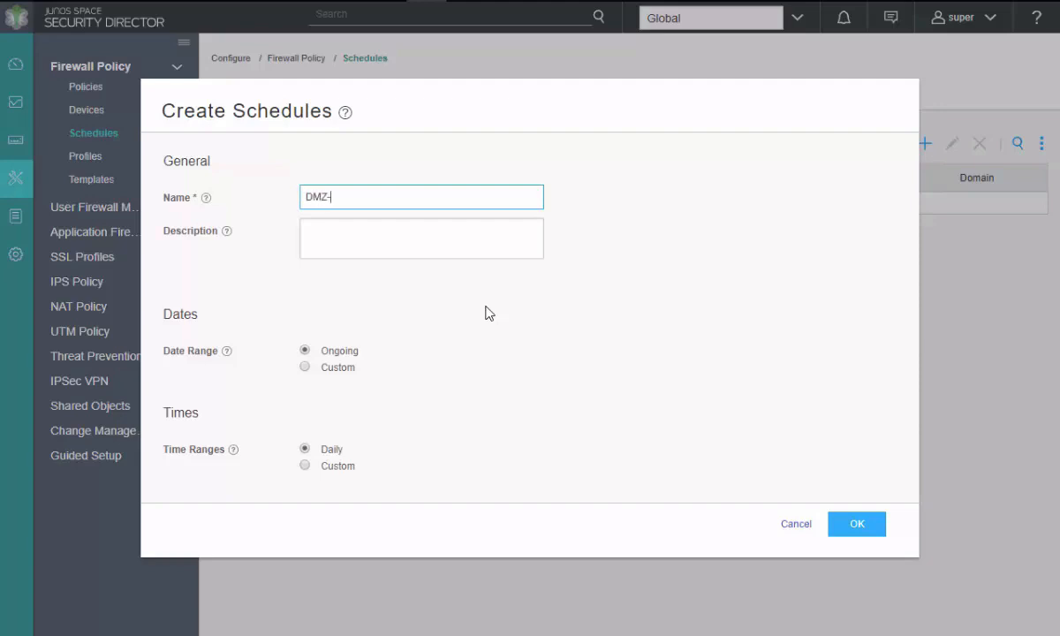
text(Acess)
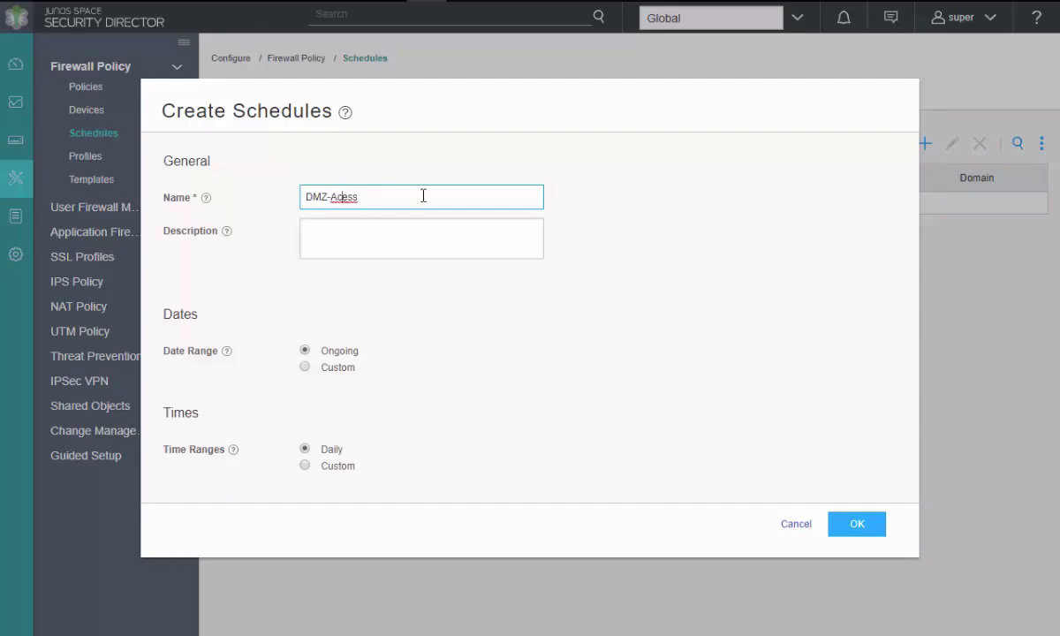
click(421, 238)
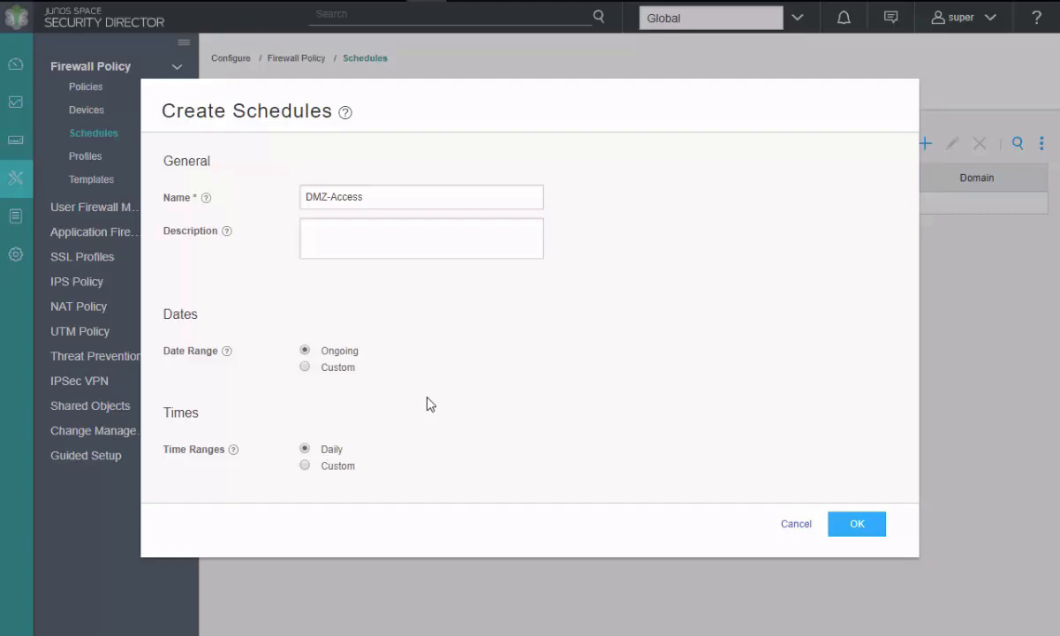
mouse_move(358, 371)
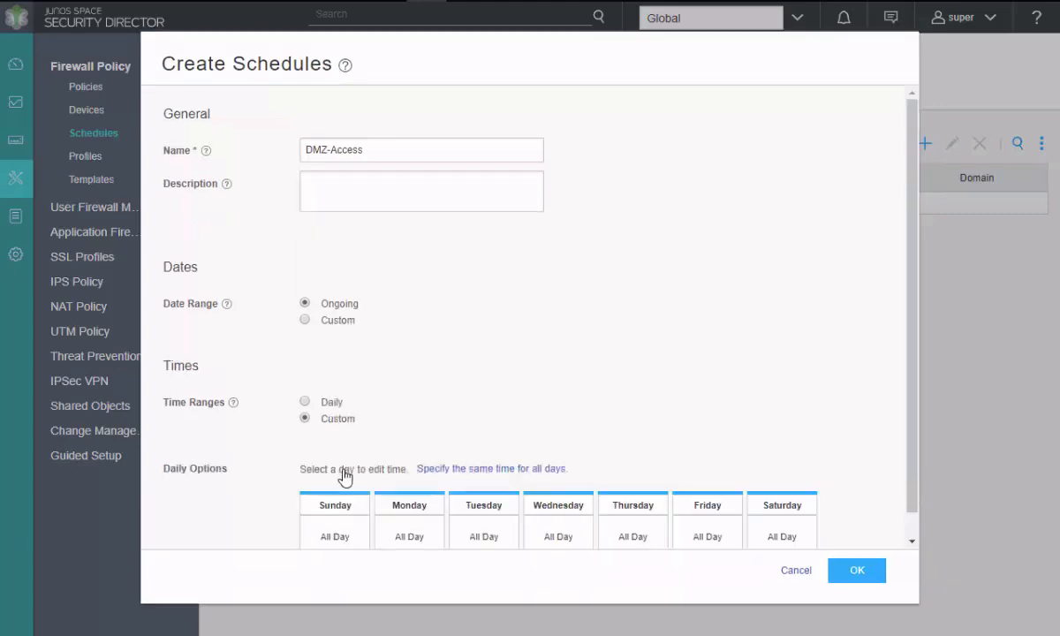
Limit Monday through Friday to the 09:00 AM–05:00 PM time range.
scroll(down, 3)
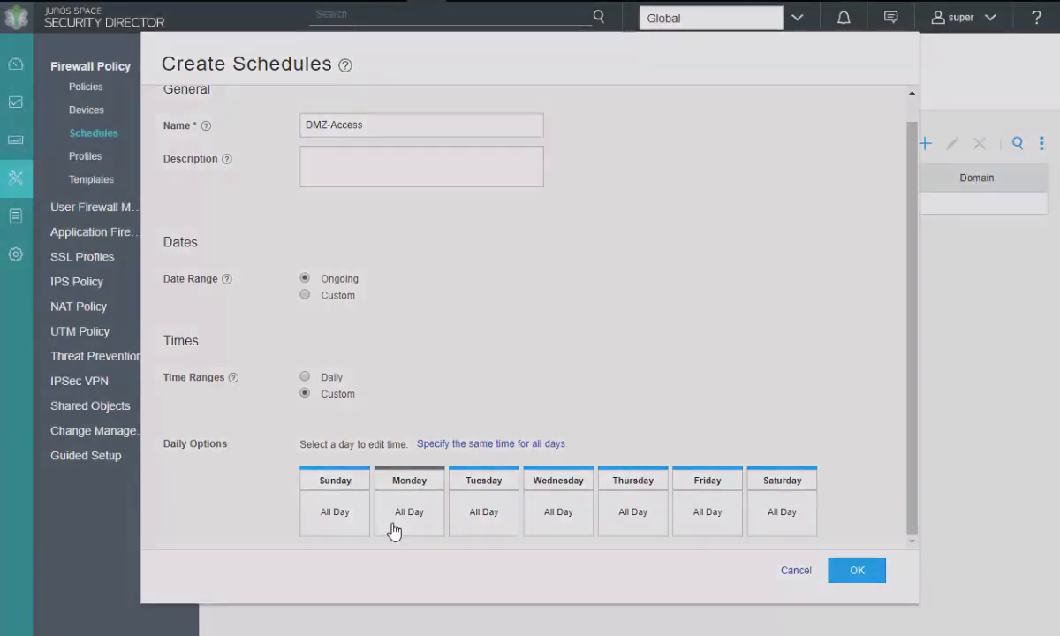
click(409, 512)
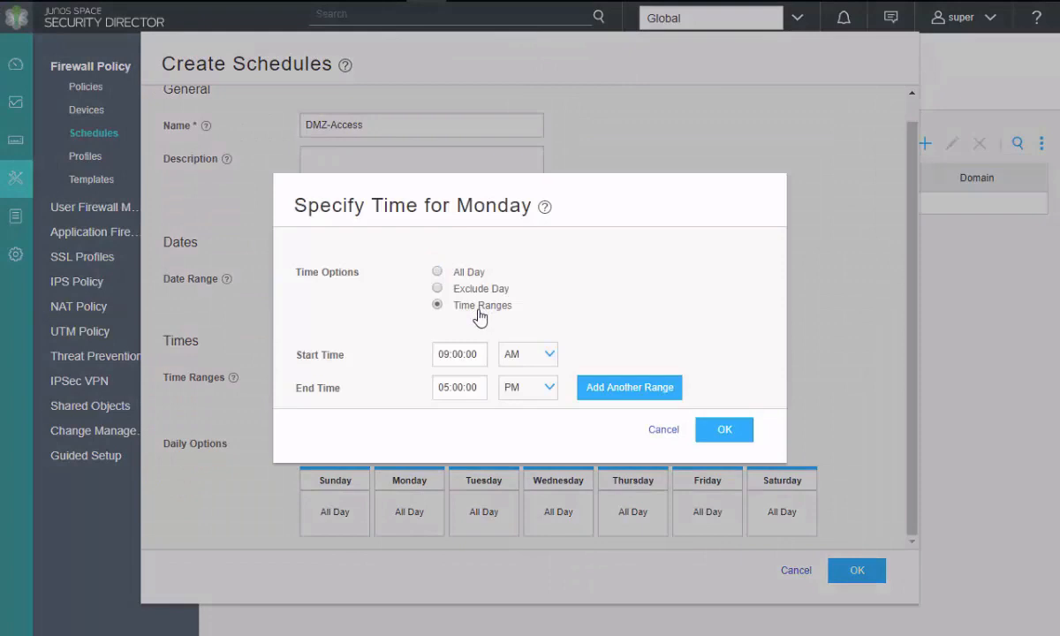
mouse_move(500, 396)
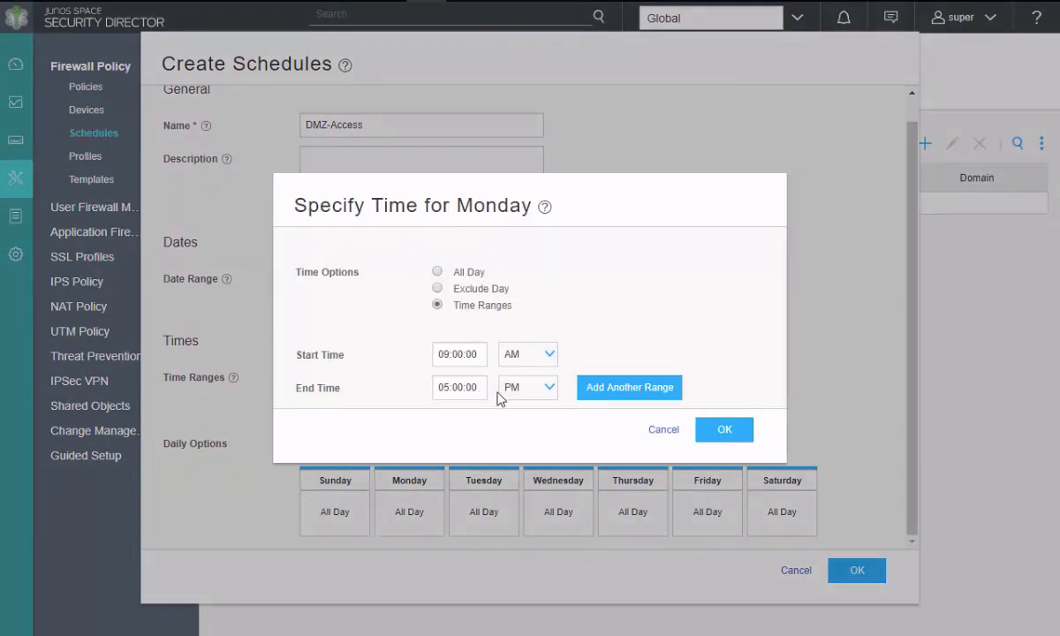
mouse_move(514, 405)
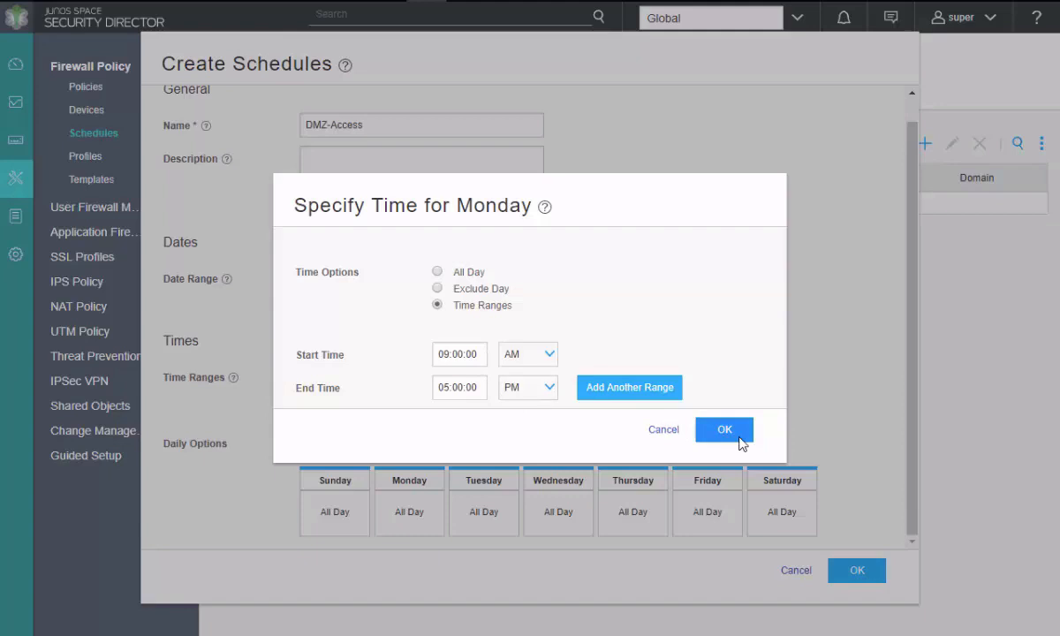
click(724, 430)
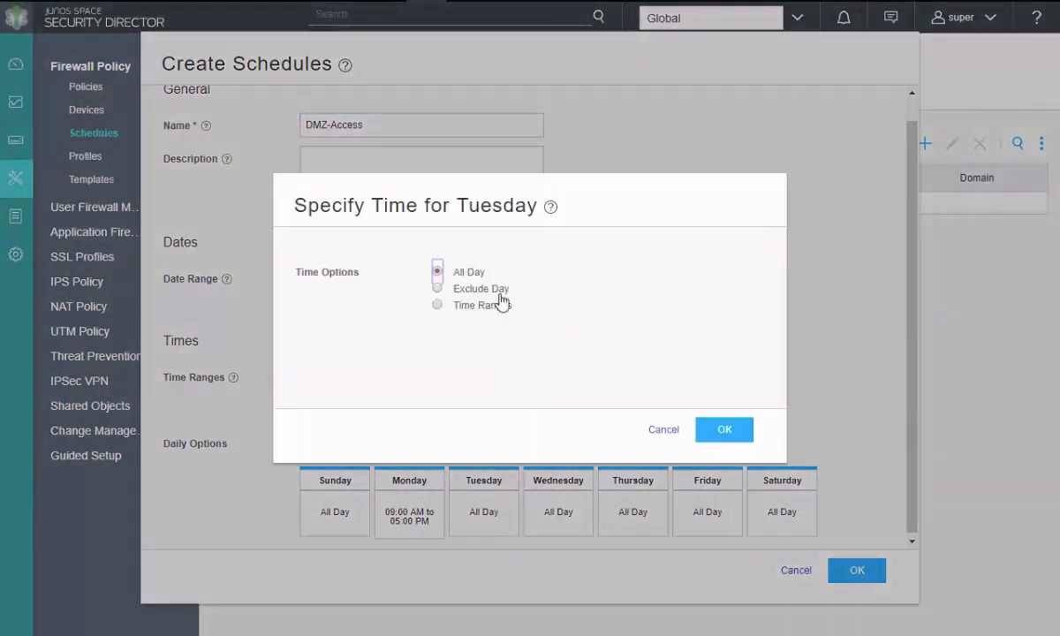
click(437, 305)
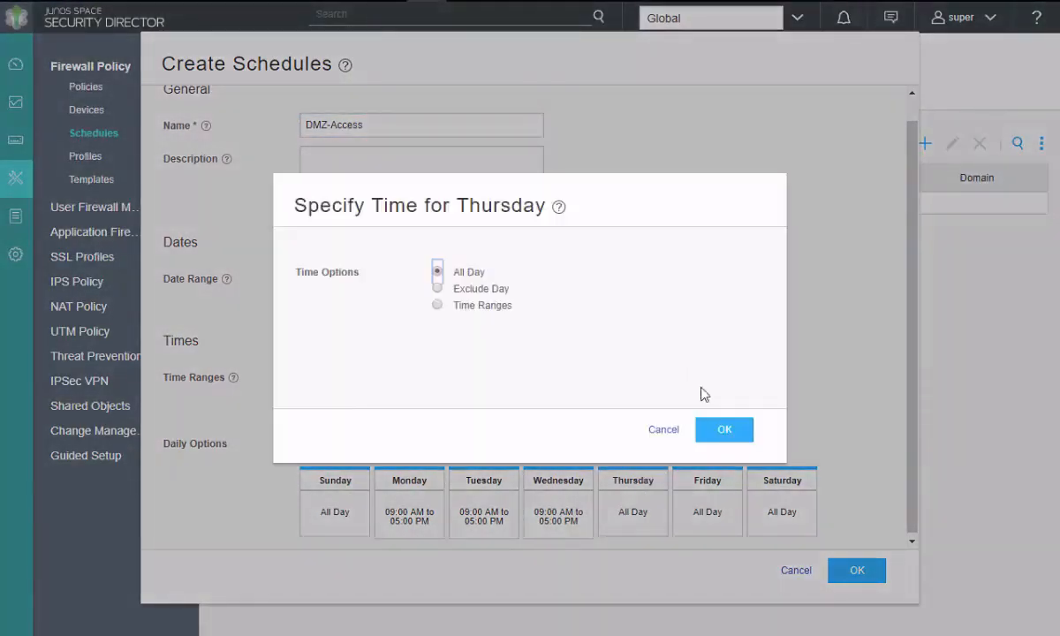
mouse_move(596, 330)
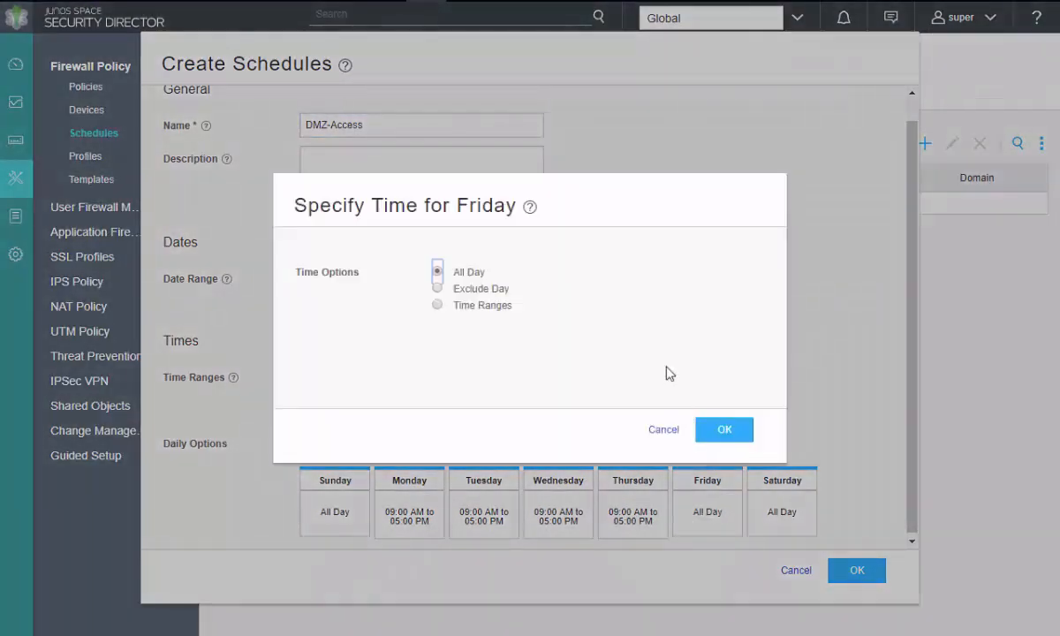
click(723, 429)
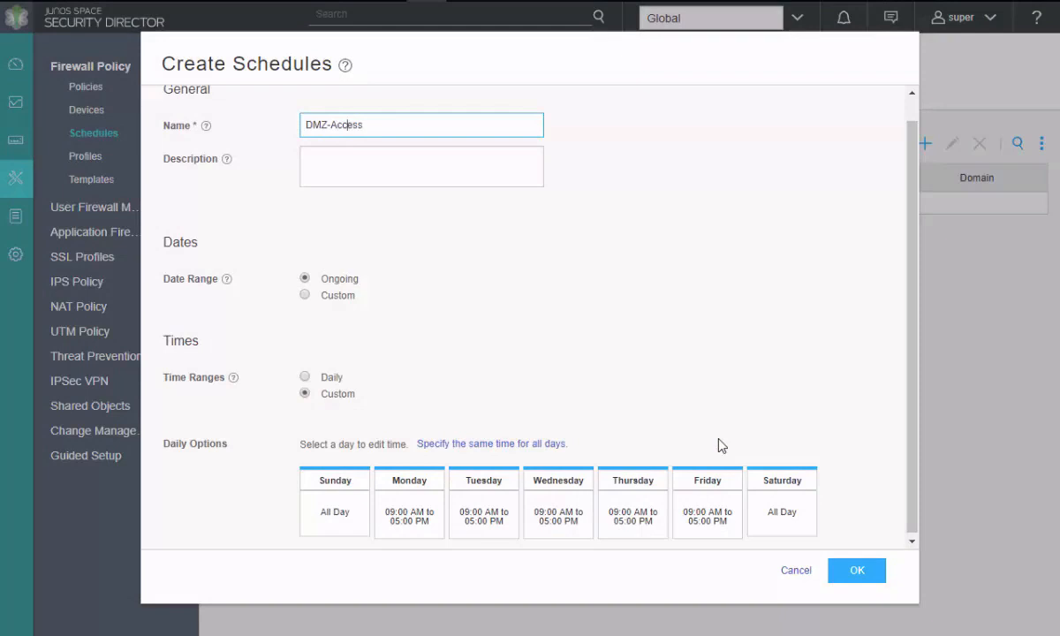
Exclude Sunday and Saturday, then save the DMZ-Access schedule.
click(334, 513)
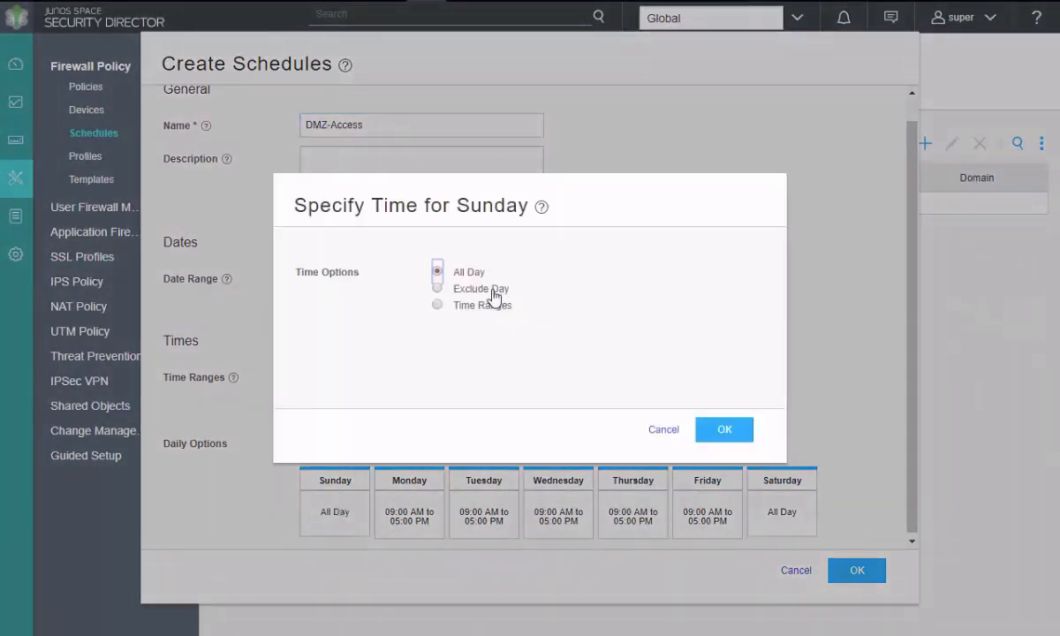
click(724, 430)
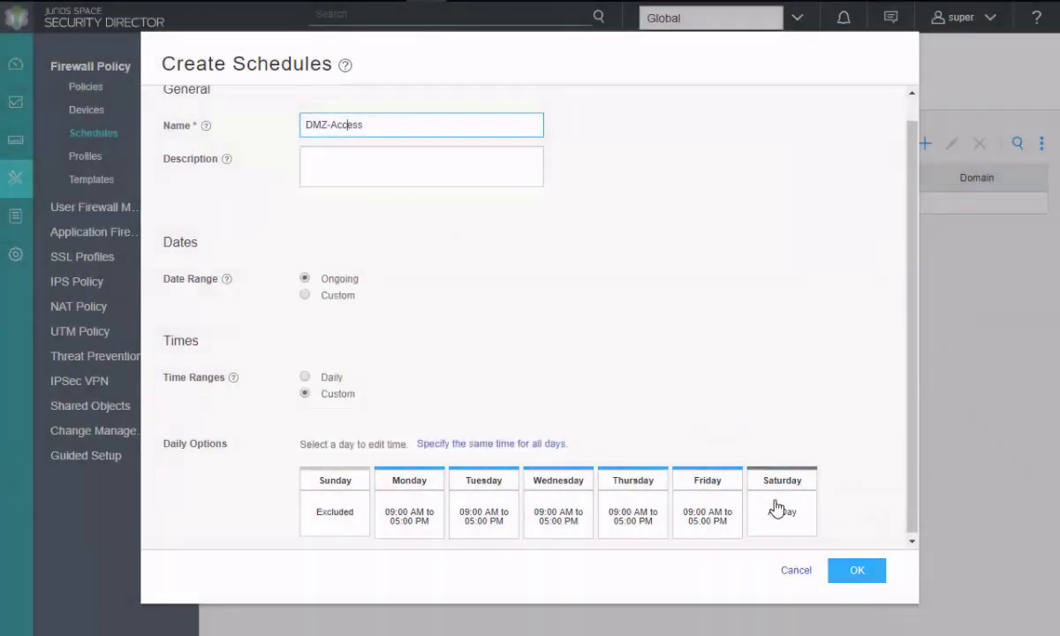
click(782, 512)
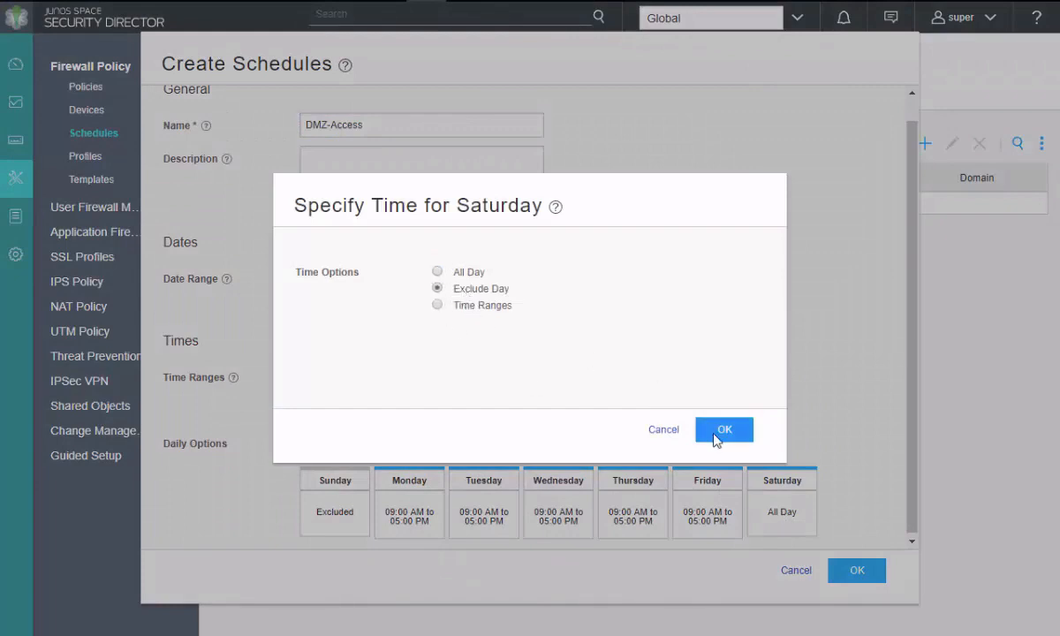
click(724, 428)
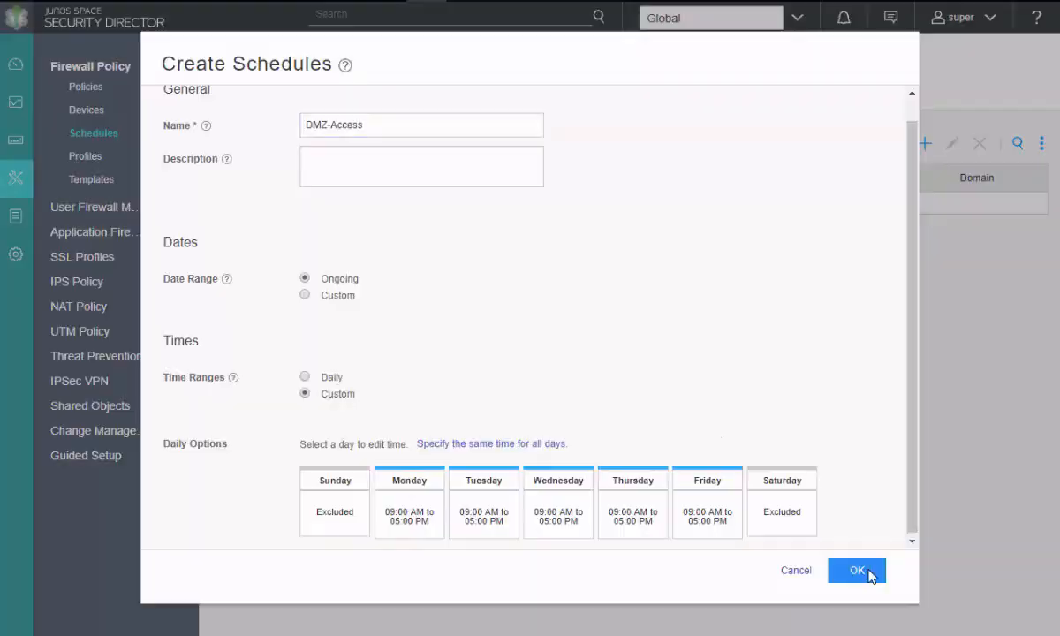
click(859, 571)
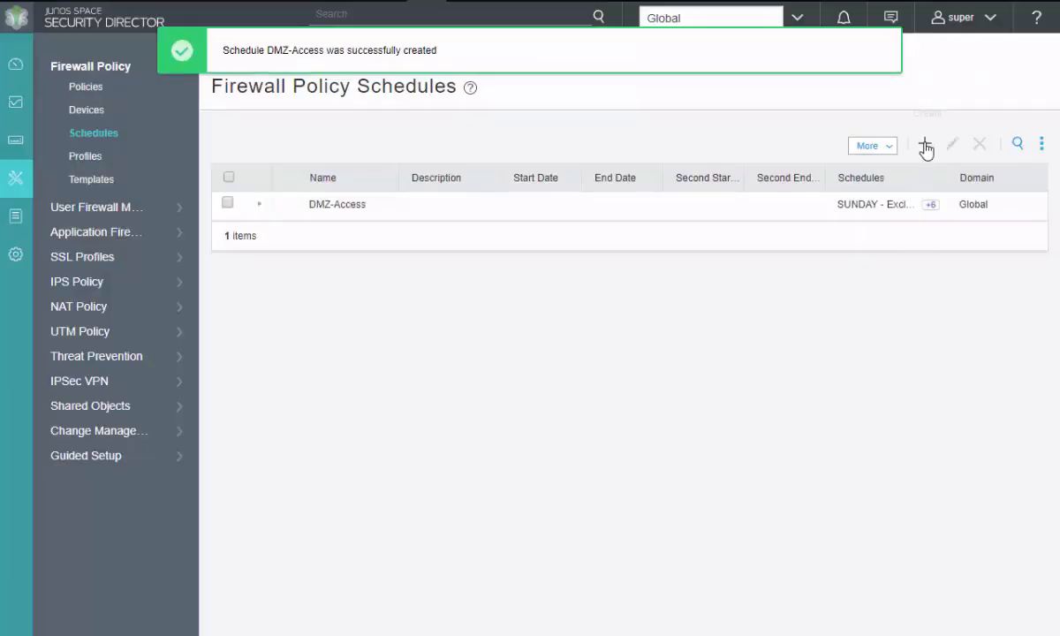
Start another schedule and name it After-work-Weekday.
click(926, 144)
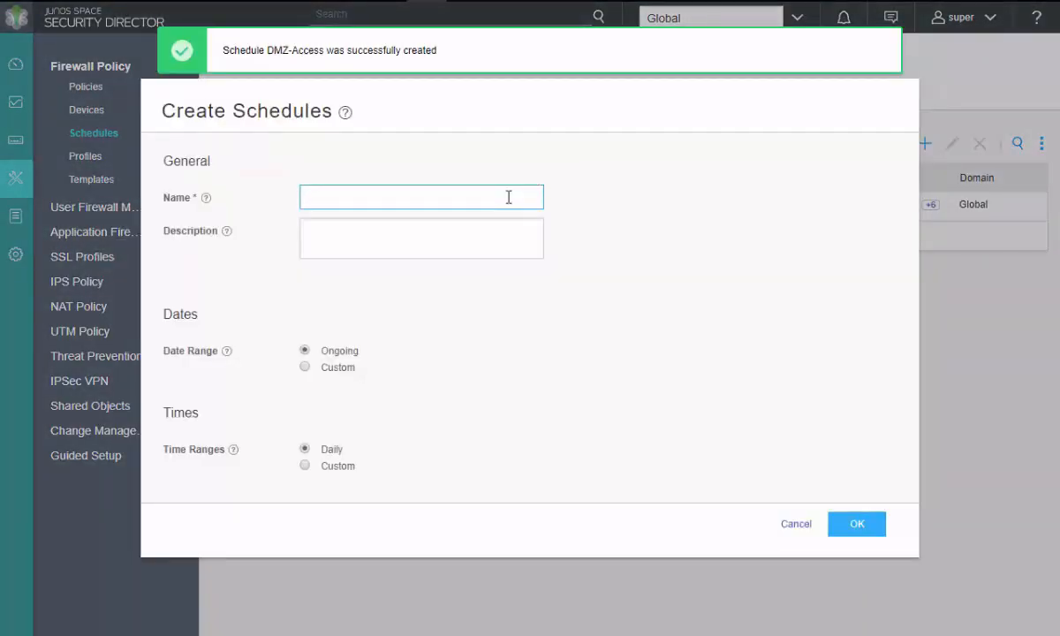
text(A)
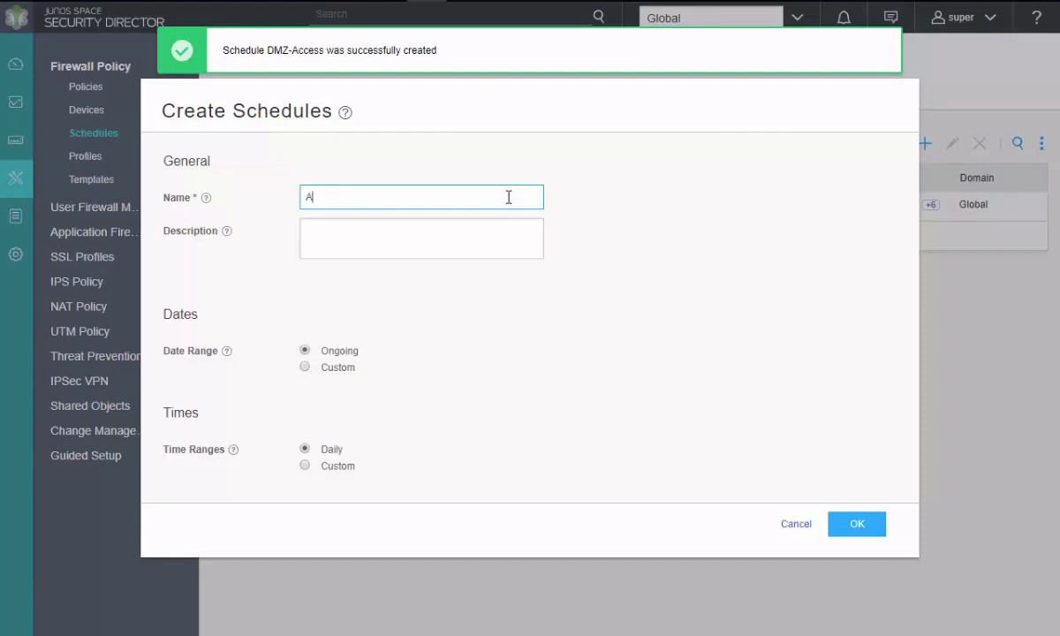
text(fter-work)
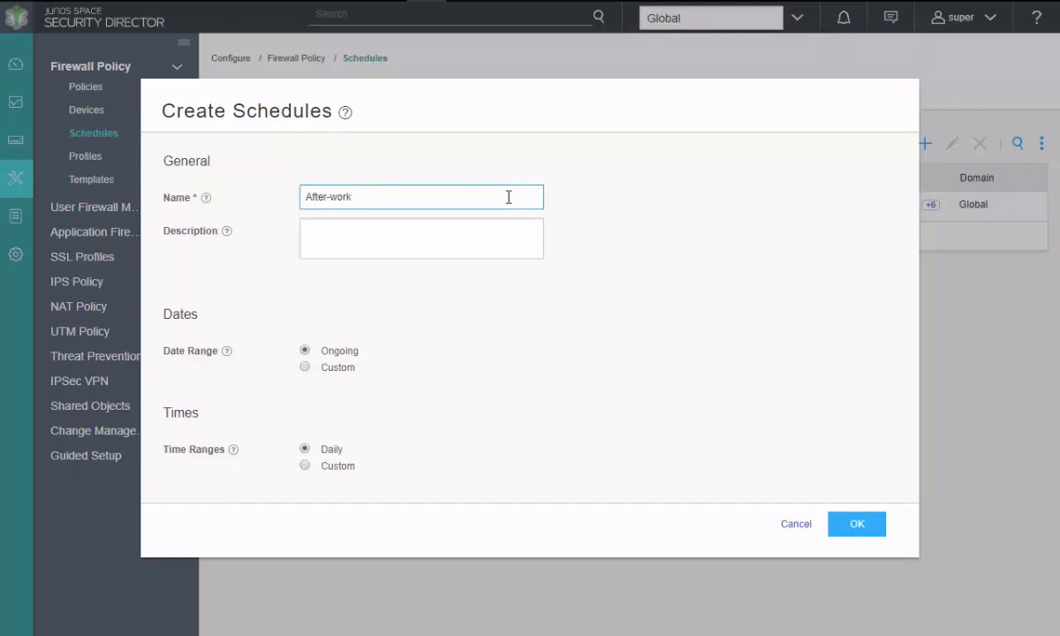
text(-Weekday)
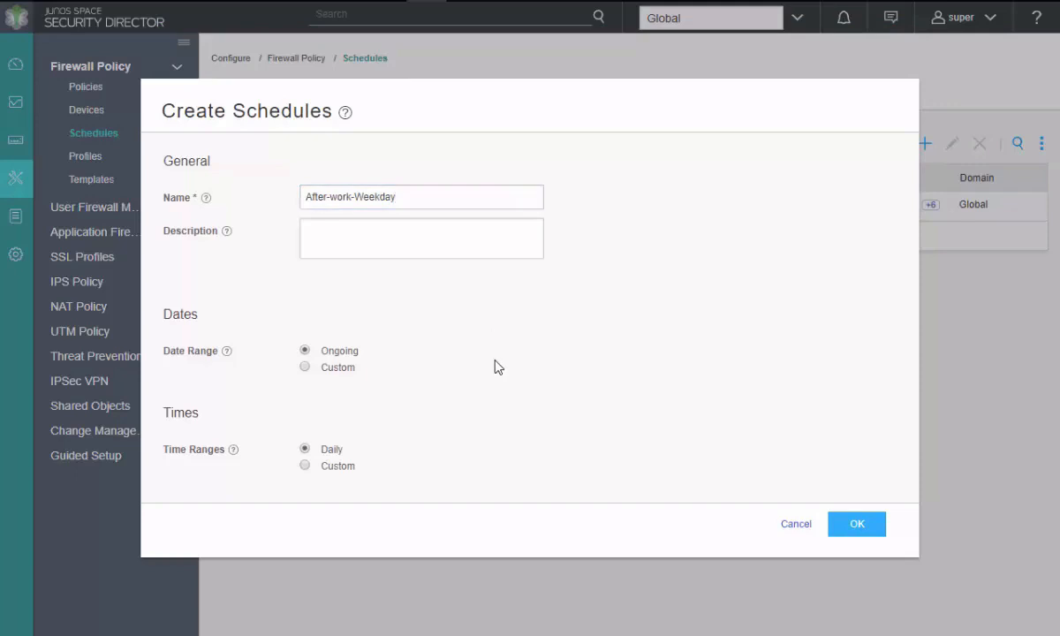
mouse_move(473, 397)
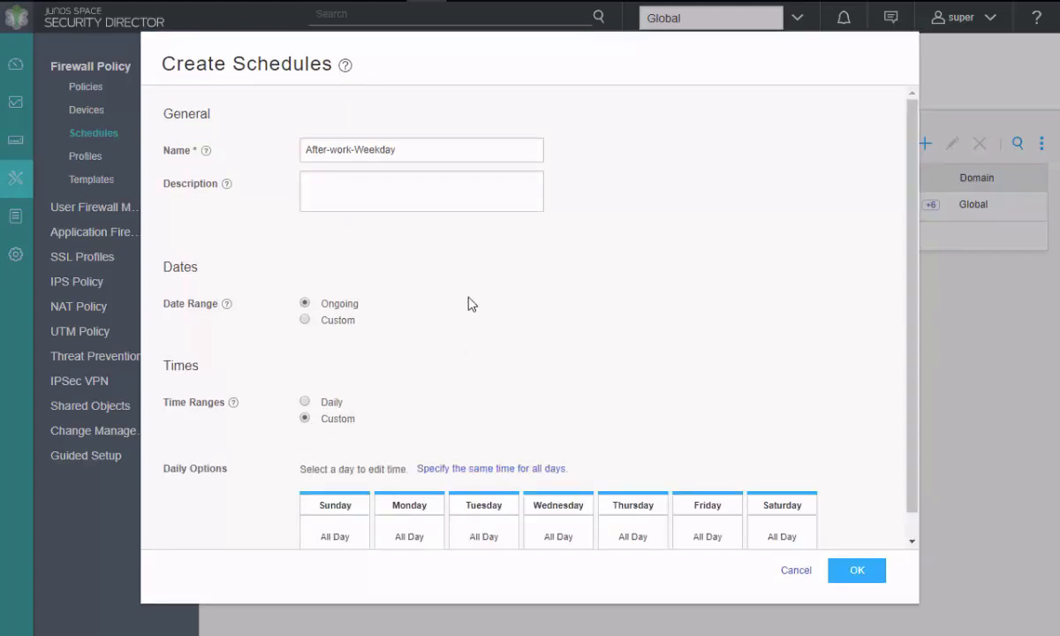
mouse_move(553, 290)
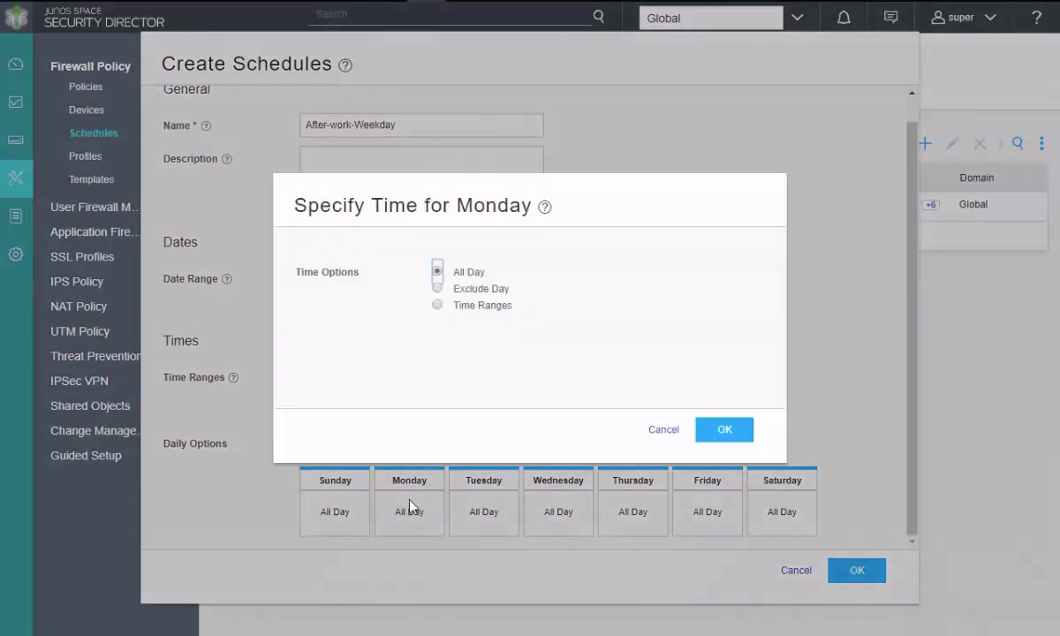
Set Monday and Tuesday to run from 05:00 PM to 11:30 PM.
click(438, 305)
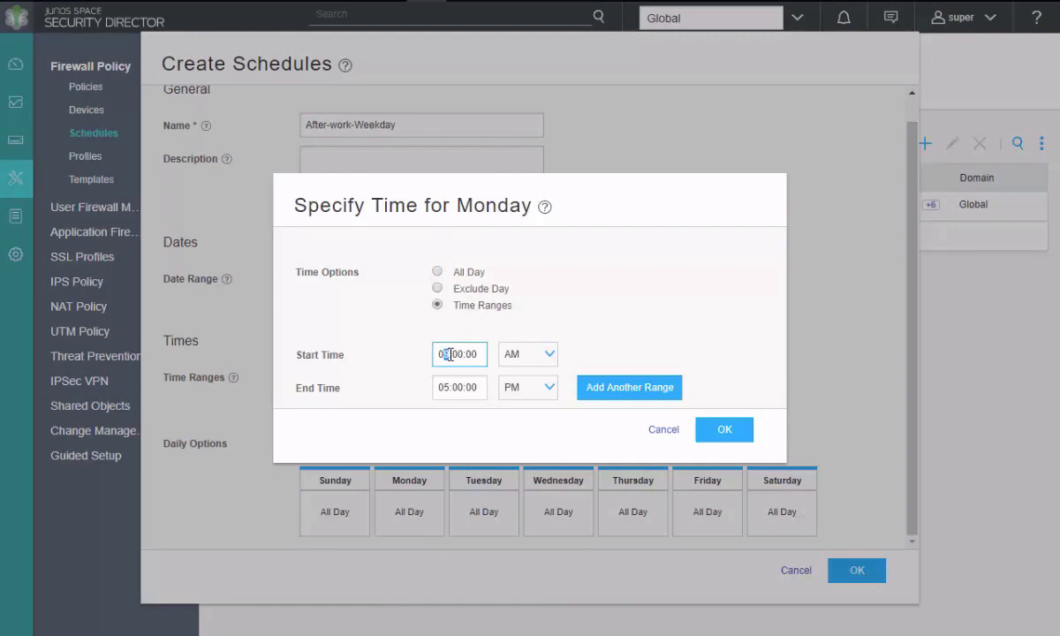
click(528, 355)
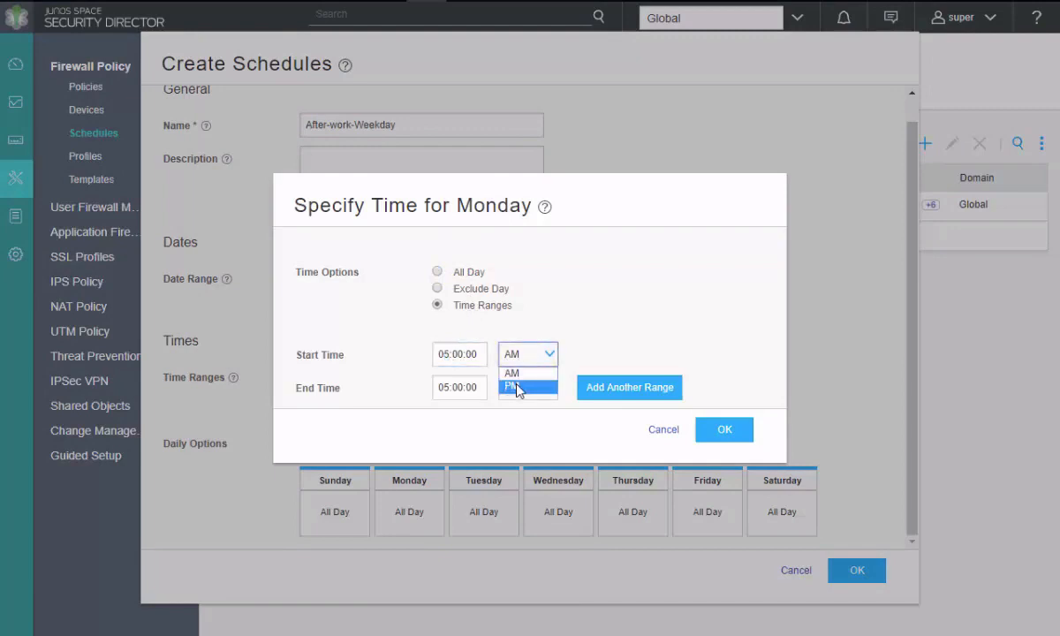
click(517, 383)
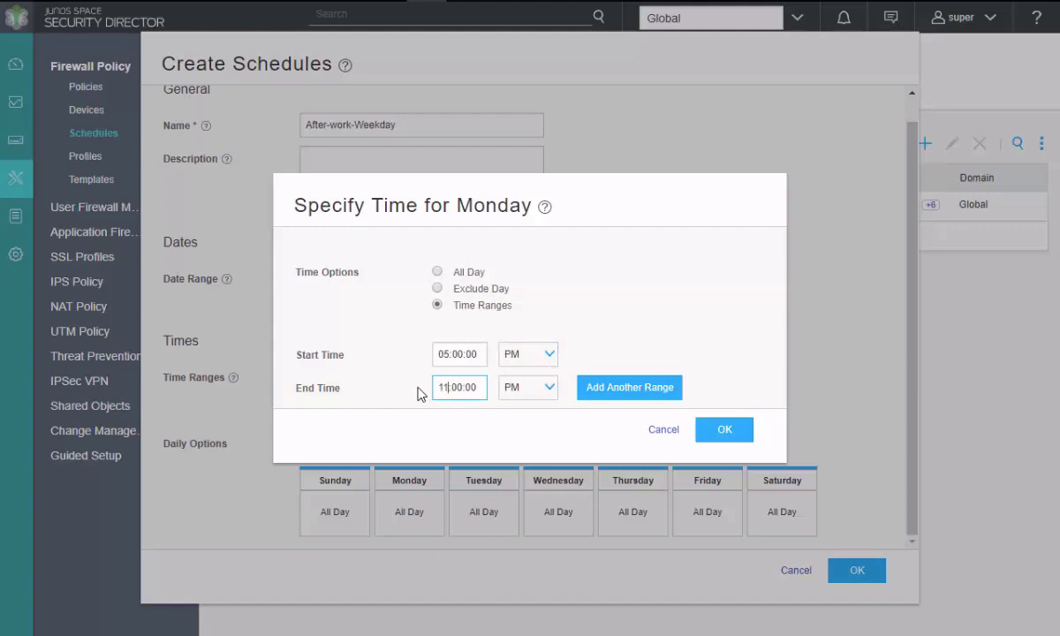
text(11:30:00)
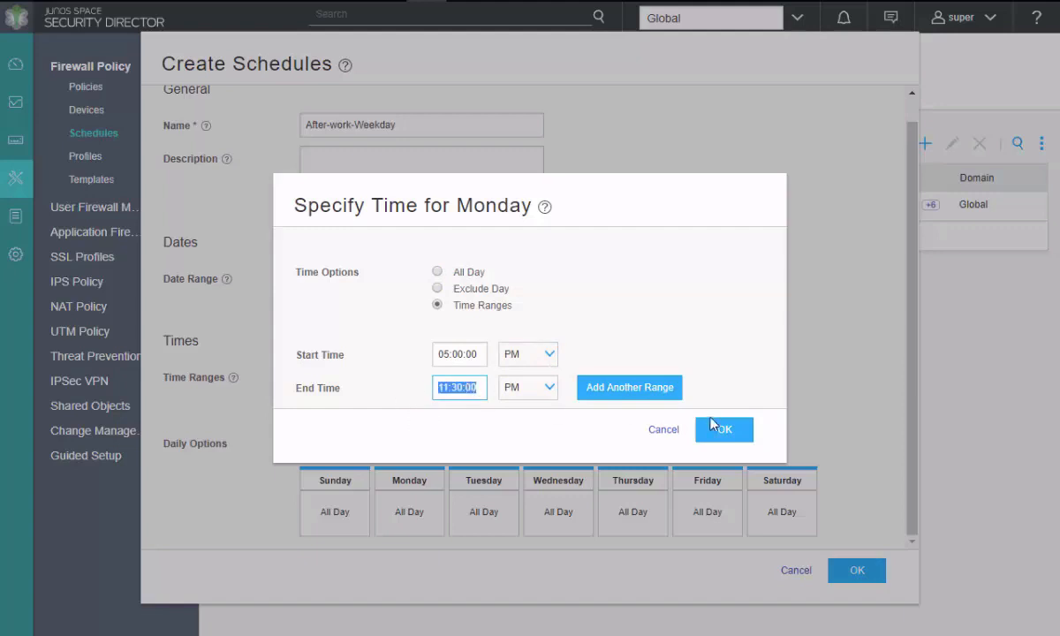
click(724, 429)
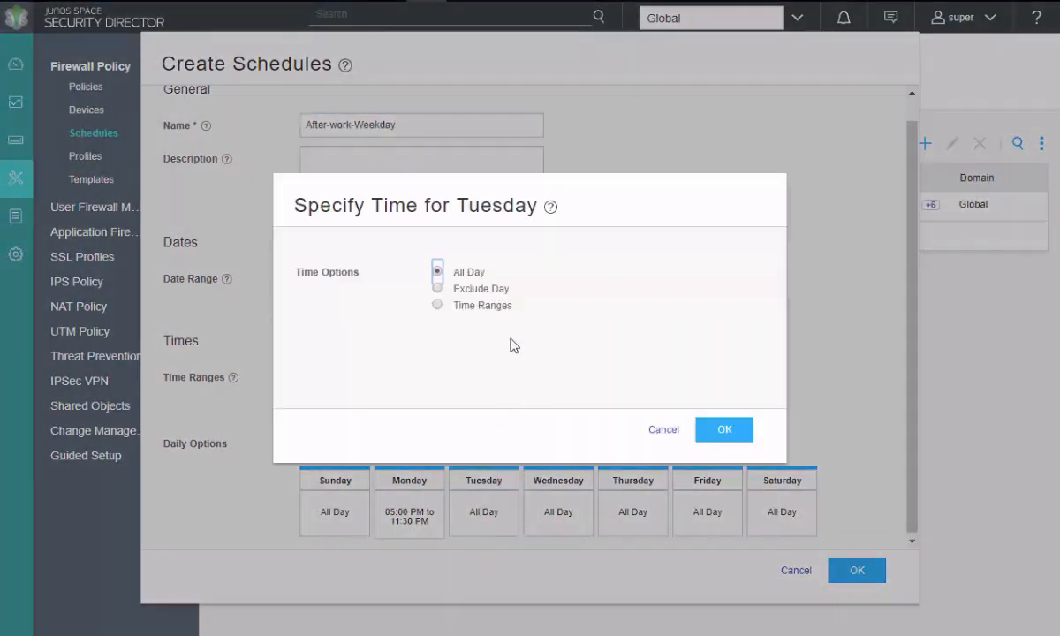
click(438, 304)
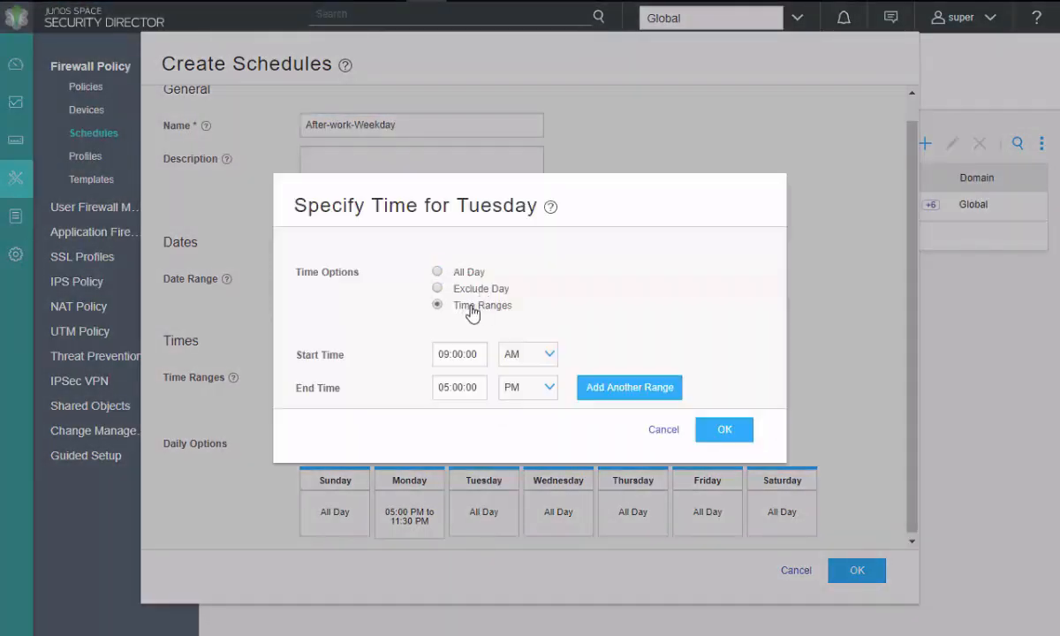
click(458, 354)
text(5)
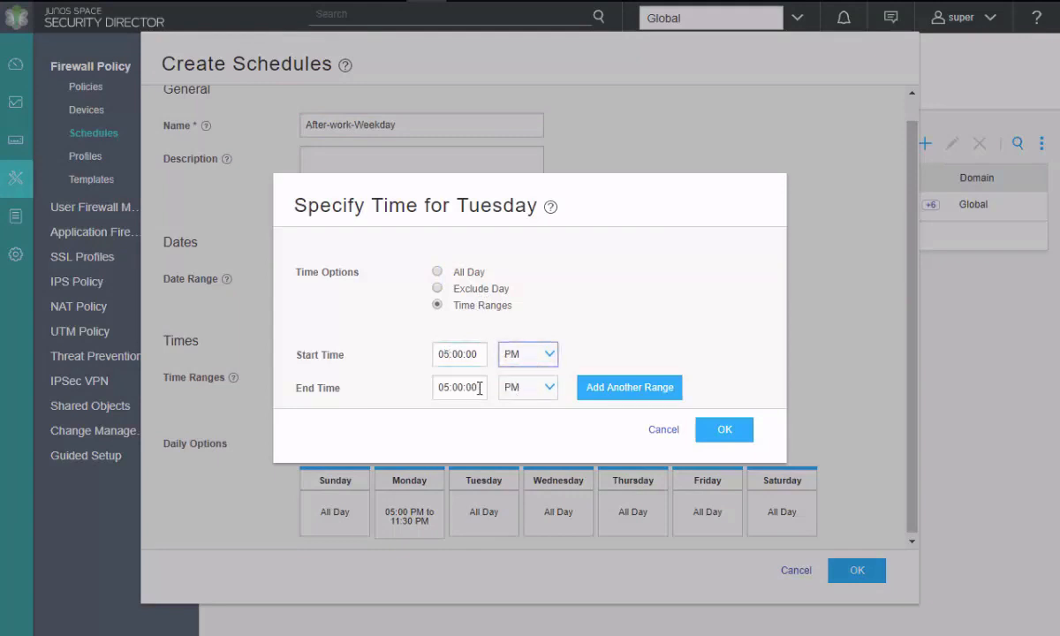
click(724, 429)
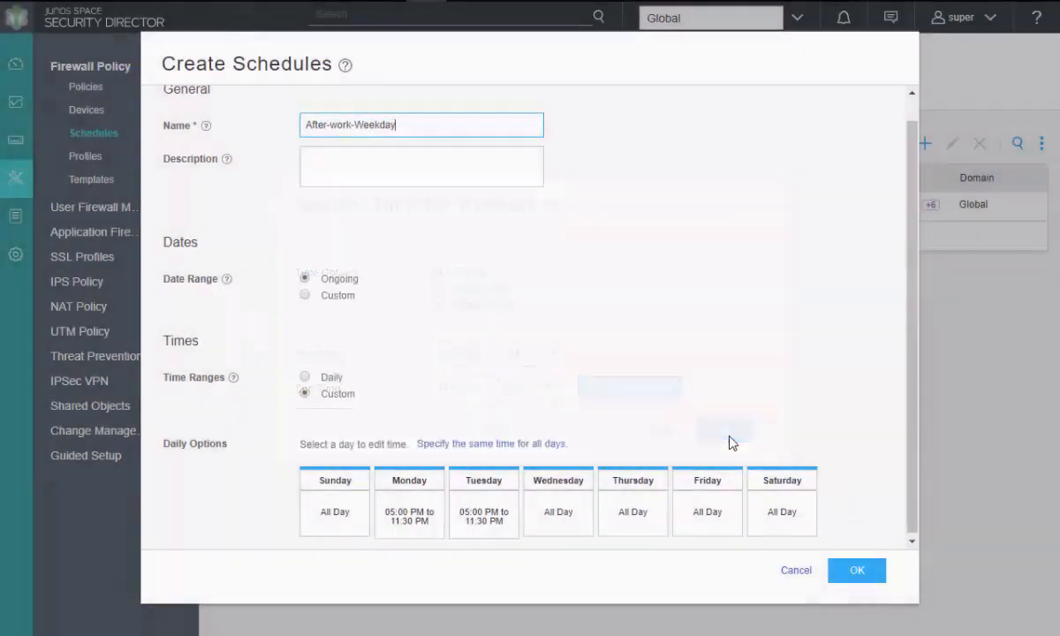
Set Wednesday through Friday to the same 05:00 PM–11:30 PM range.
click(558, 511)
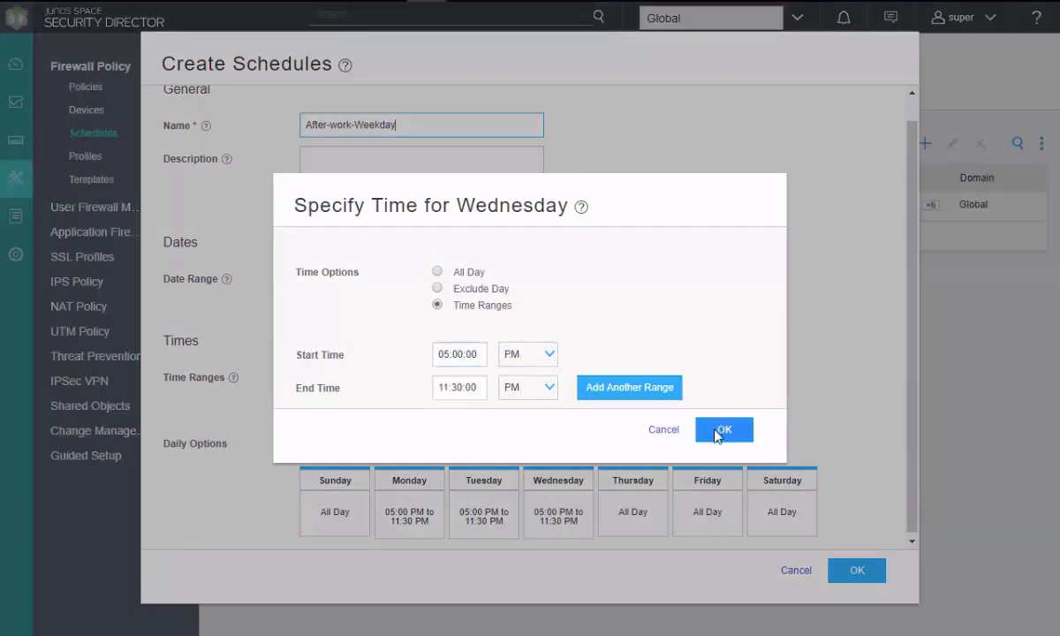
click(723, 430)
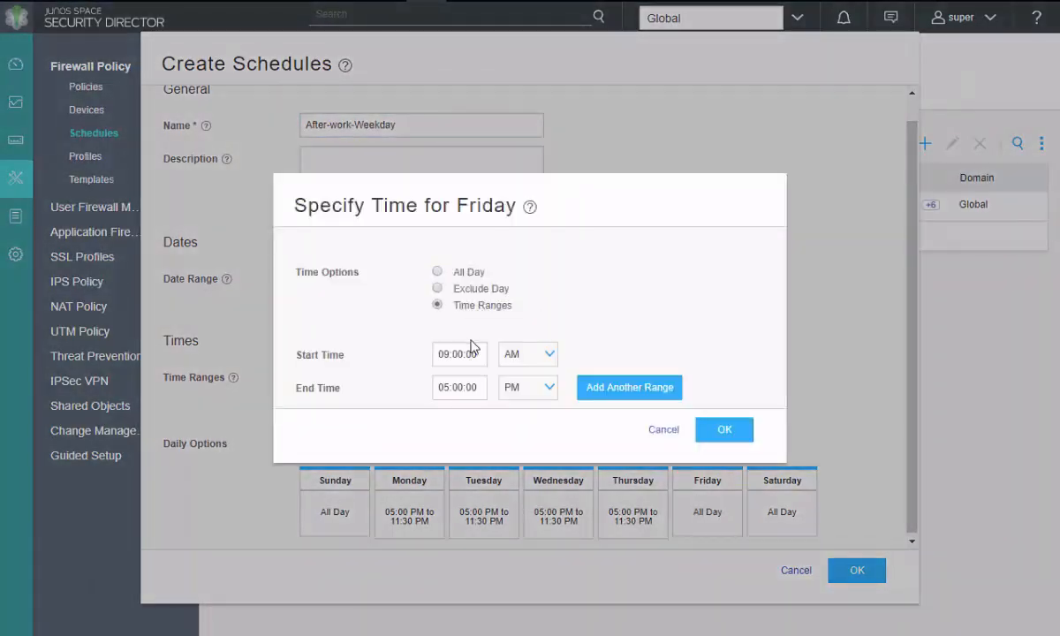
text(05:00:00)
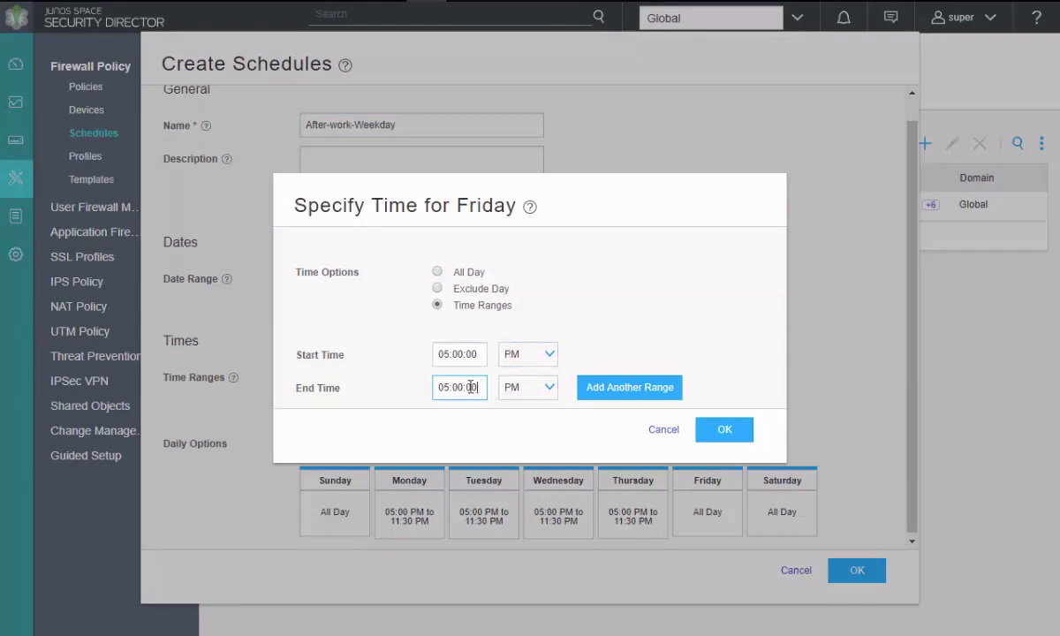
click(725, 429)
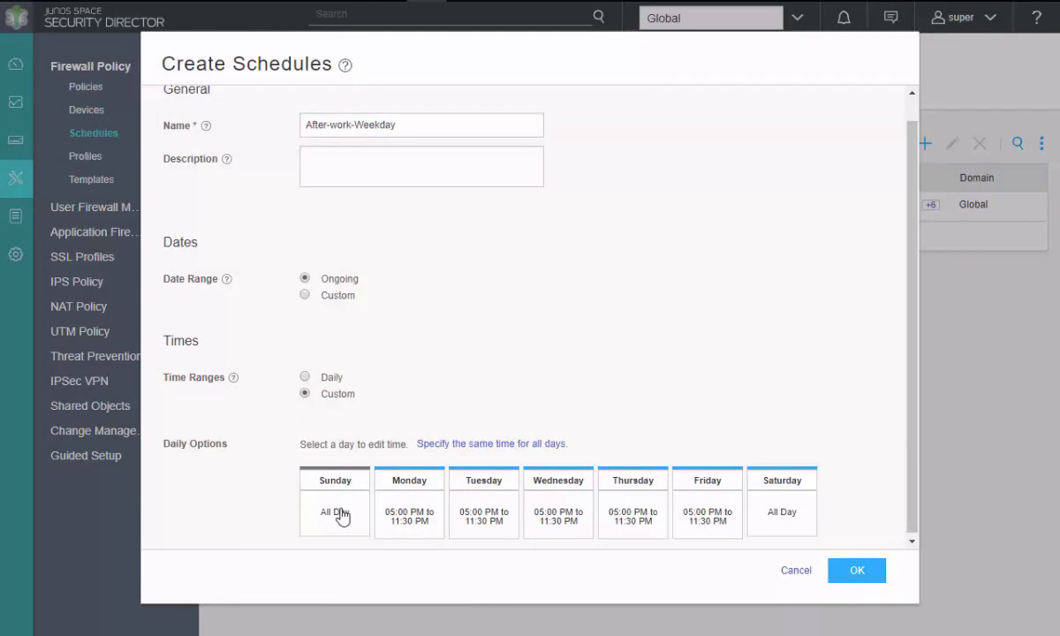
Mark Sunday and Saturday as Exclude Day and create After-work-Weekday.
click(335, 513)
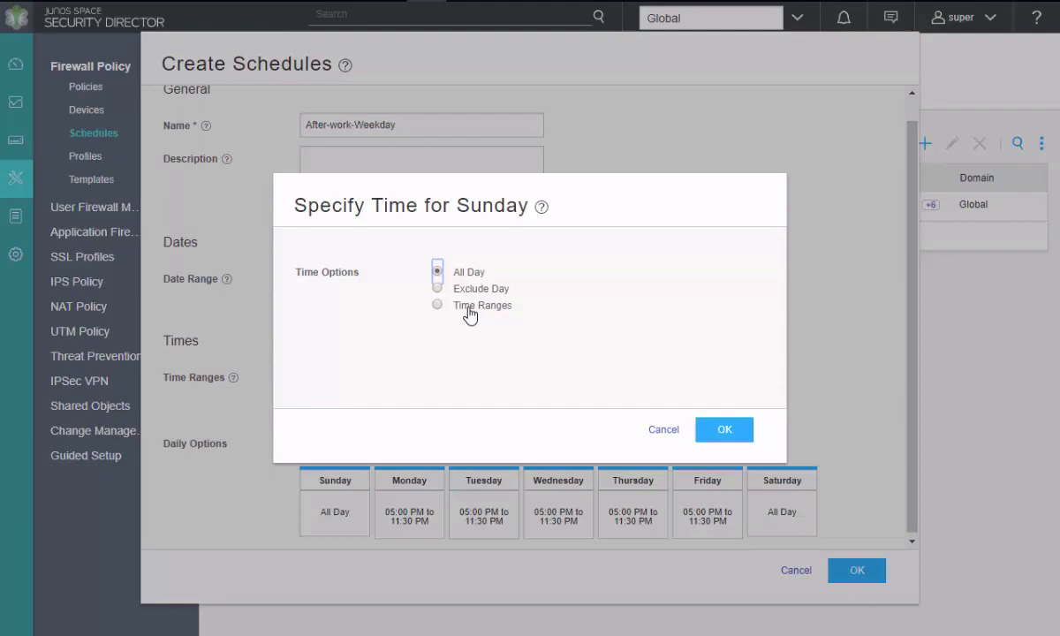
click(438, 289)
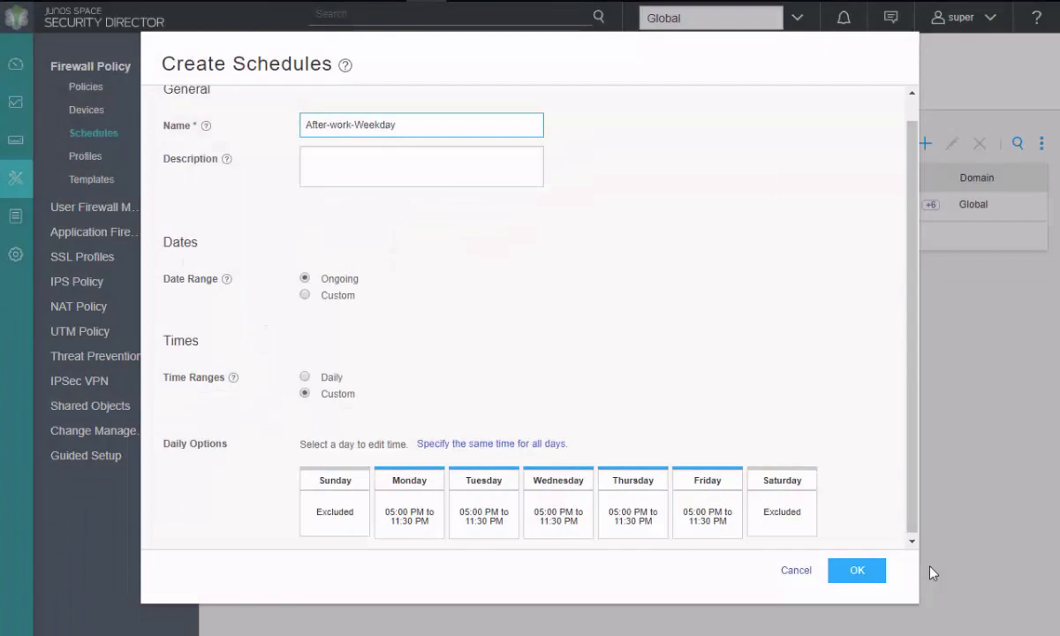
click(856, 571)
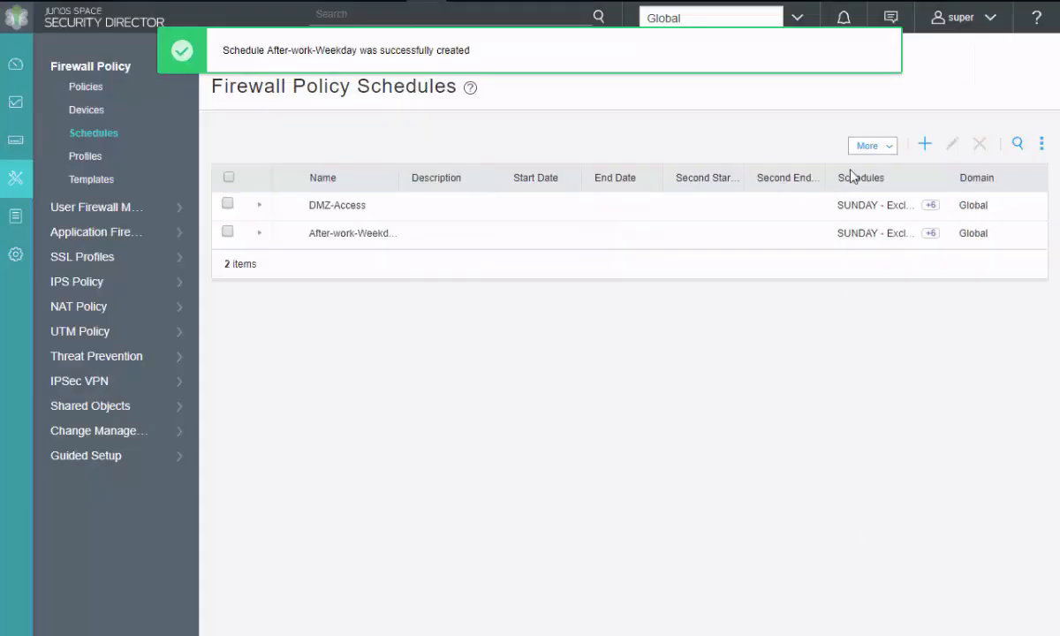
Start a third schedule named Internet-Weekend with custom per-day time ranges.
click(925, 142)
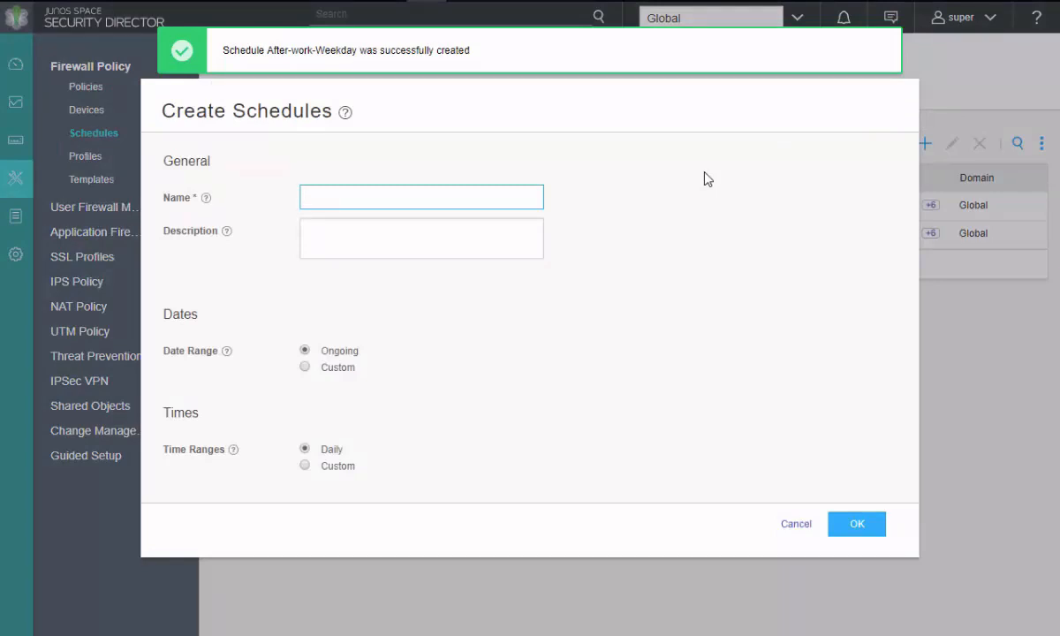
text(Internet-W)
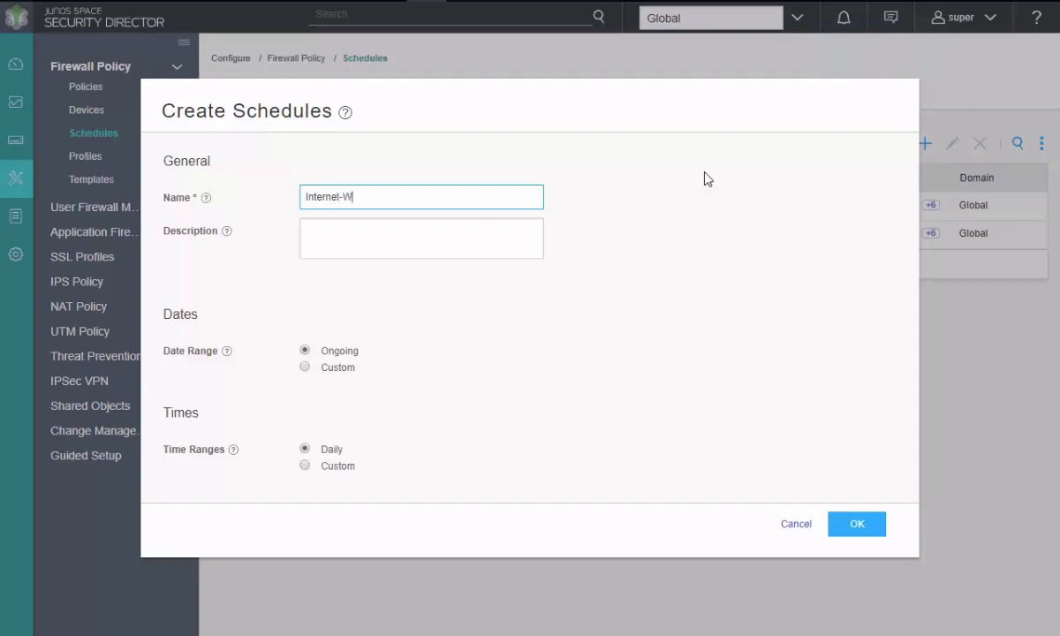
text(eekend-)
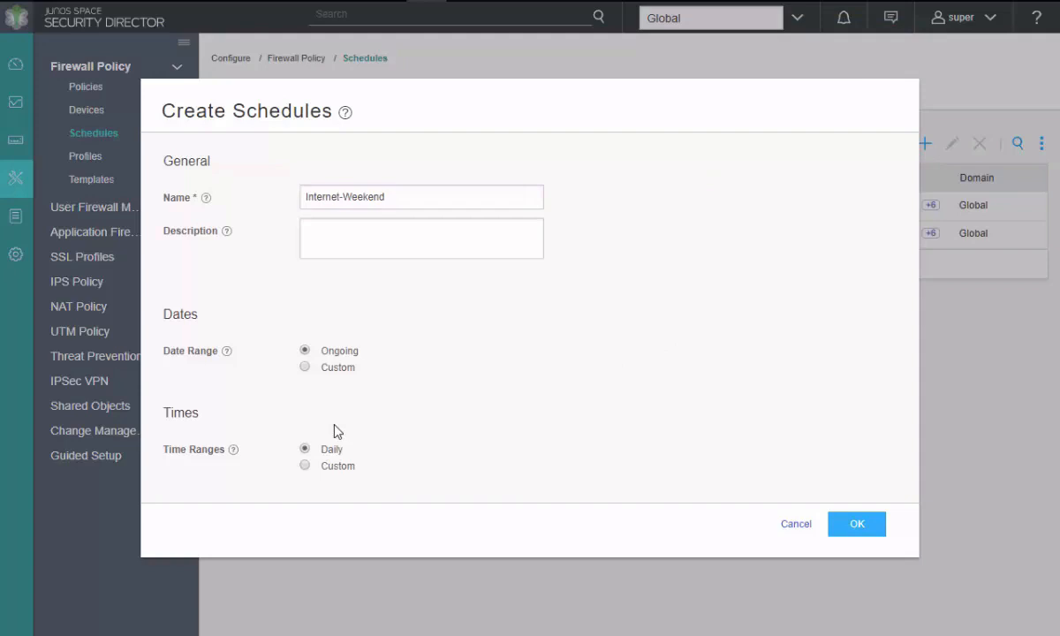
click(305, 466)
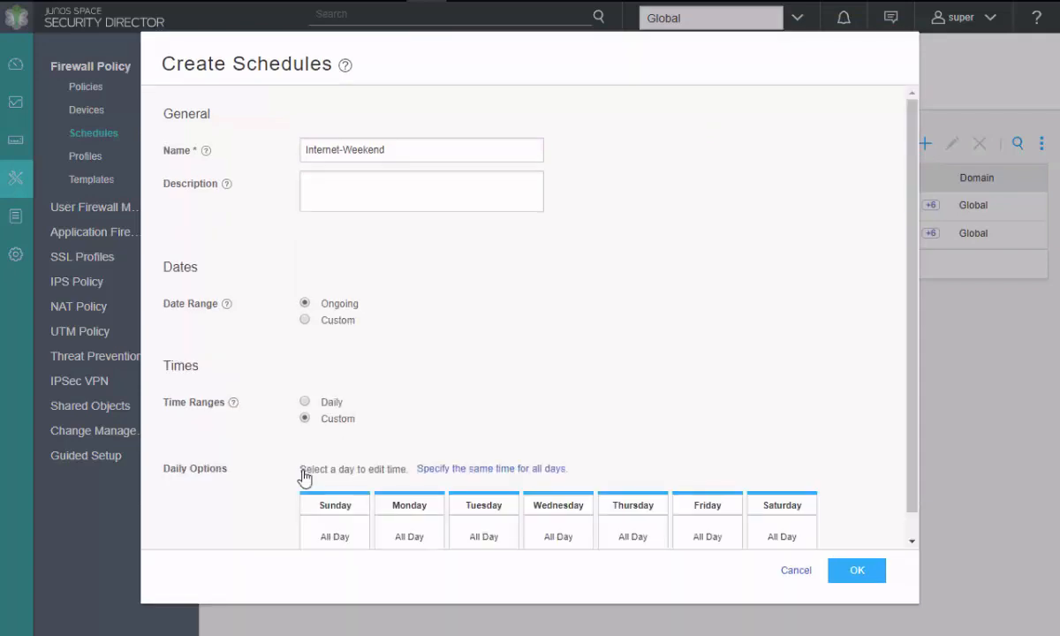
mouse_move(426, 385)
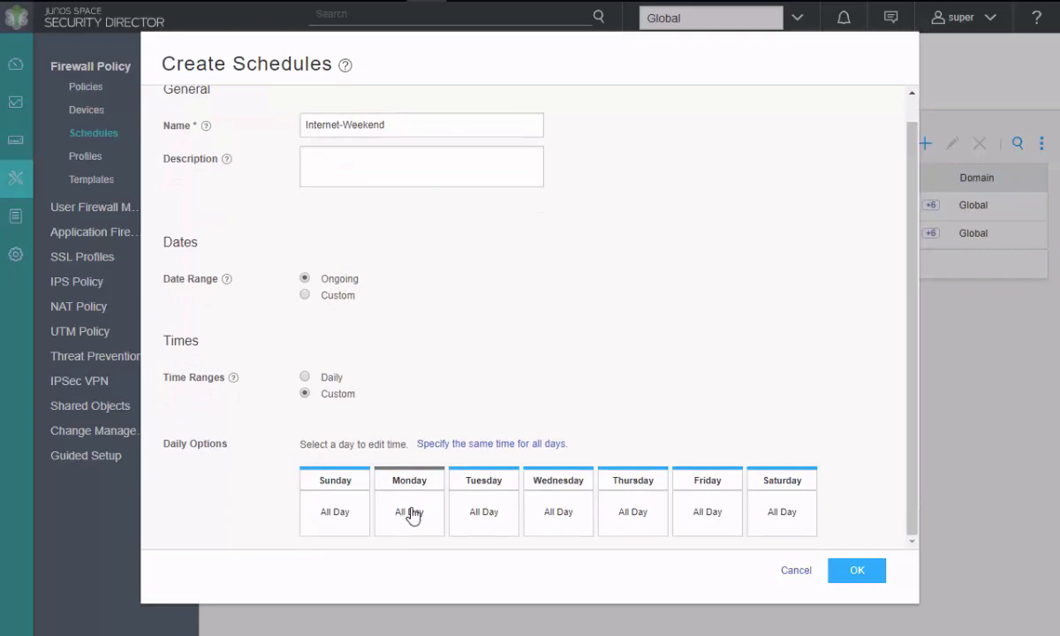
Exclude Monday through Friday, keep weekends all day, and save the schedule.
click(409, 512)
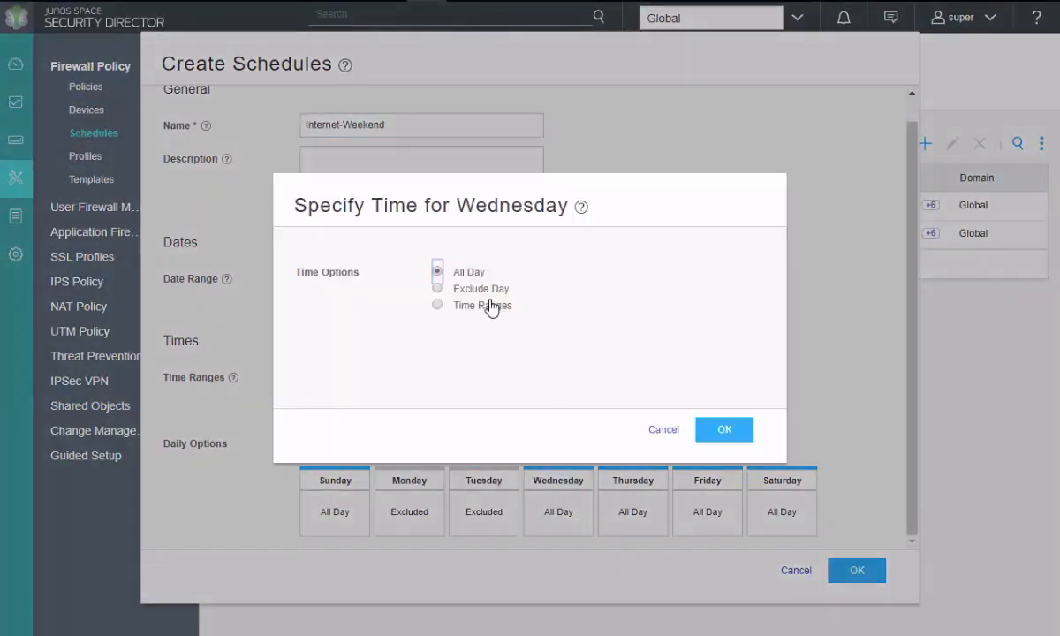
click(724, 429)
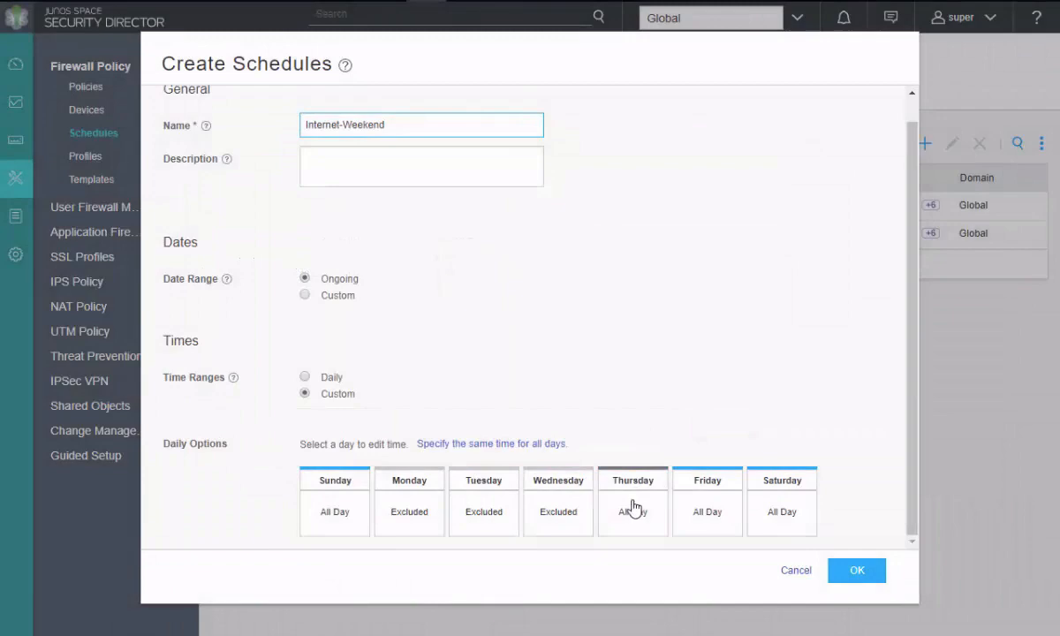
click(632, 508)
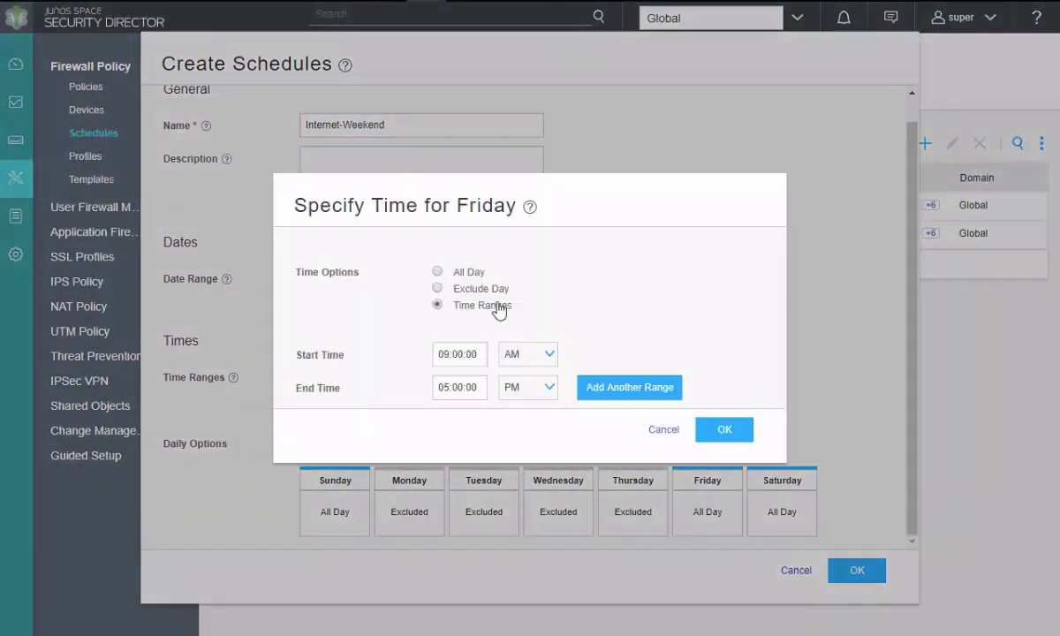
click(725, 429)
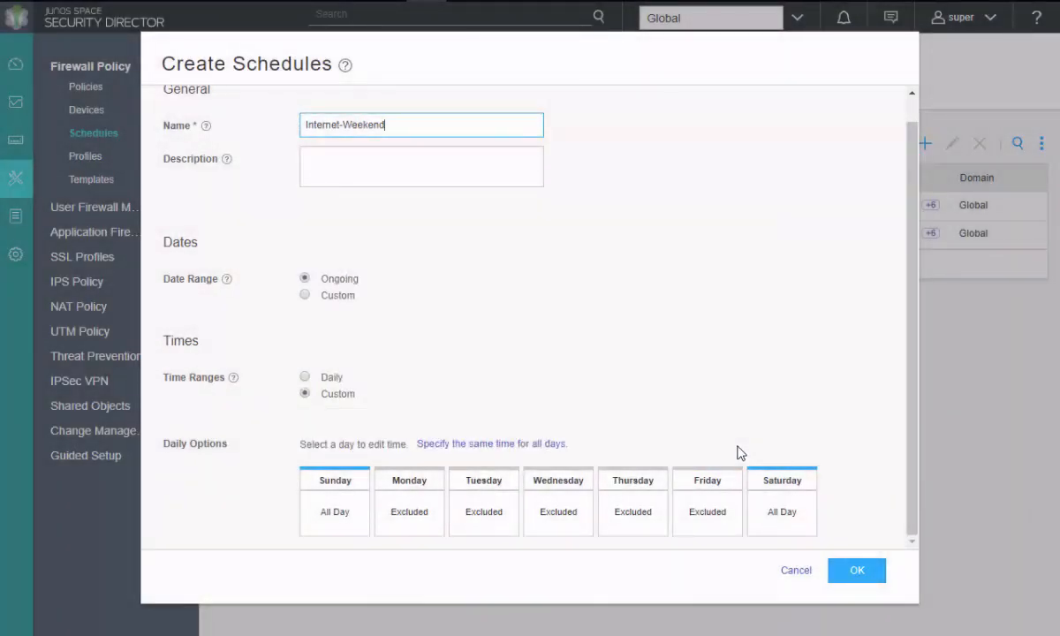
click(857, 571)
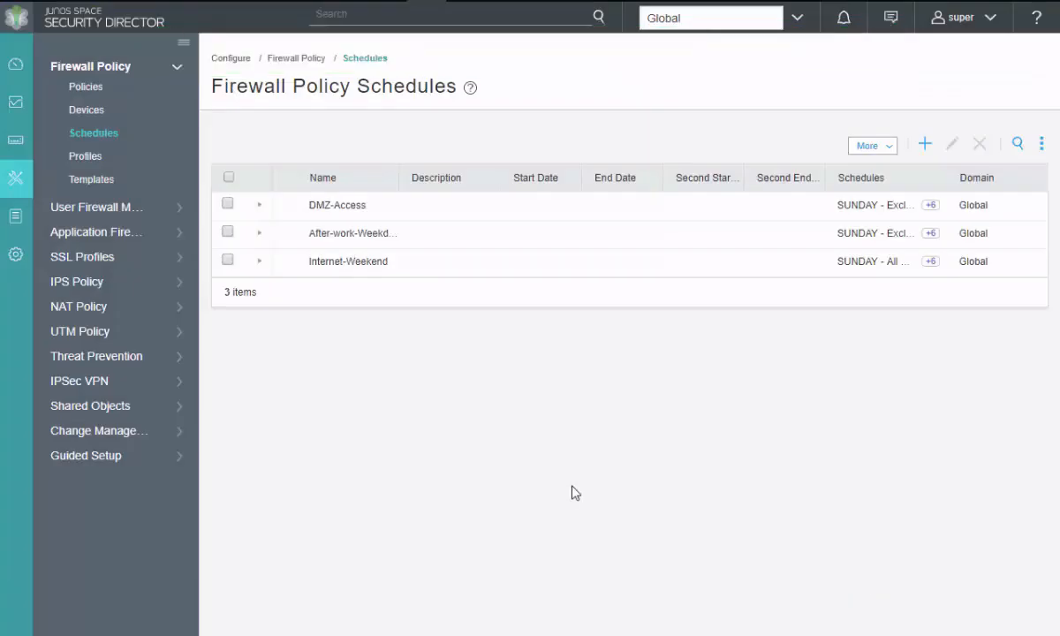
mouse_move(156, 128)
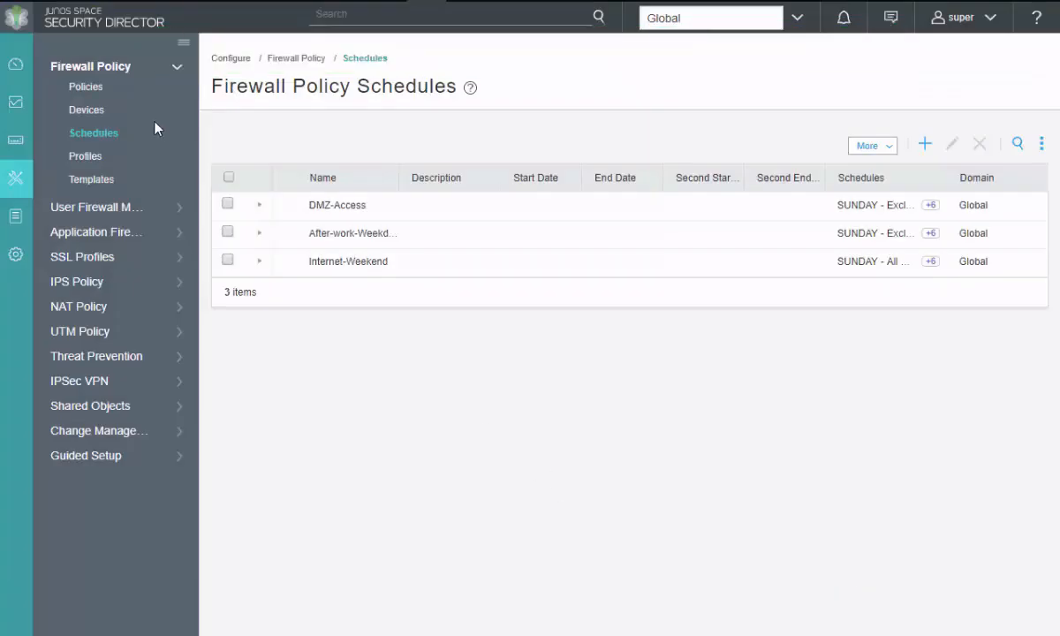
Create firewall policy Schedulers-LB with device SRX-1 selected.
click(86, 86)
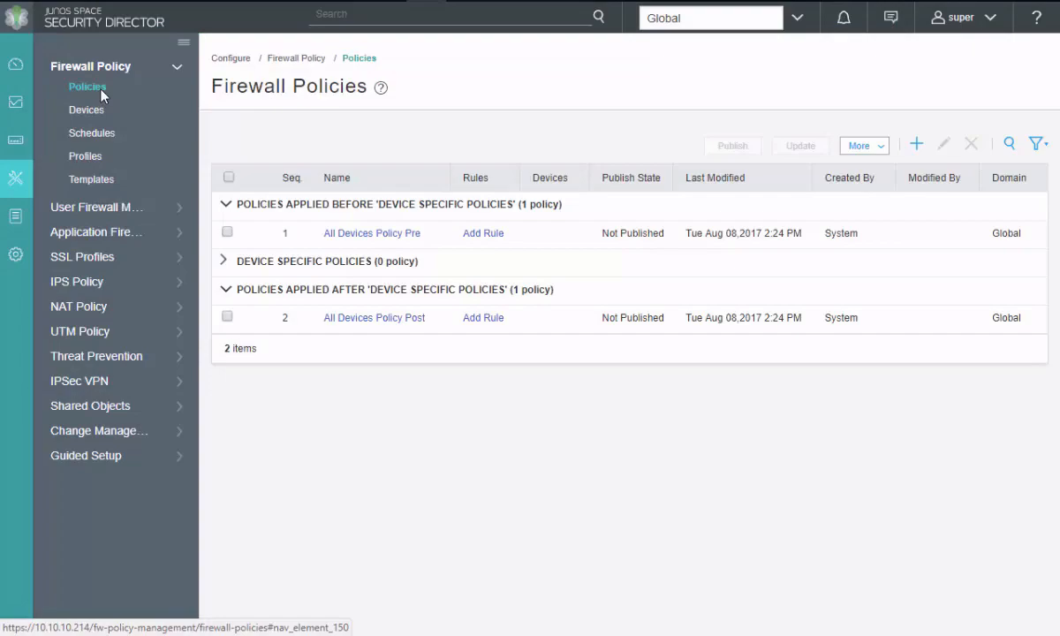
click(916, 143)
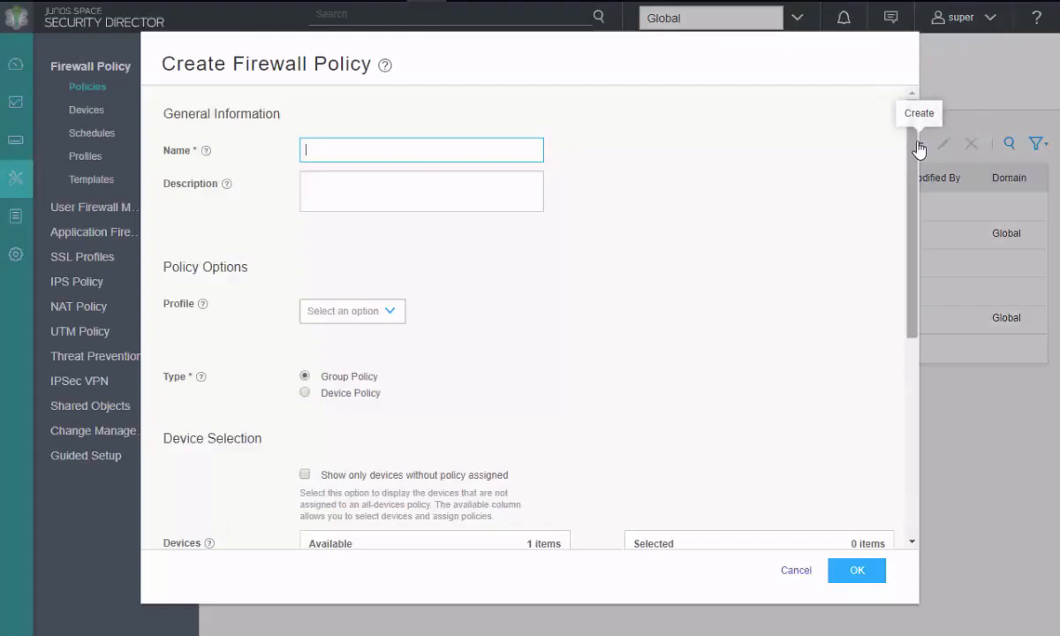
mouse_move(424, 156)
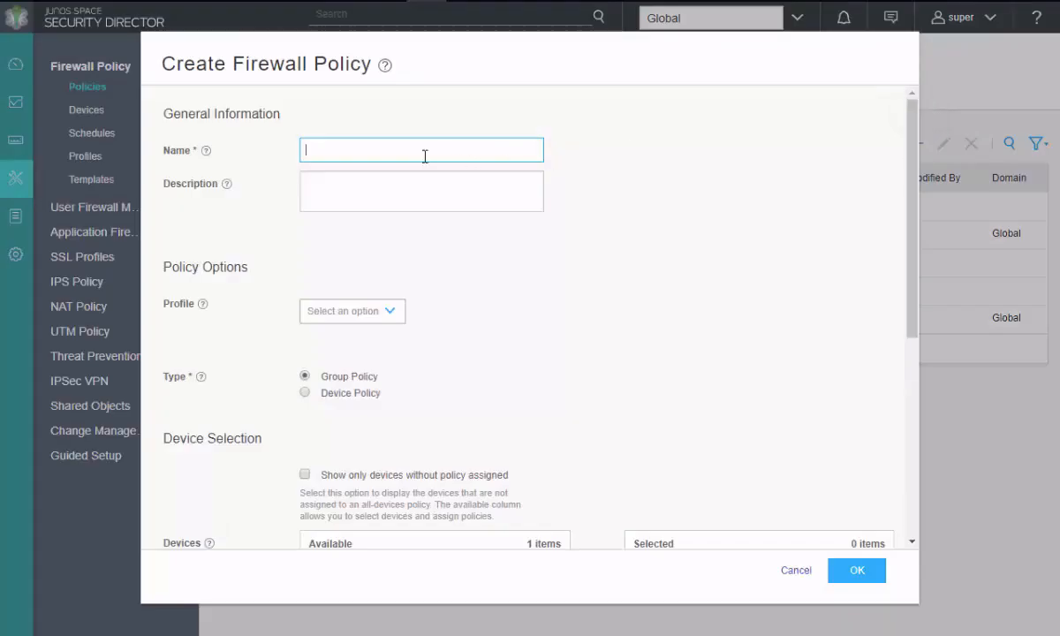
text(Scheud)
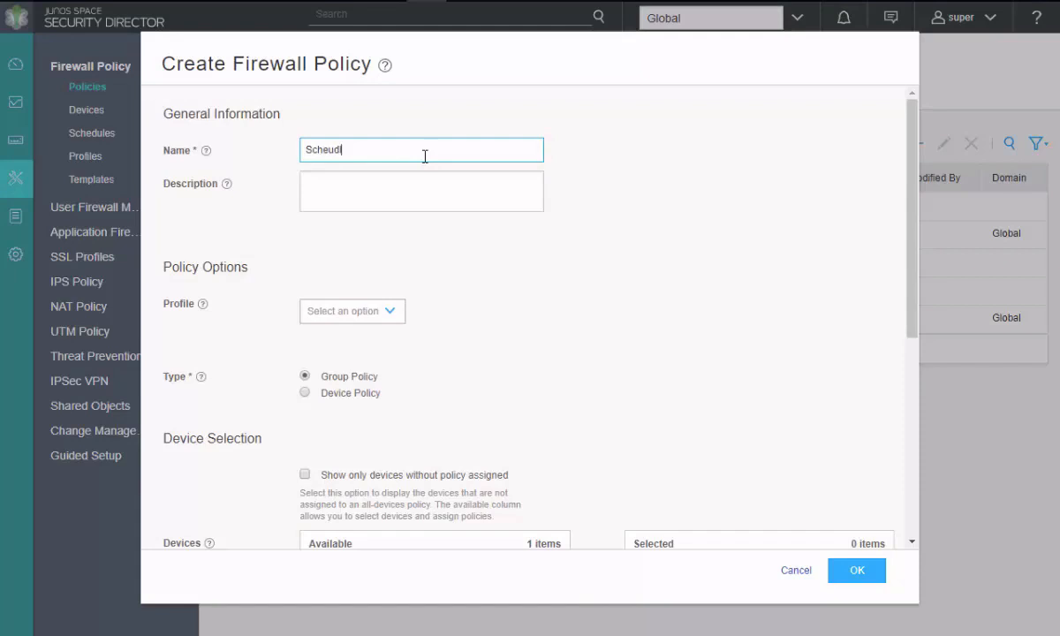
text(Schedulers-LB)
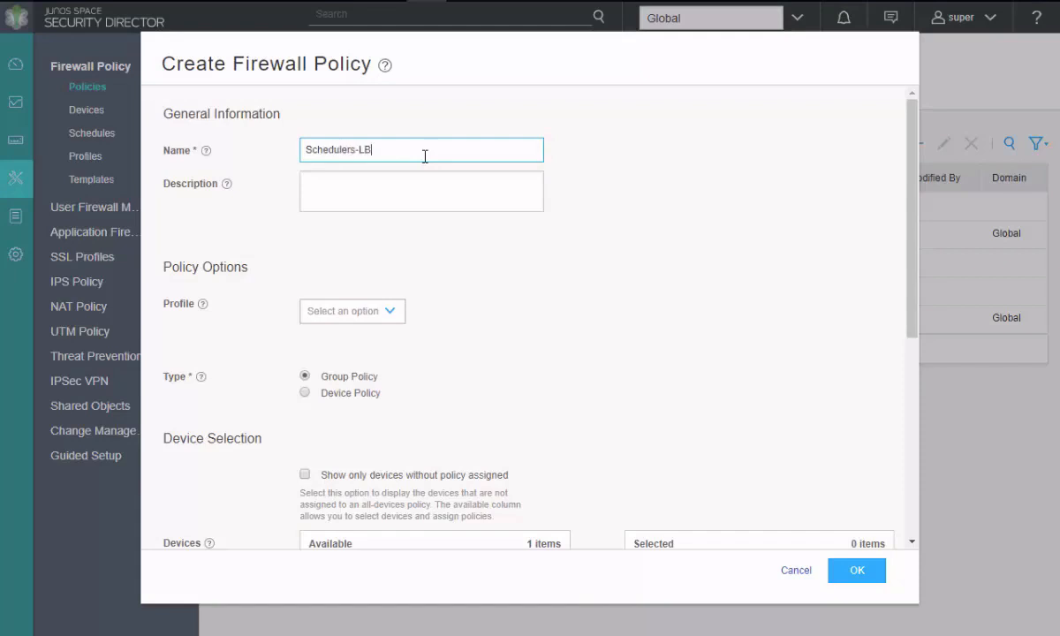
scroll(down, 3)
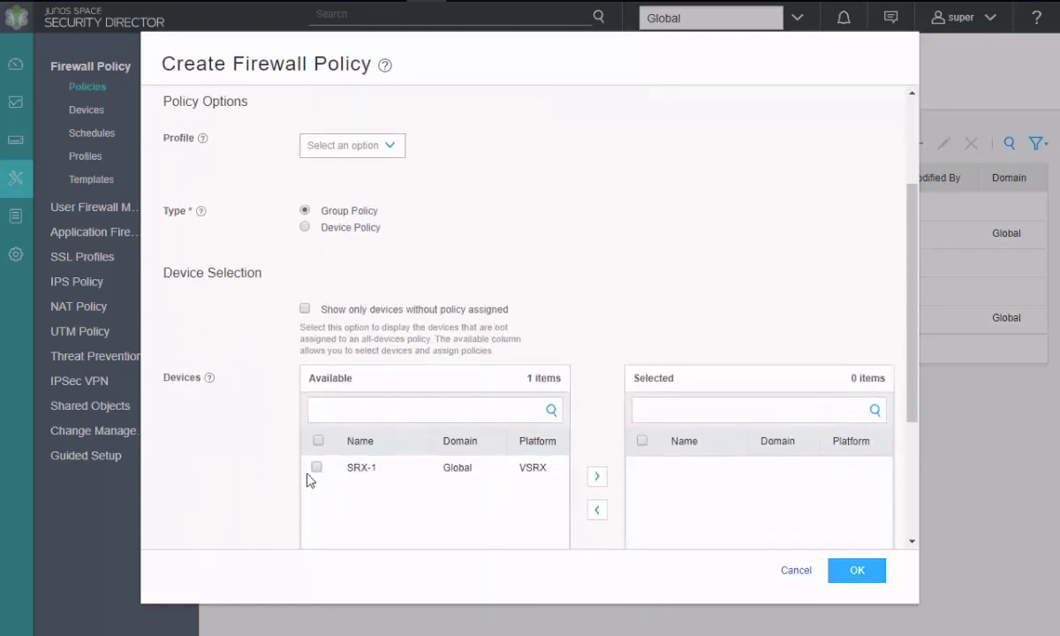
click(317, 468)
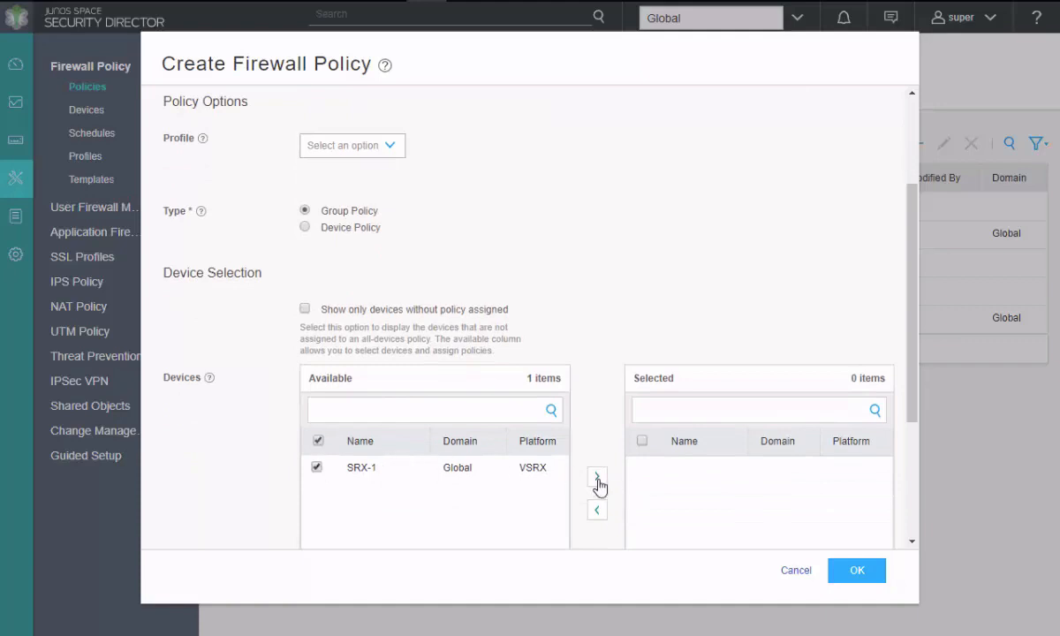
click(857, 570)
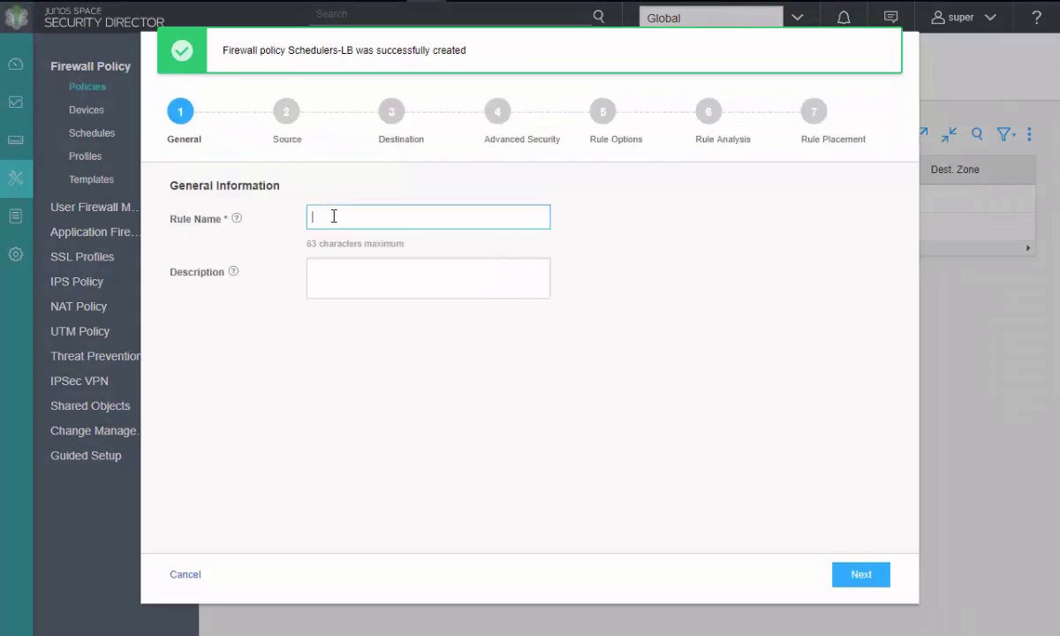
Name the new rule DMZ-Server and route it from zone Users to DMZ.
text(DMZ-)
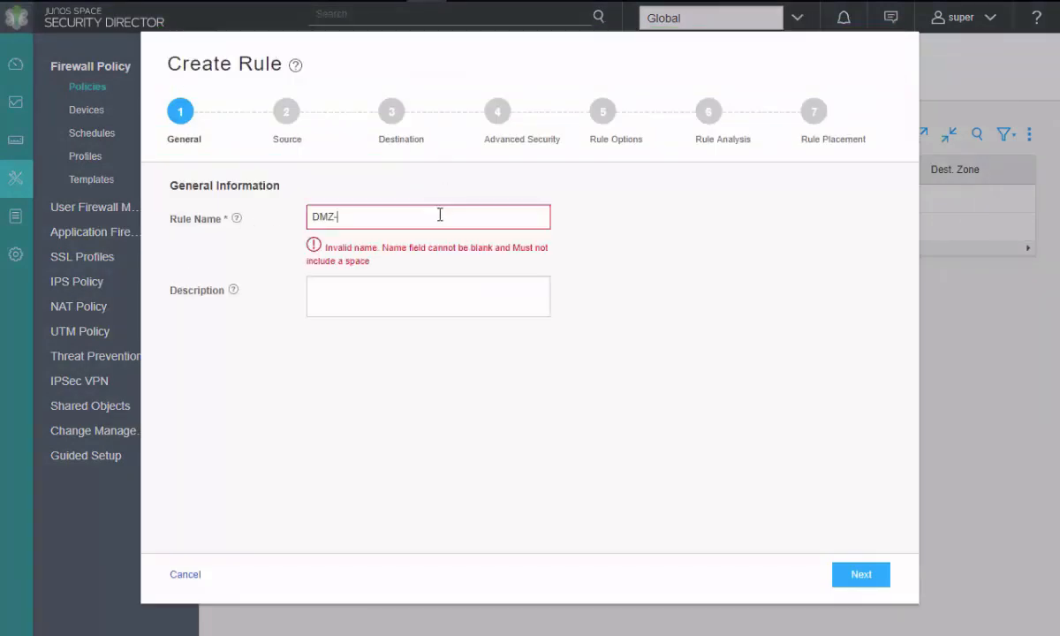
text(Server)
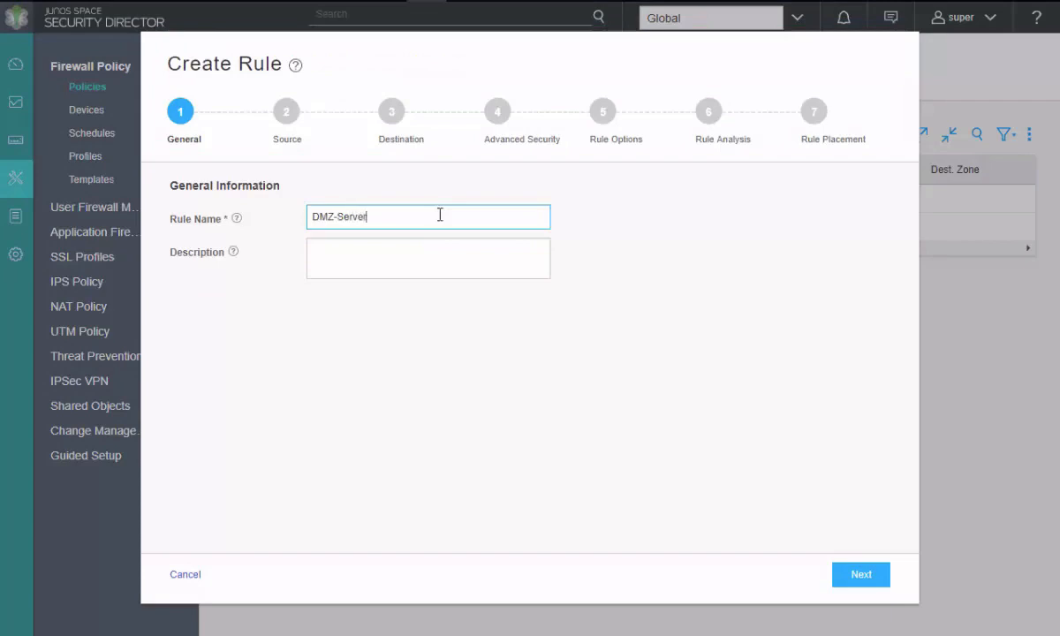
click(861, 574)
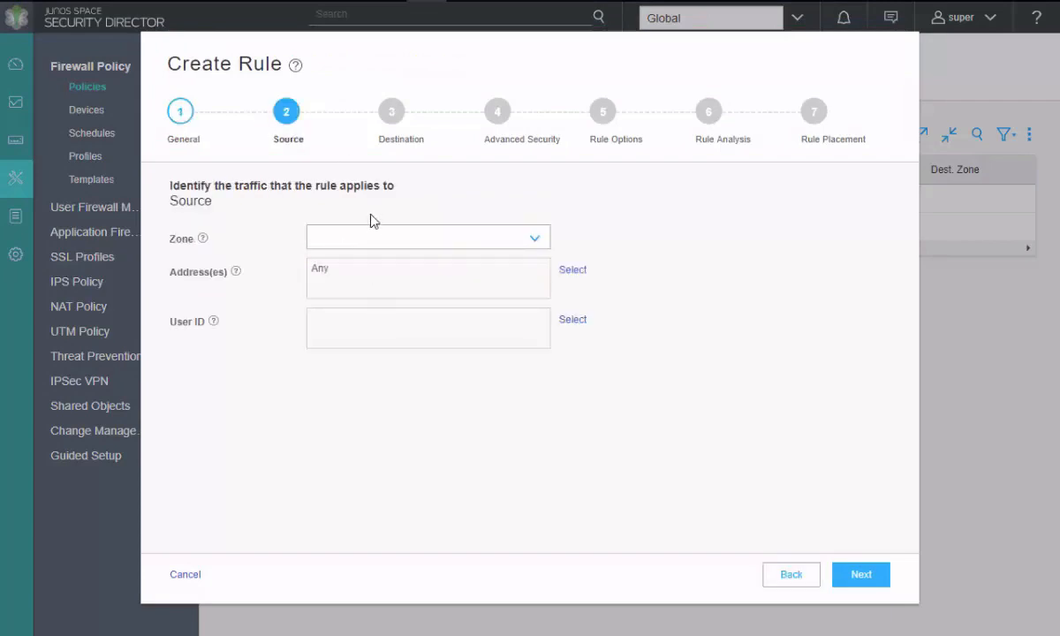
click(427, 237)
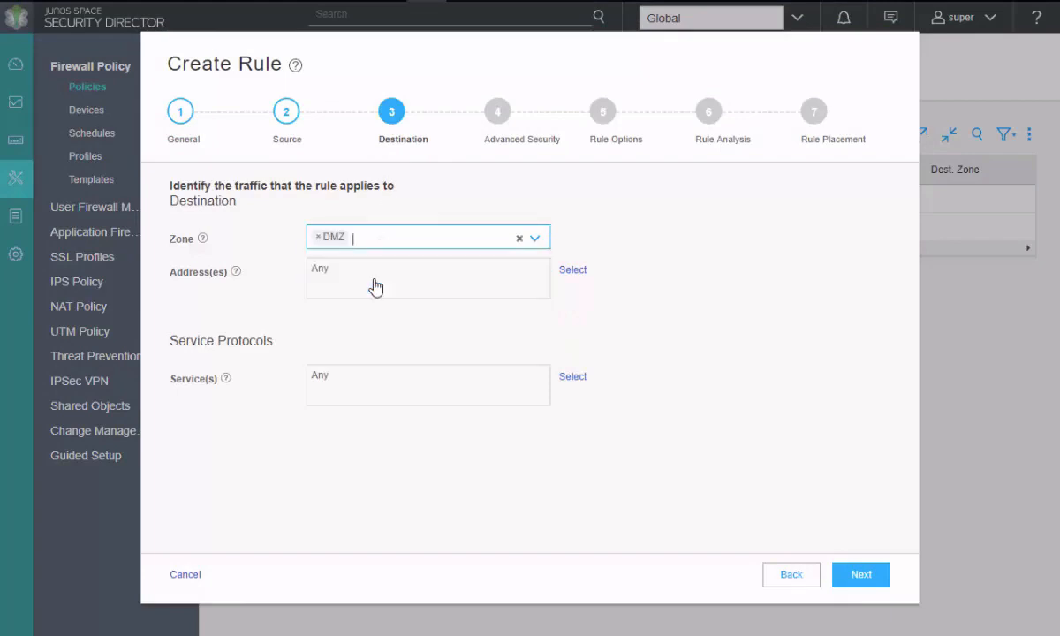
click(860, 574)
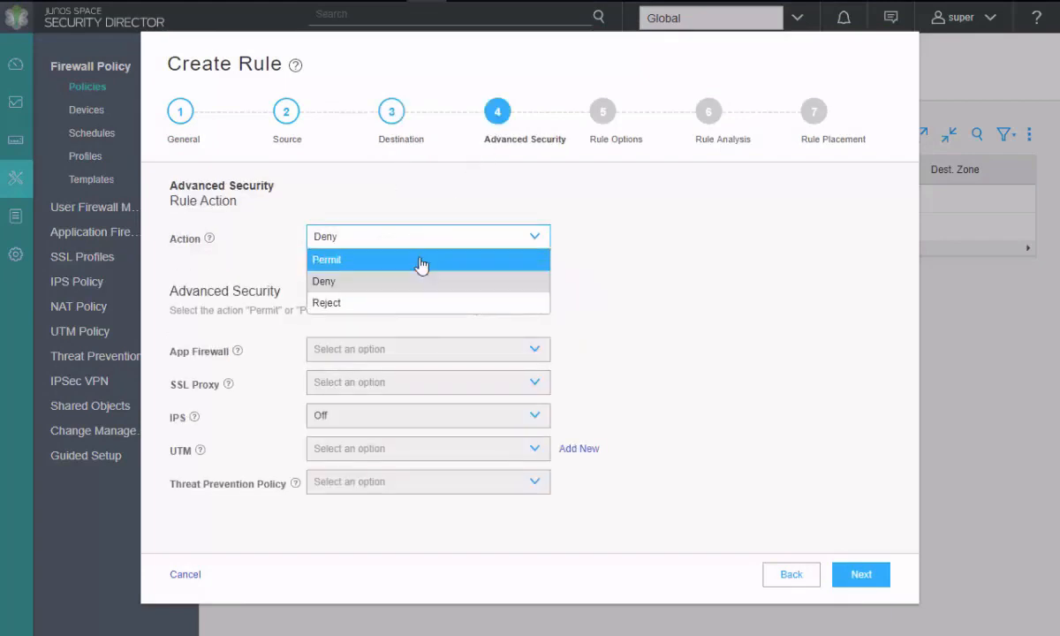
Set the action to Permit, apply the DMZ-Access schedule, and finish the rule.
click(862, 574)
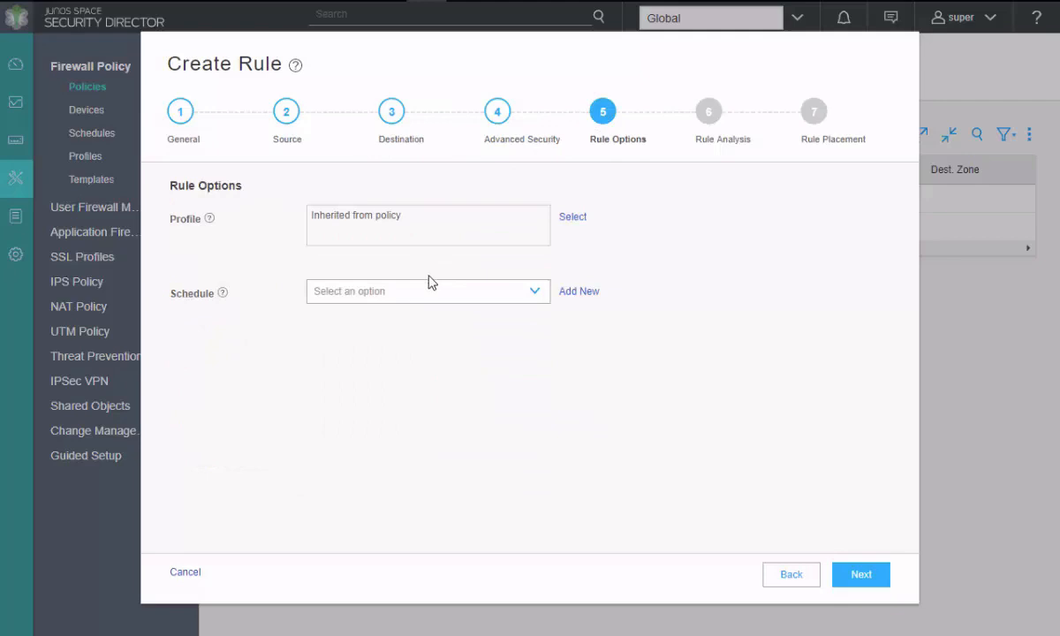
click(428, 290)
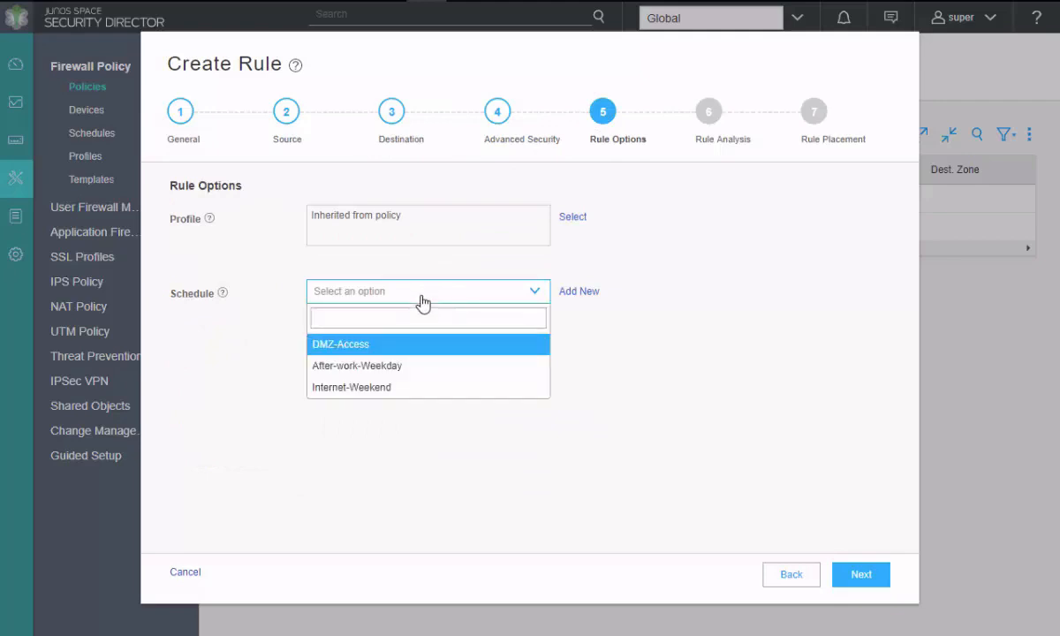
click(341, 345)
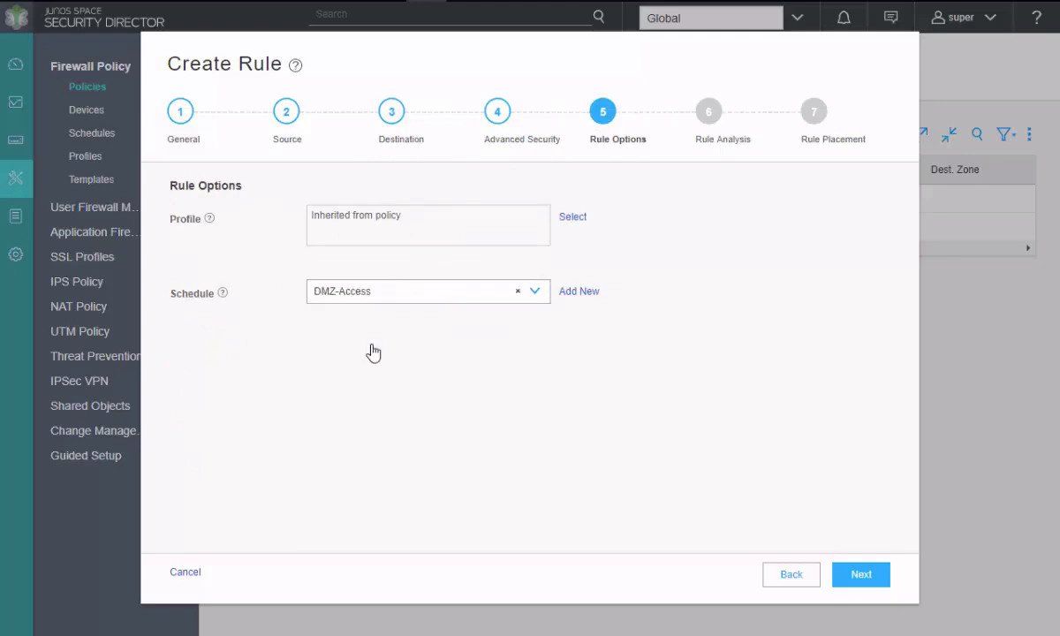
click(860, 575)
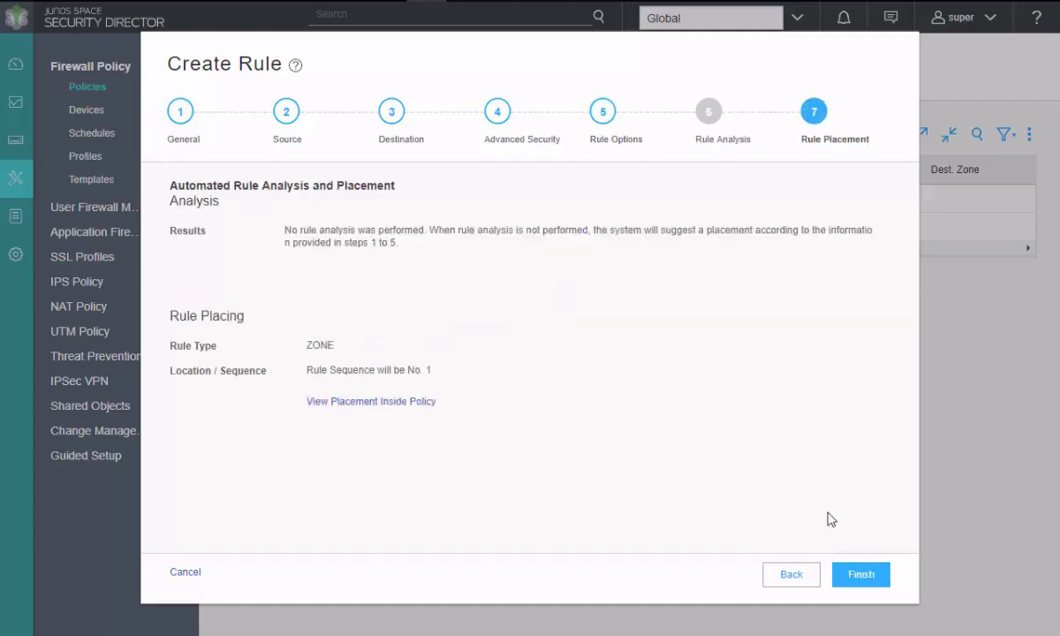
click(862, 575)
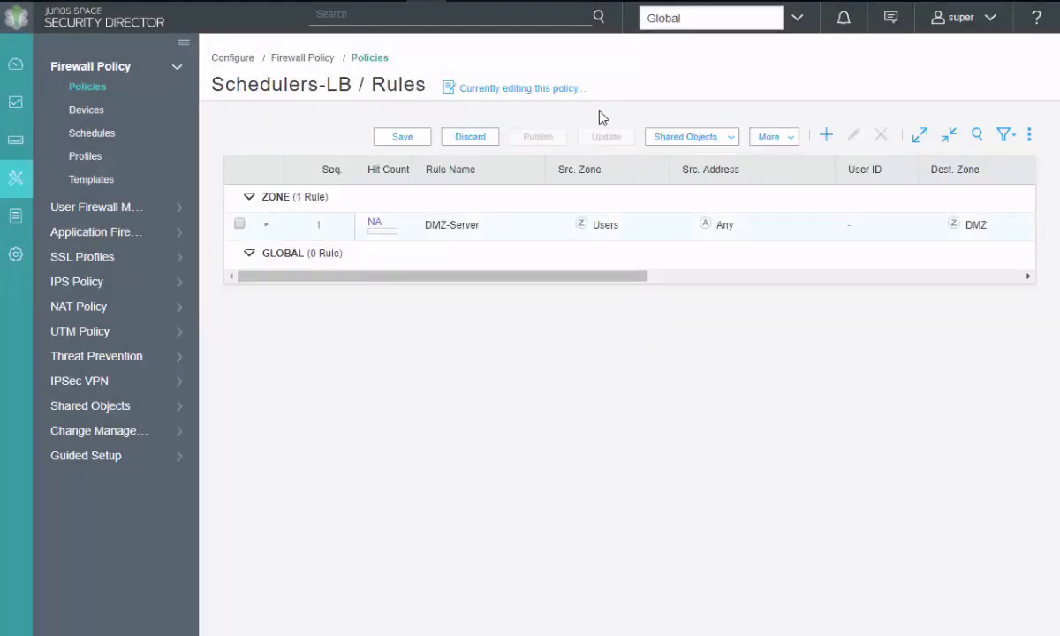
Add a second rule named After-hours-Inet from zone Users to Internet.
click(826, 135)
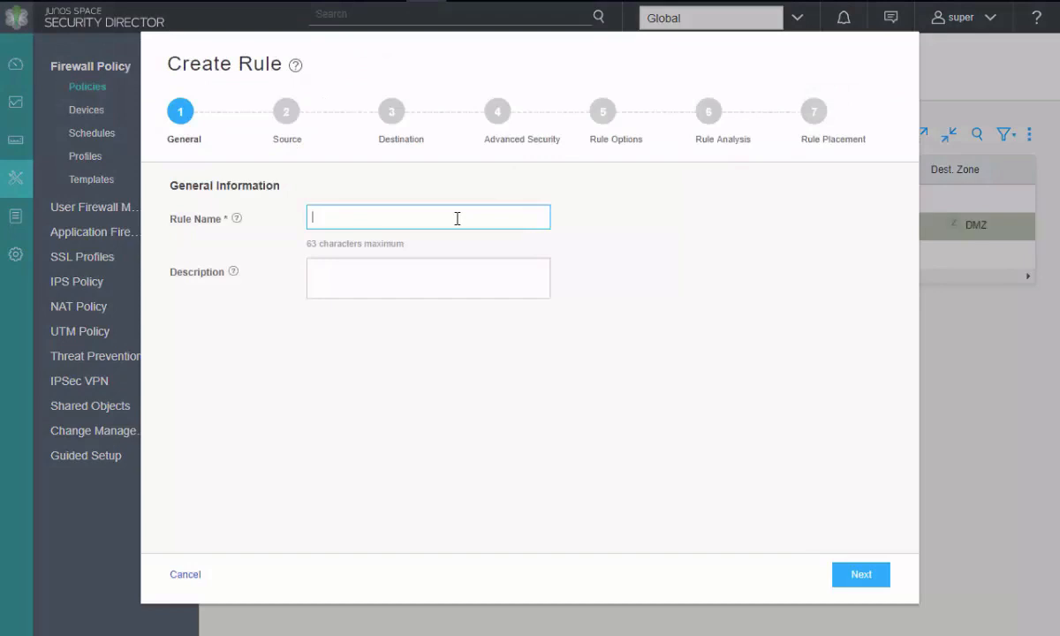
text(At)
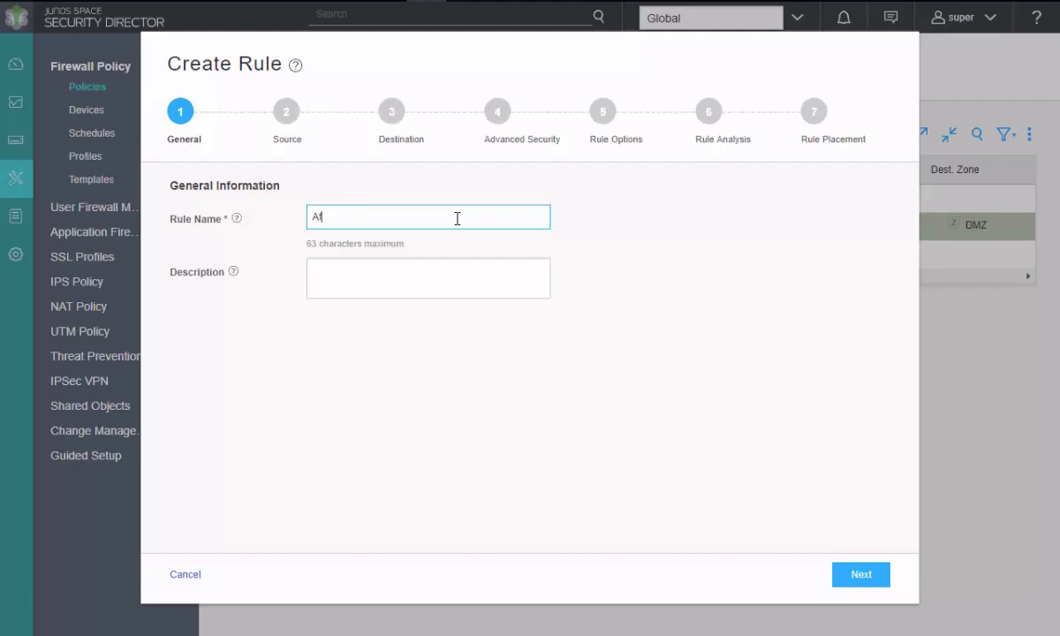
text(fter-hours-)
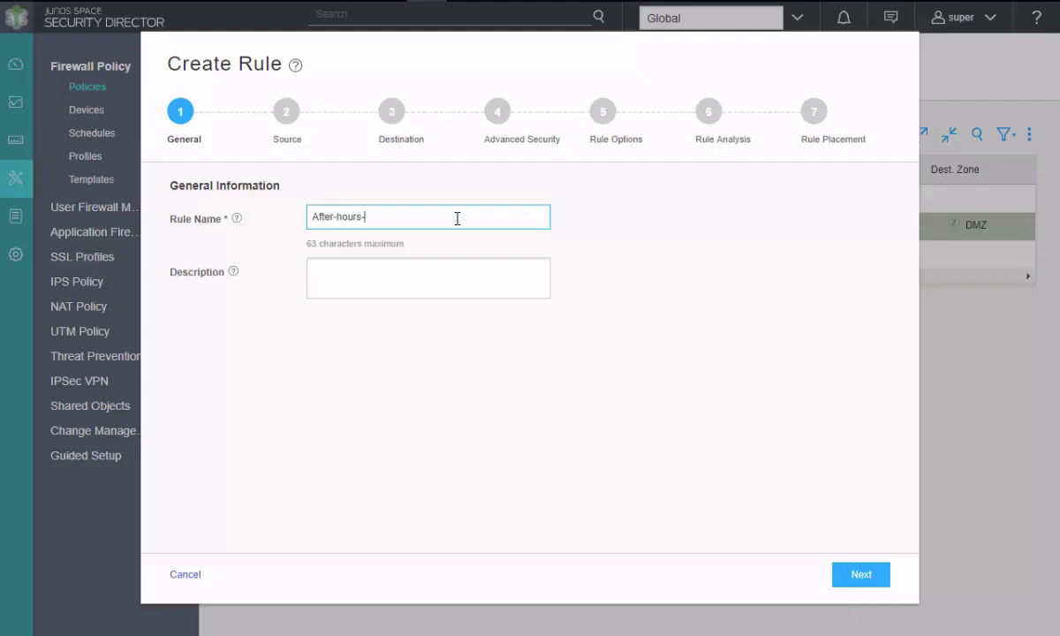
text(Inet)
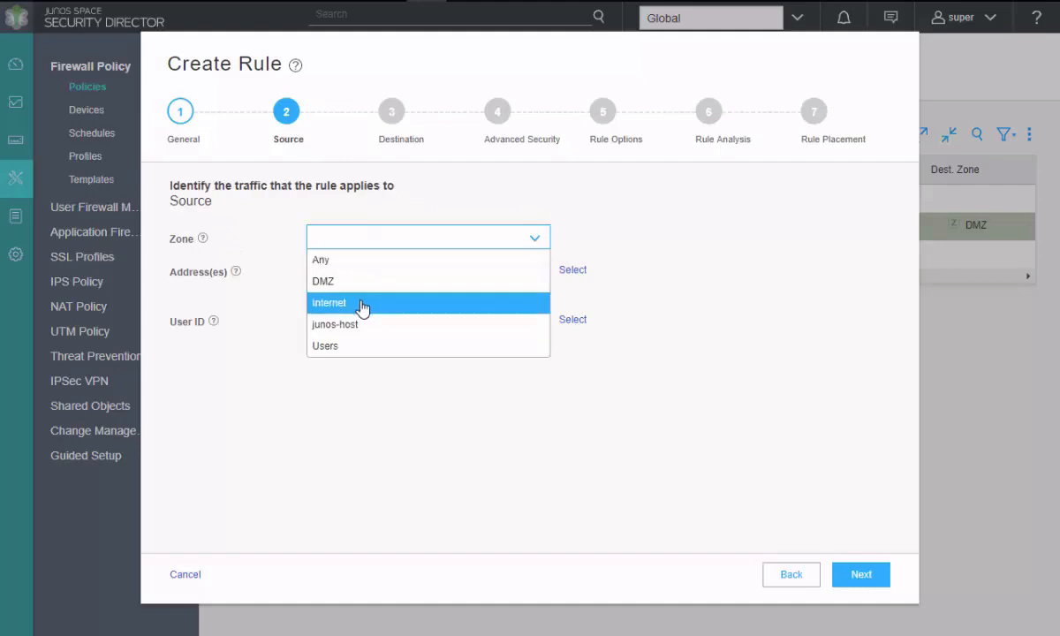
click(861, 574)
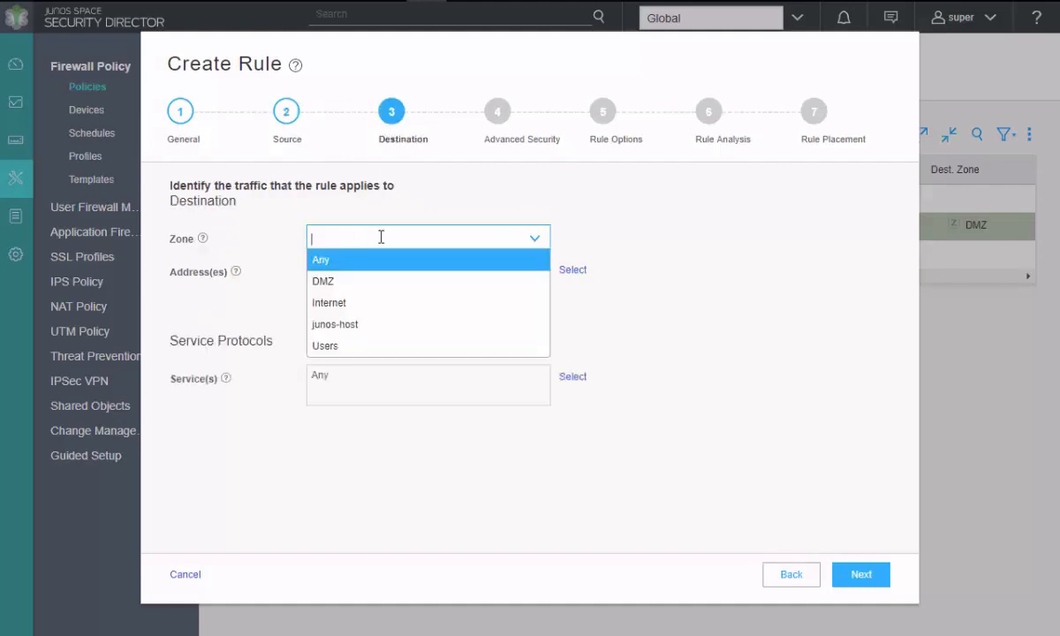
click(861, 575)
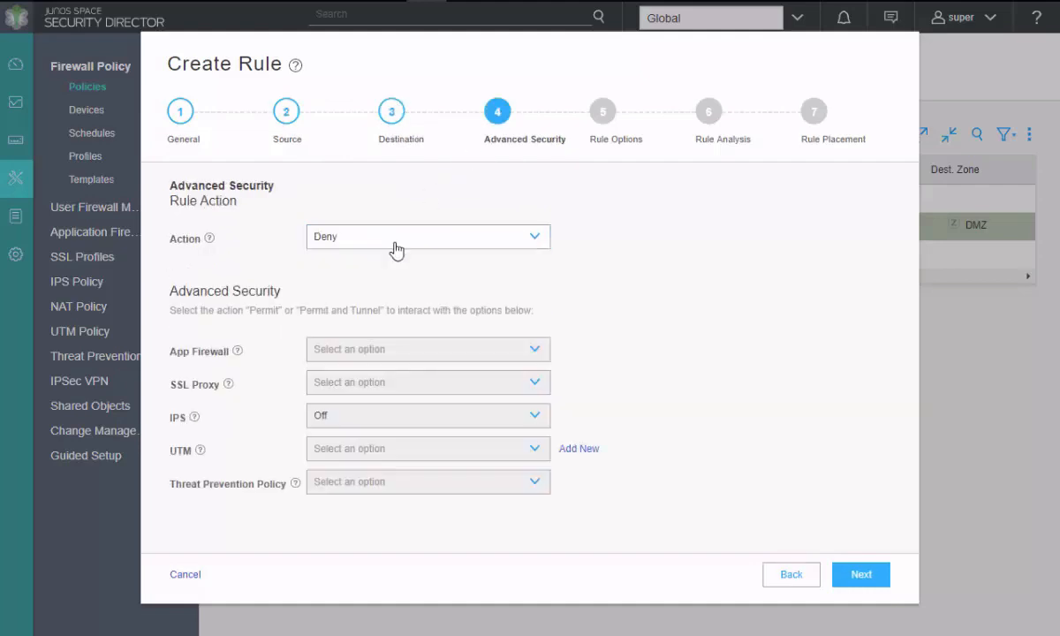
click(861, 574)
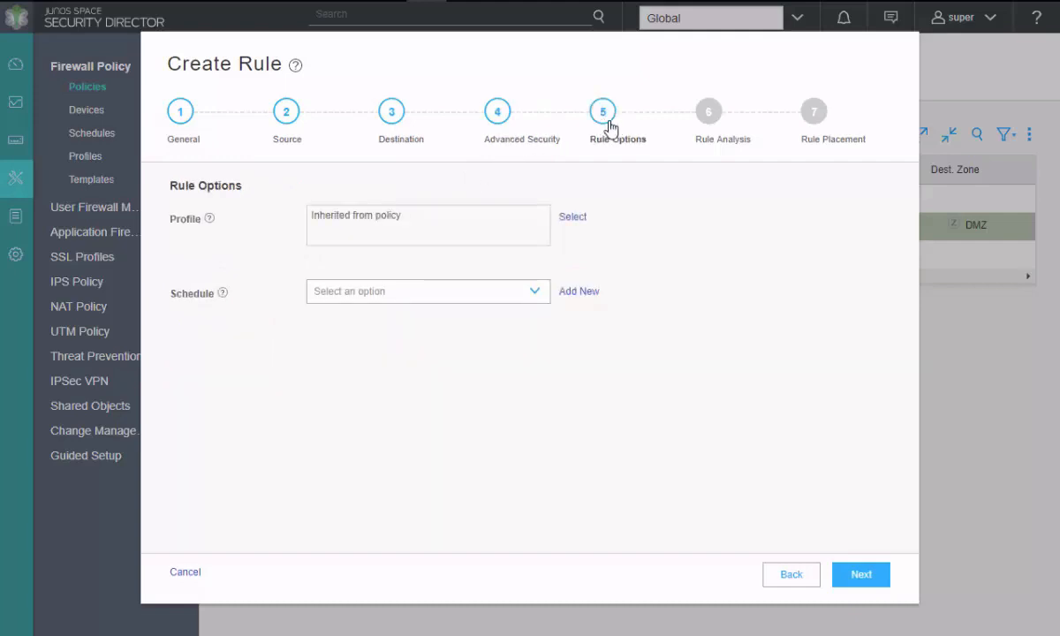
Apply the After-work-Weekday schedule and finish the rule as rule 2.
click(427, 291)
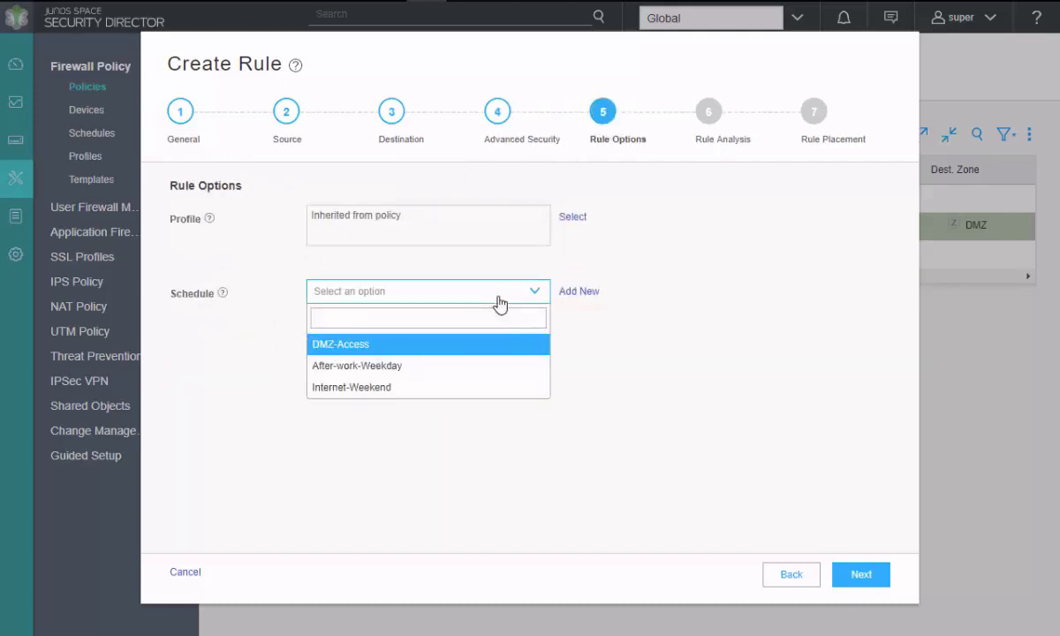
click(358, 365)
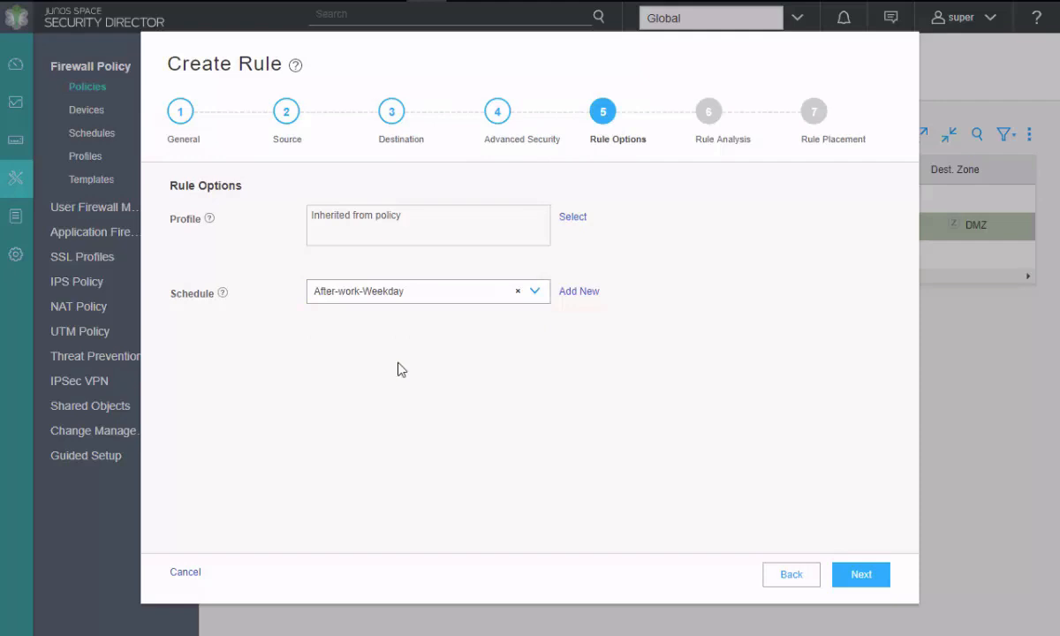
mouse_move(715, 116)
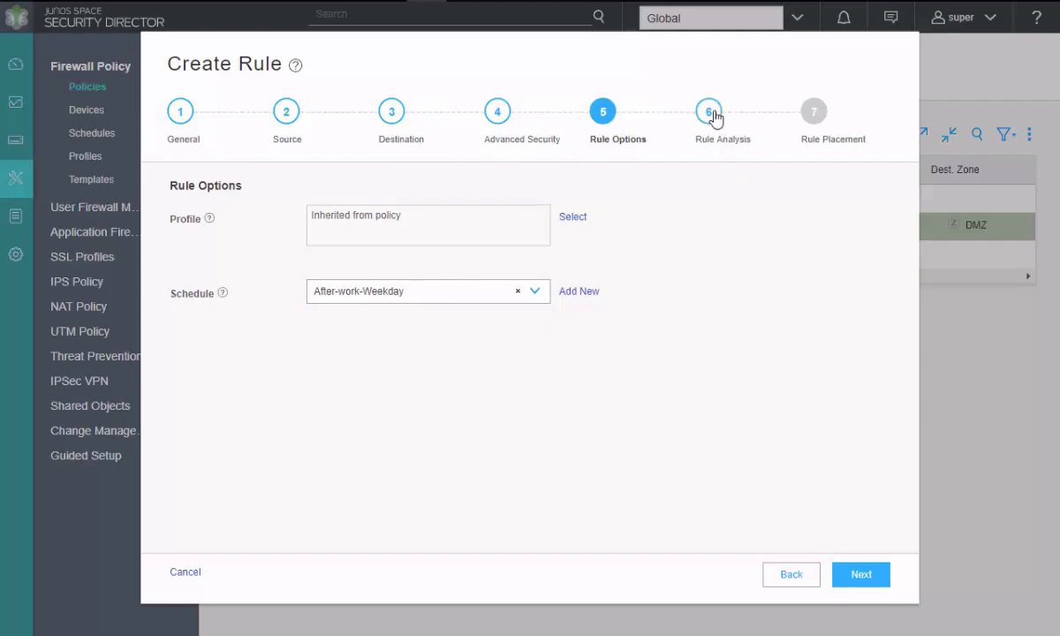
click(860, 575)
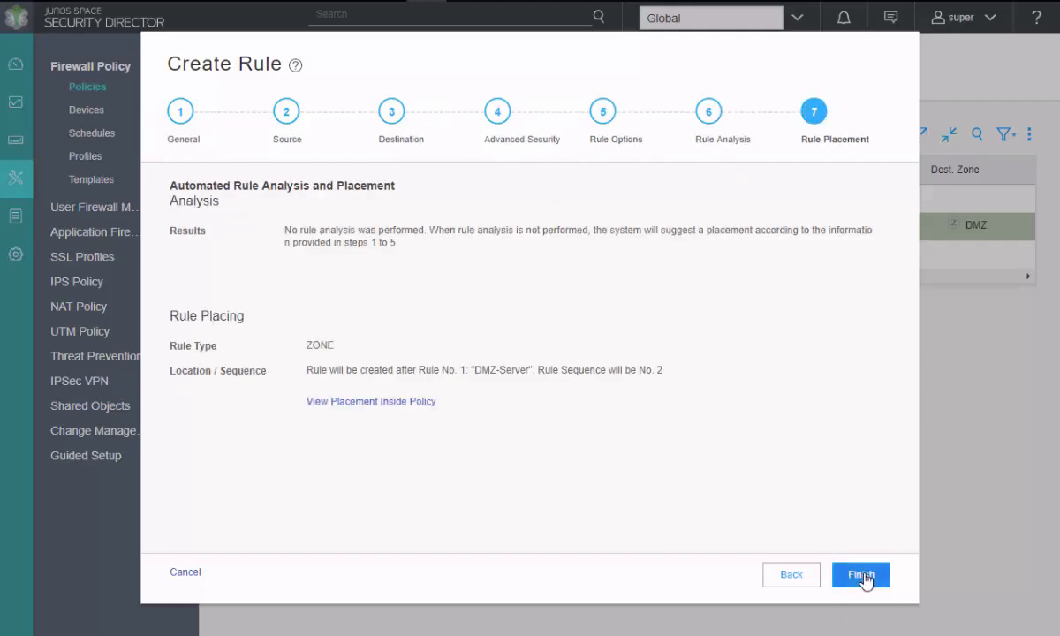
click(864, 575)
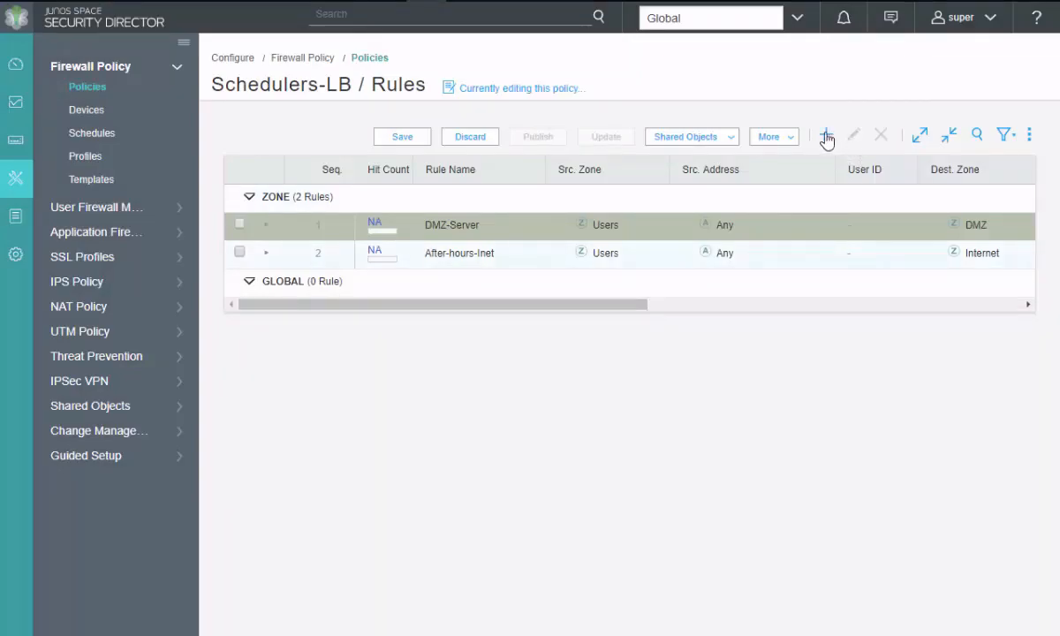
Add a third rule named Inet-weekends with action Permit.
click(826, 136)
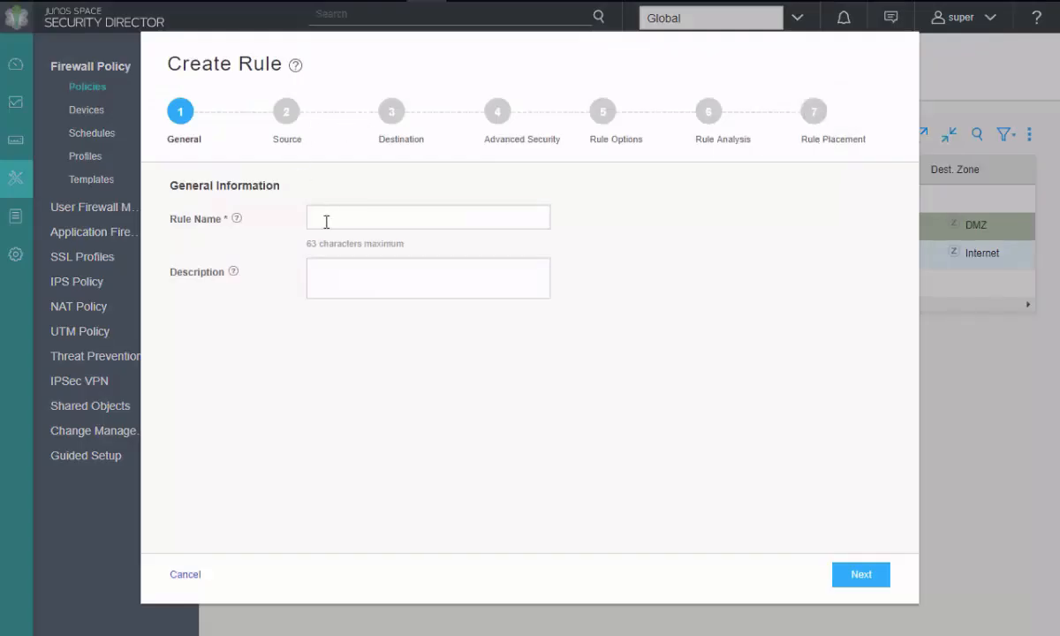
text(Inet)
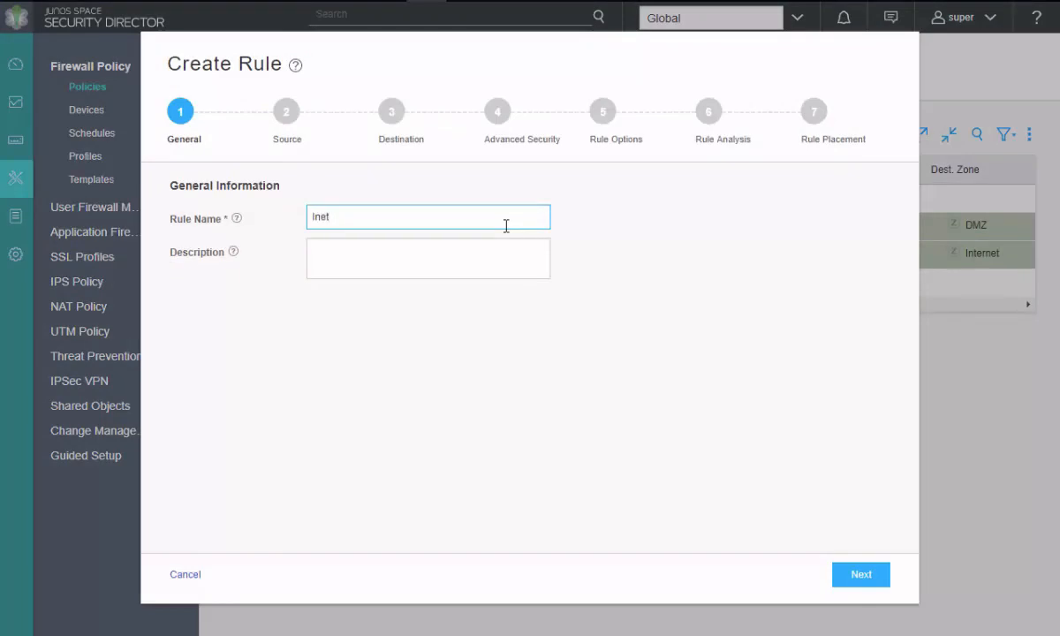
text(-web)
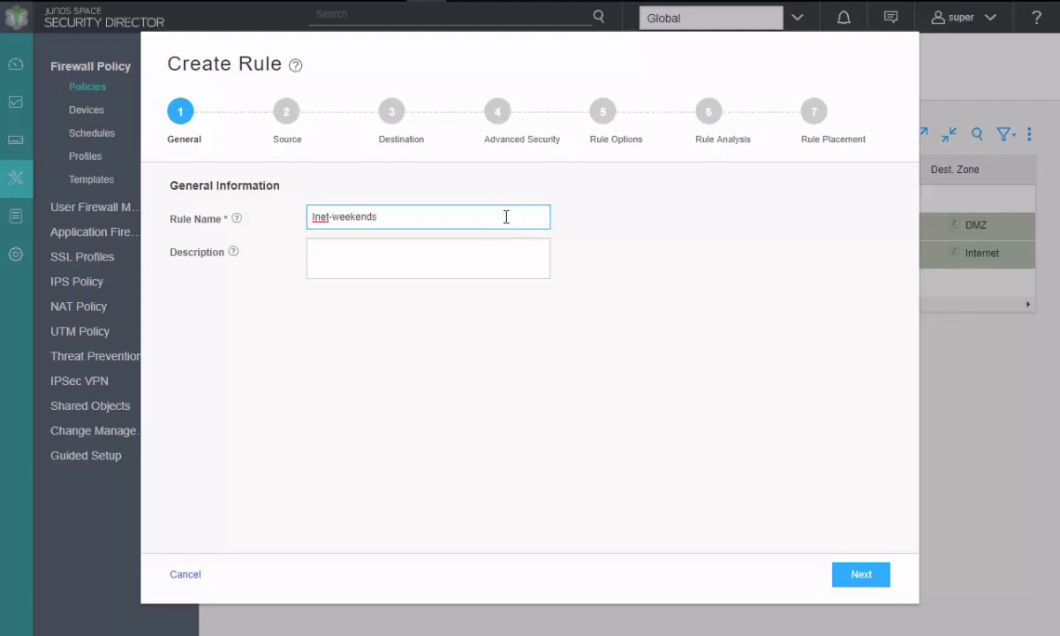
click(860, 575)
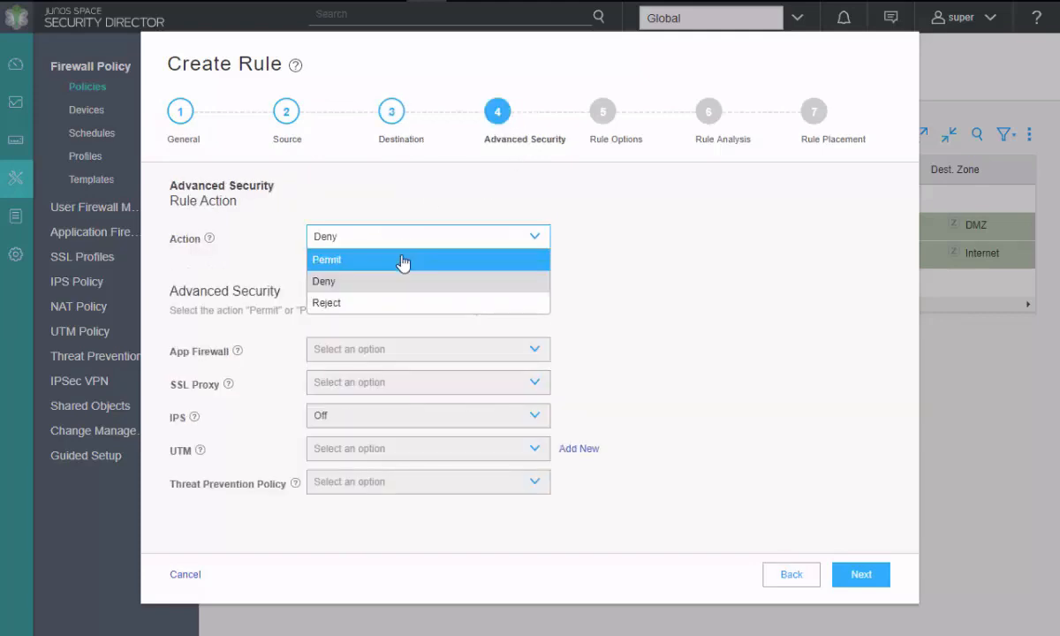
click(327, 259)
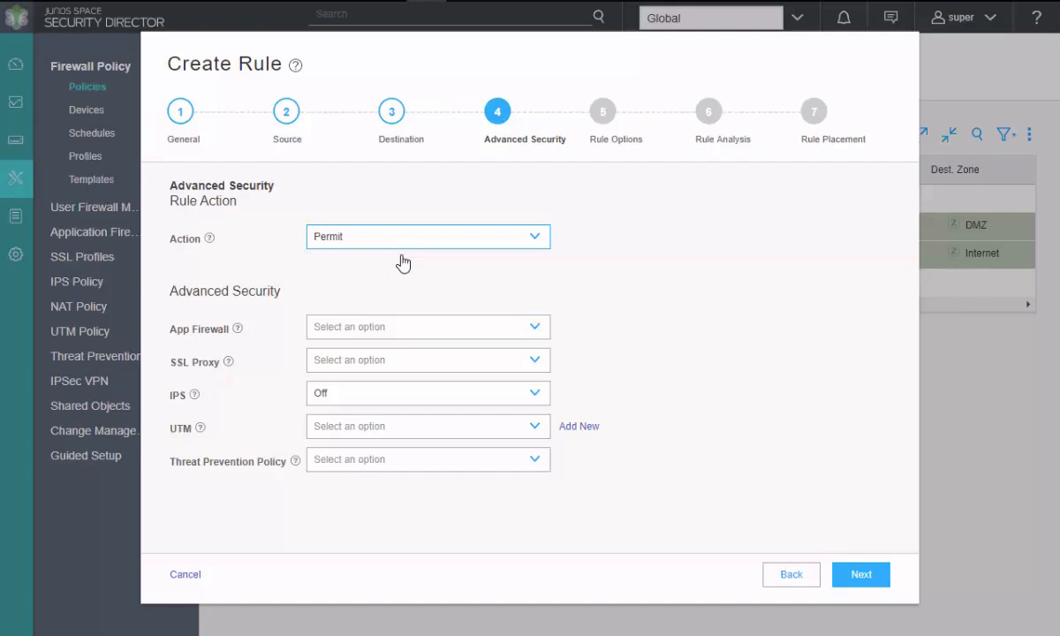
click(602, 111)
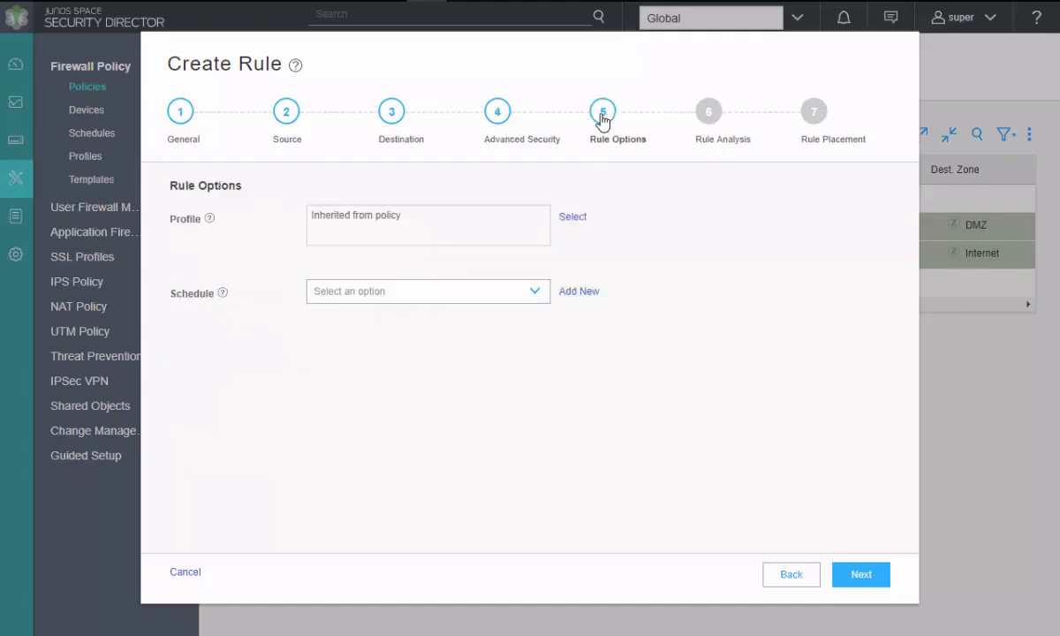
Apply the Internet-Weekend schedule and create the rule as rule 3.
click(428, 291)
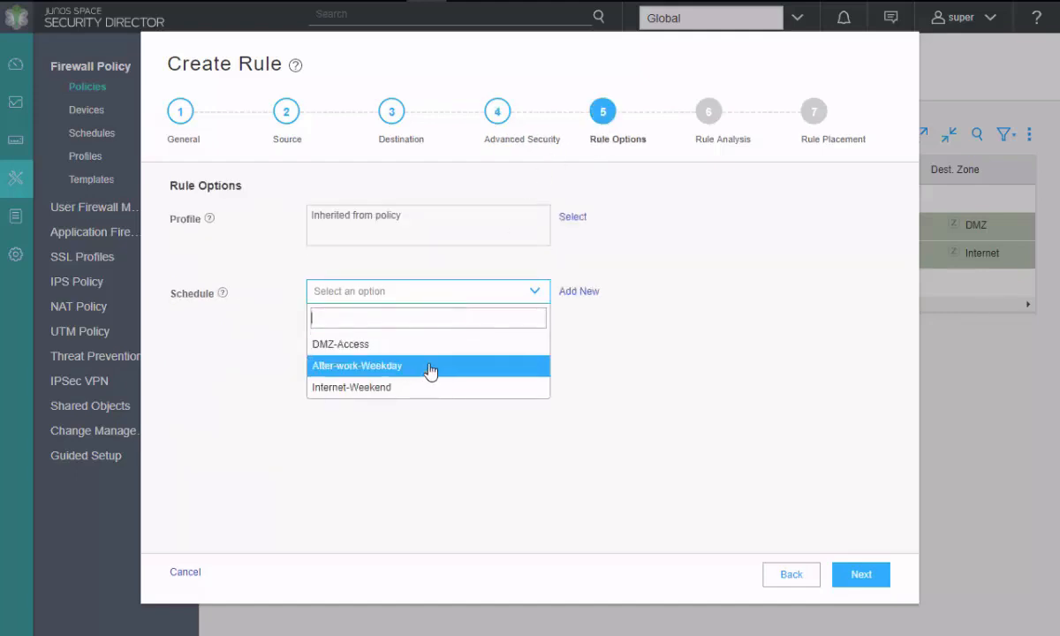
click(351, 387)
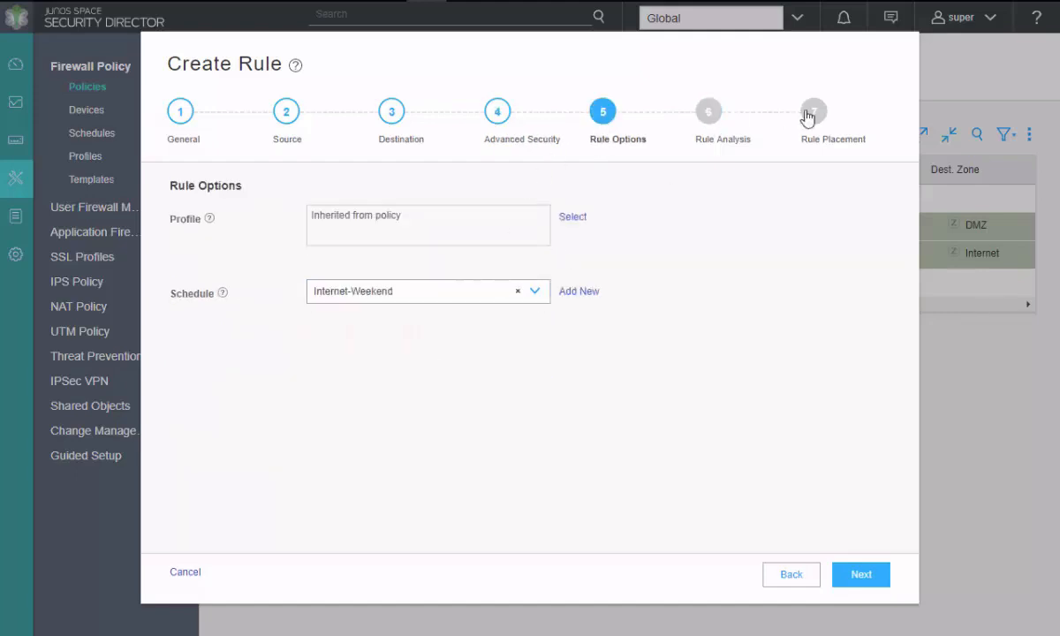
click(863, 575)
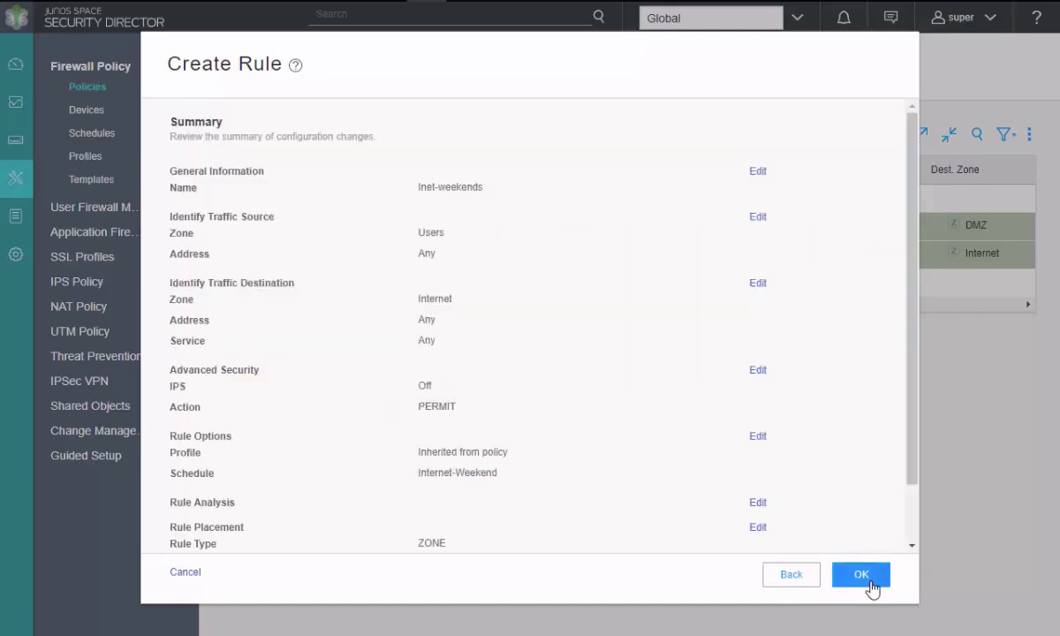
click(861, 575)
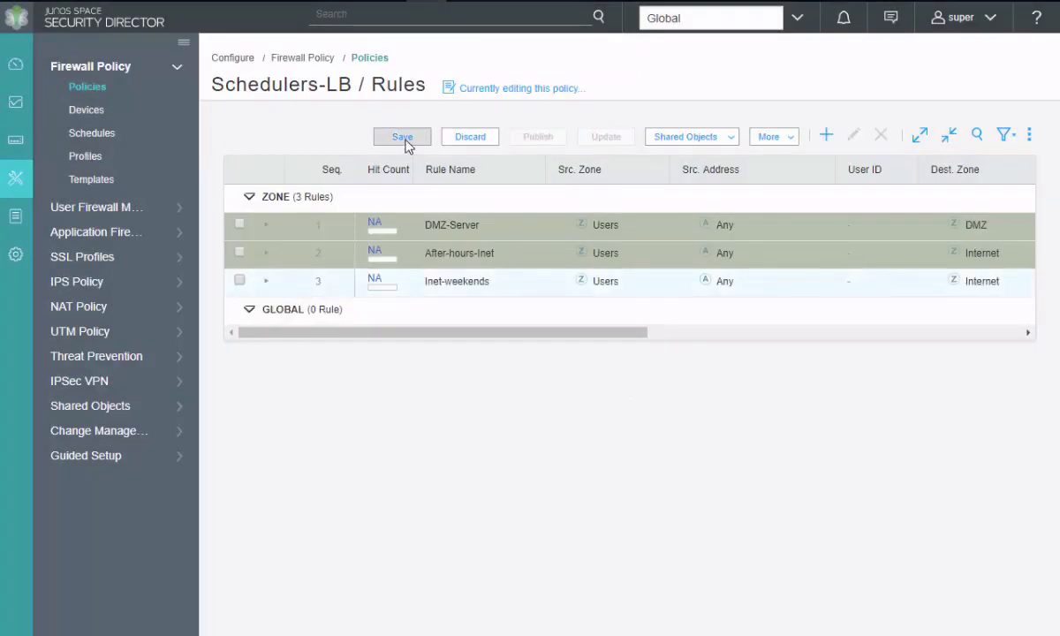
Save Schedulers-LB, then publish and update it on SRX-1 until the job succeeds.
click(402, 136)
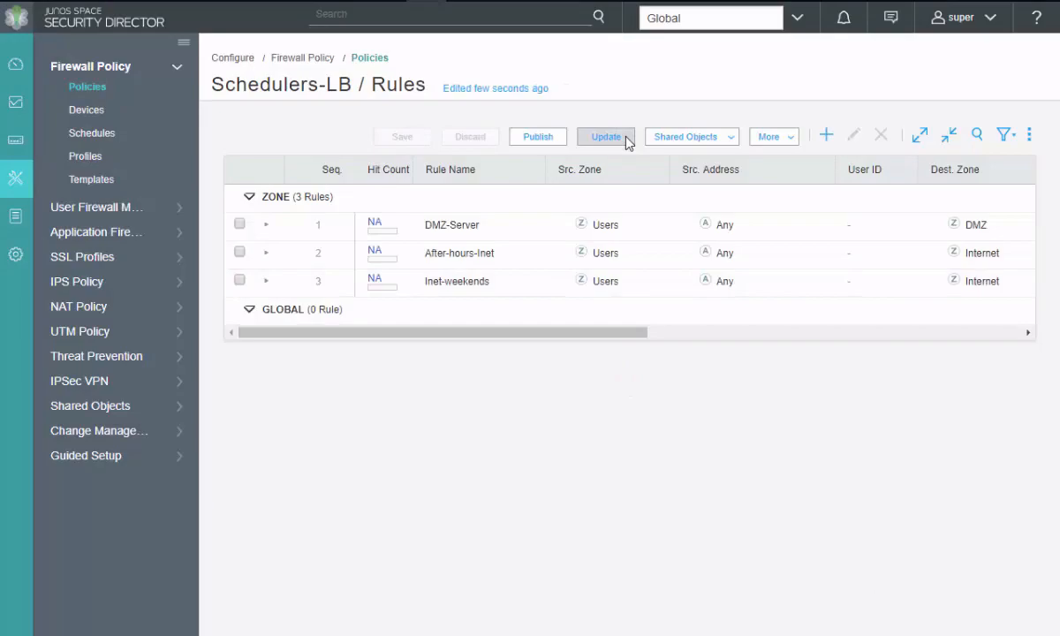
click(604, 136)
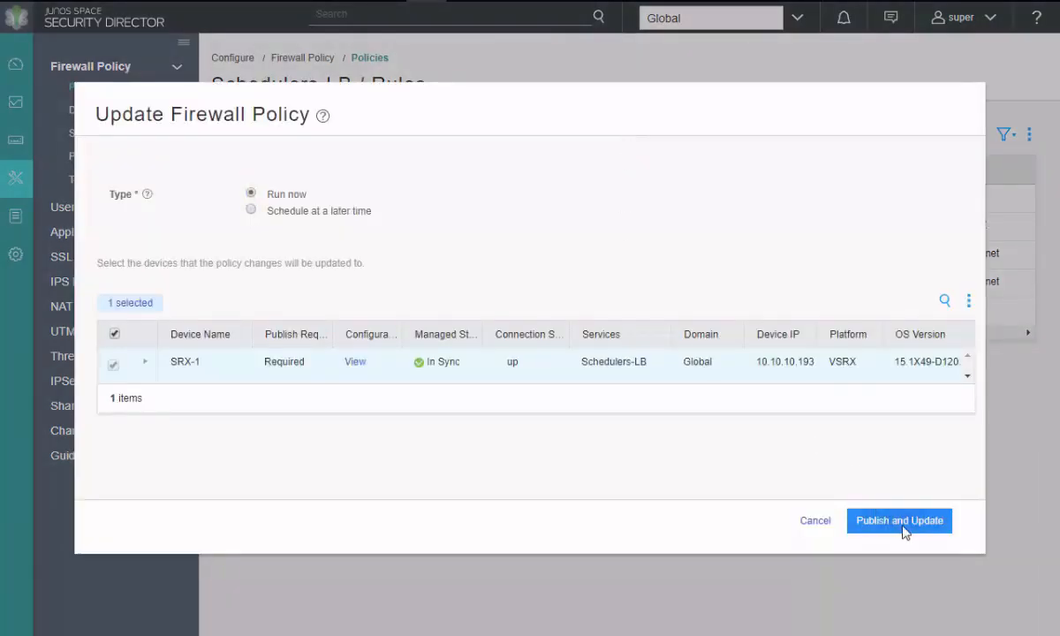
click(898, 521)
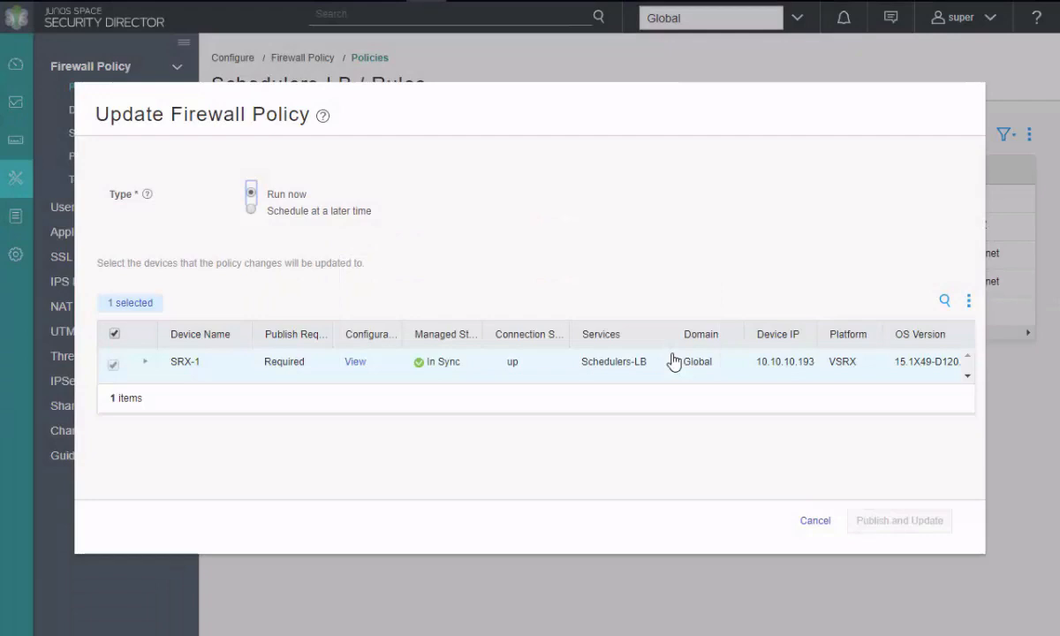
click(905, 520)
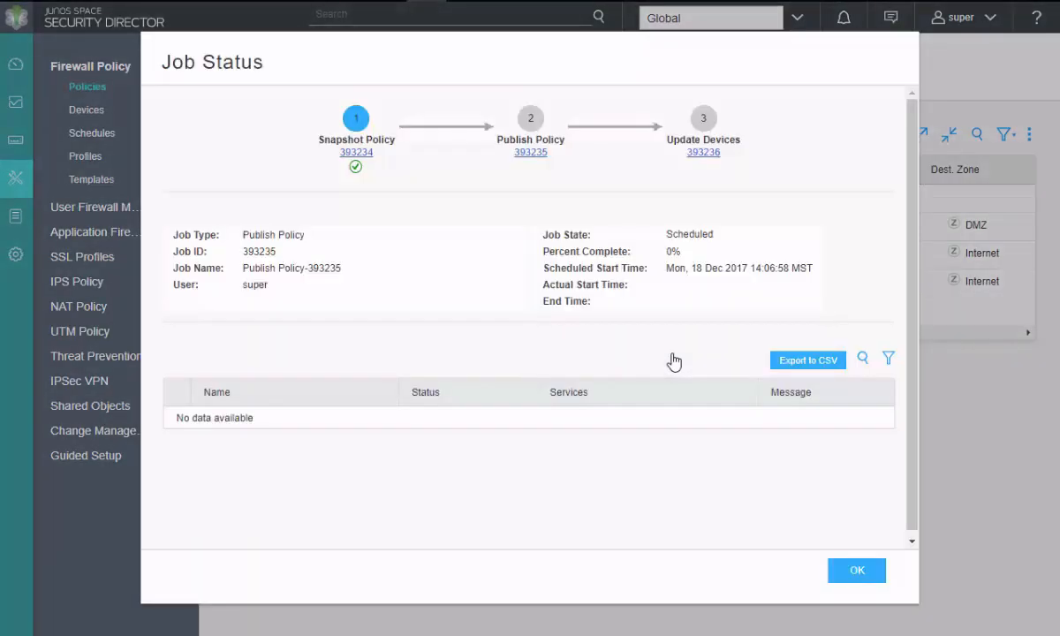
mouse_move(675, 361)
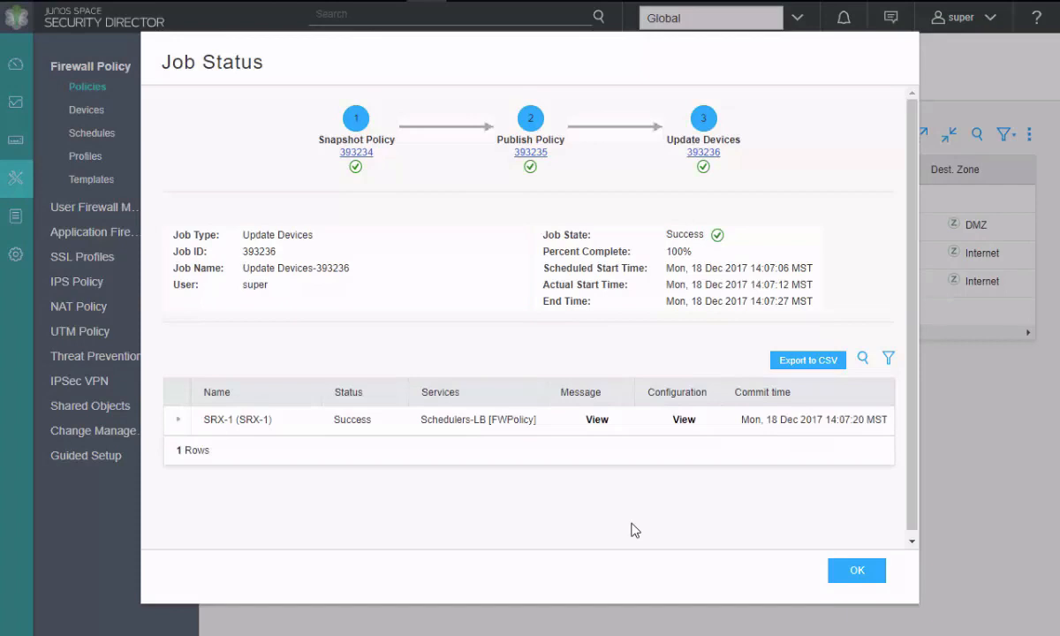
click(856, 570)
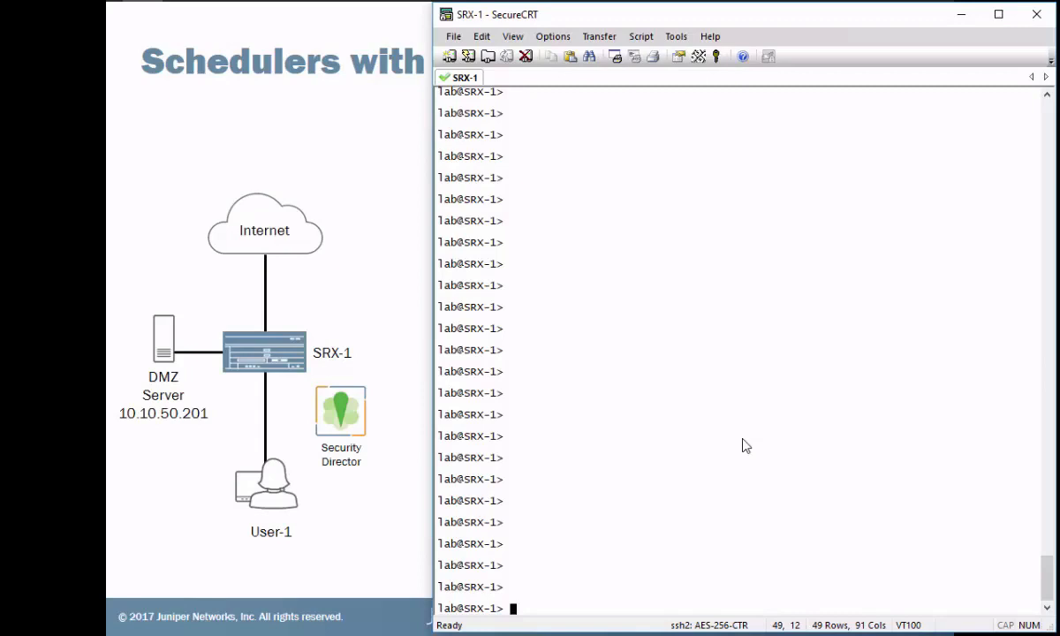
Run show schedulers on SRX-1 to see DMZ-Access active and the other two inactive.
text(show scheduler)
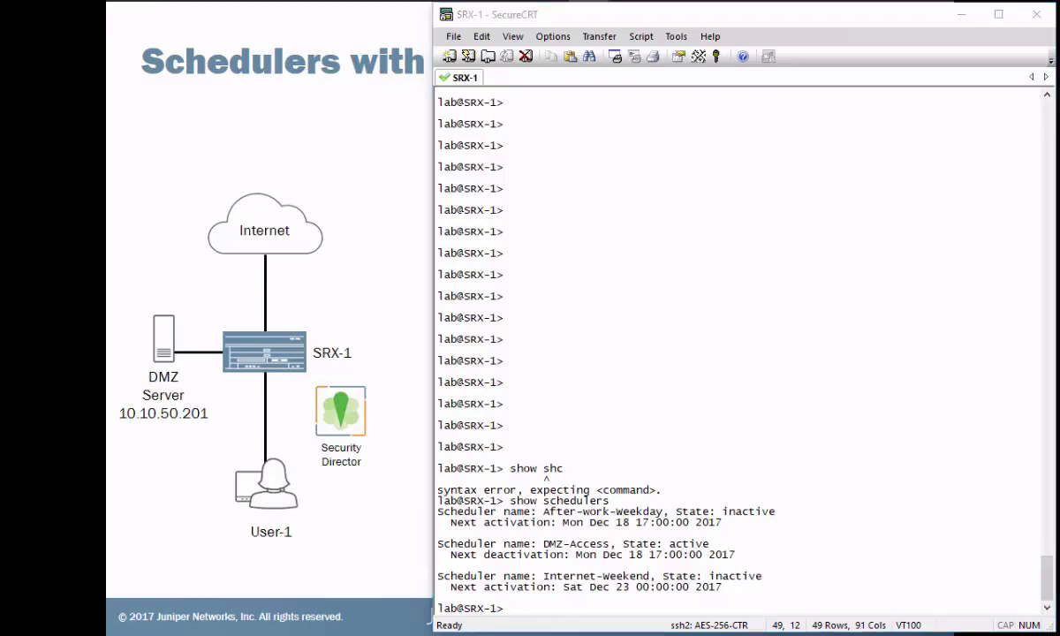
Show SRX-1's security policies and system uptime to confirm disabled Internet rules and device time.
text(show security policie)
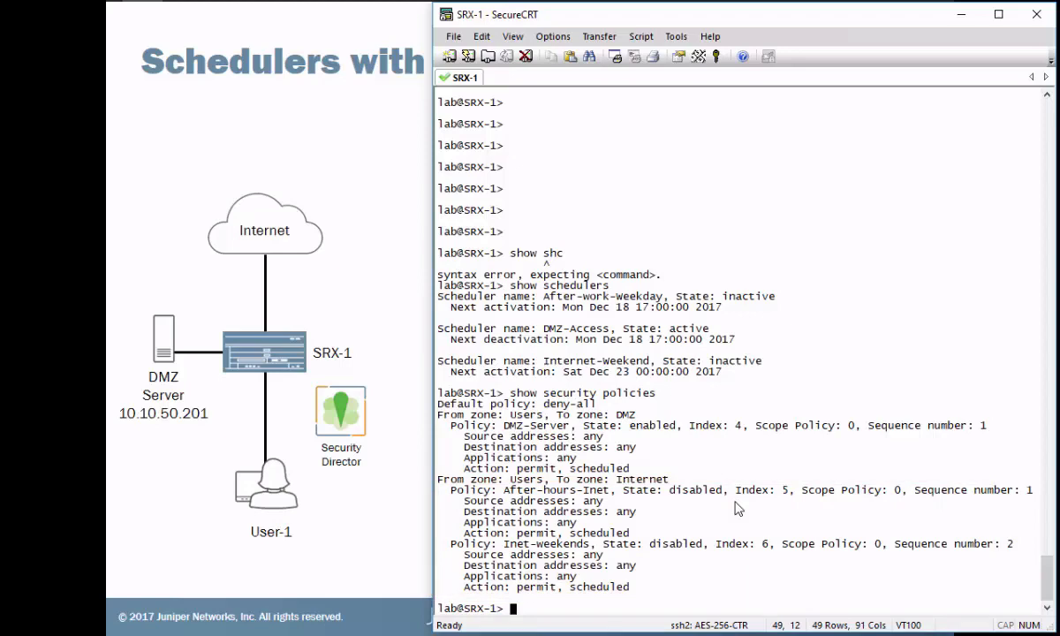
text(show system uptime)
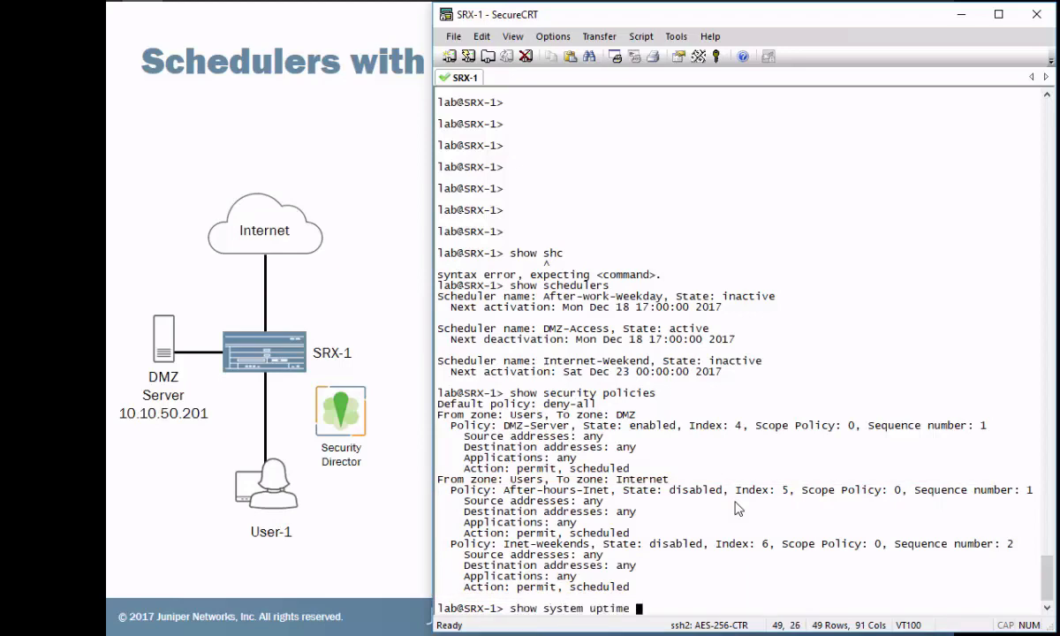
key(Return)
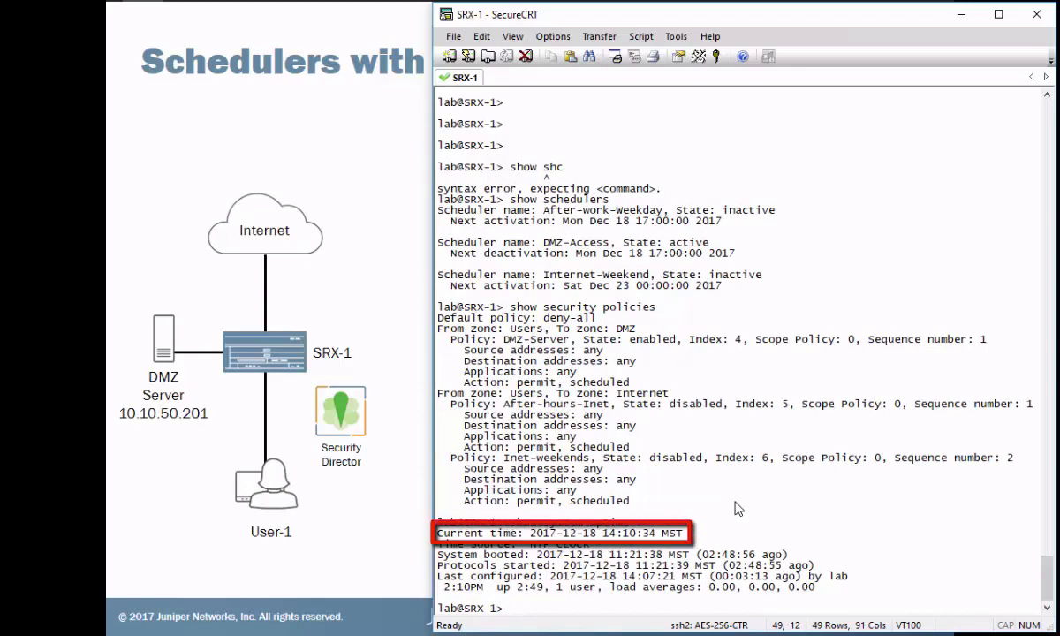
text(show system uptime)
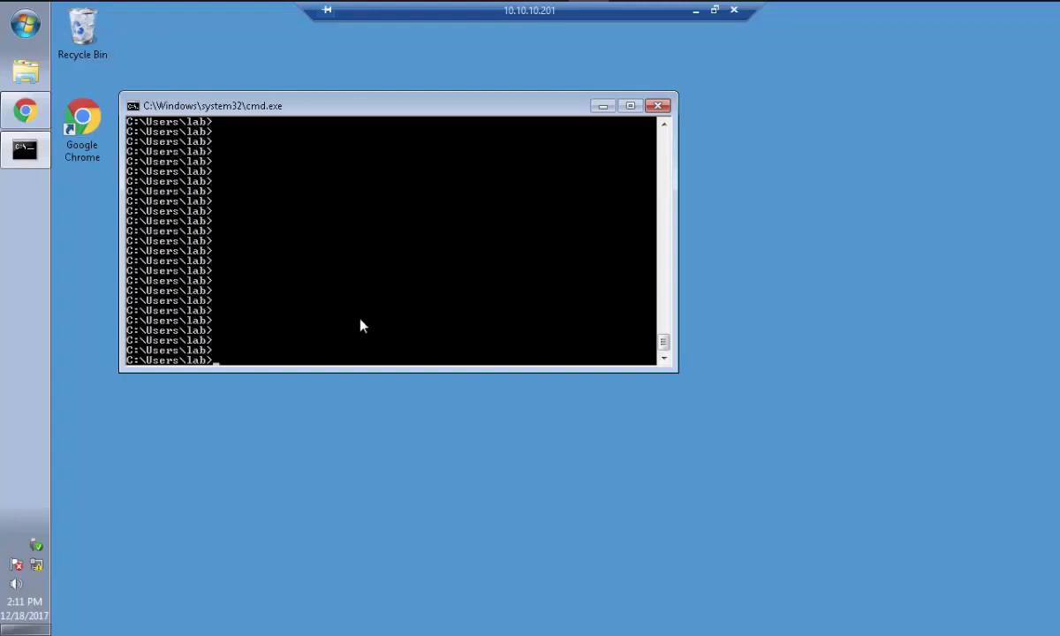
Ping the DMZ server 10.10.50.201 and try the EICAR bookmark, which hangs resolving.
text(ping 10.10.50.201)
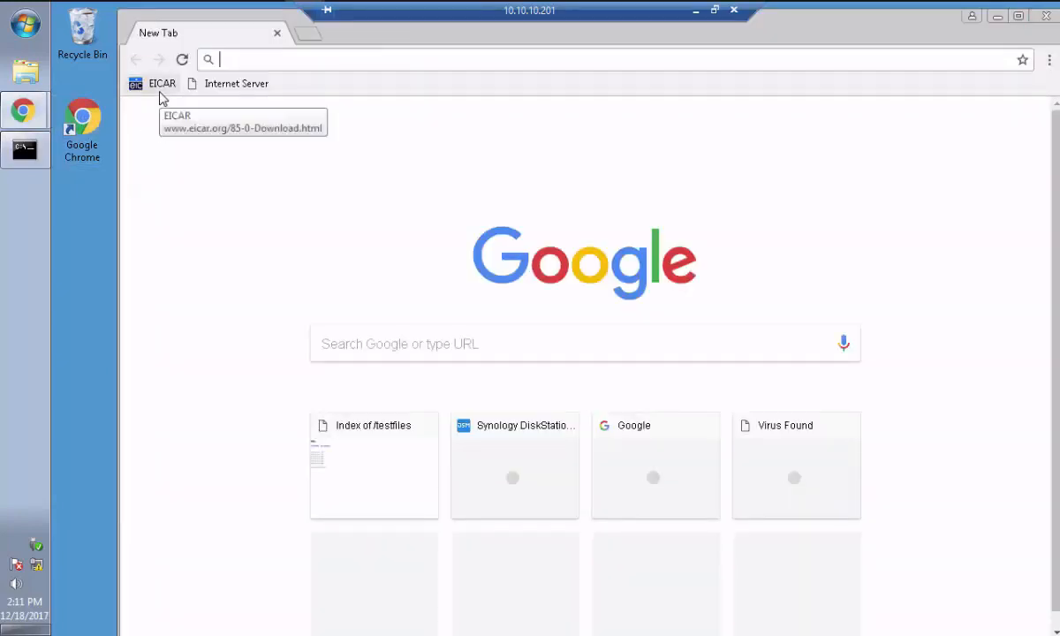
click(160, 84)
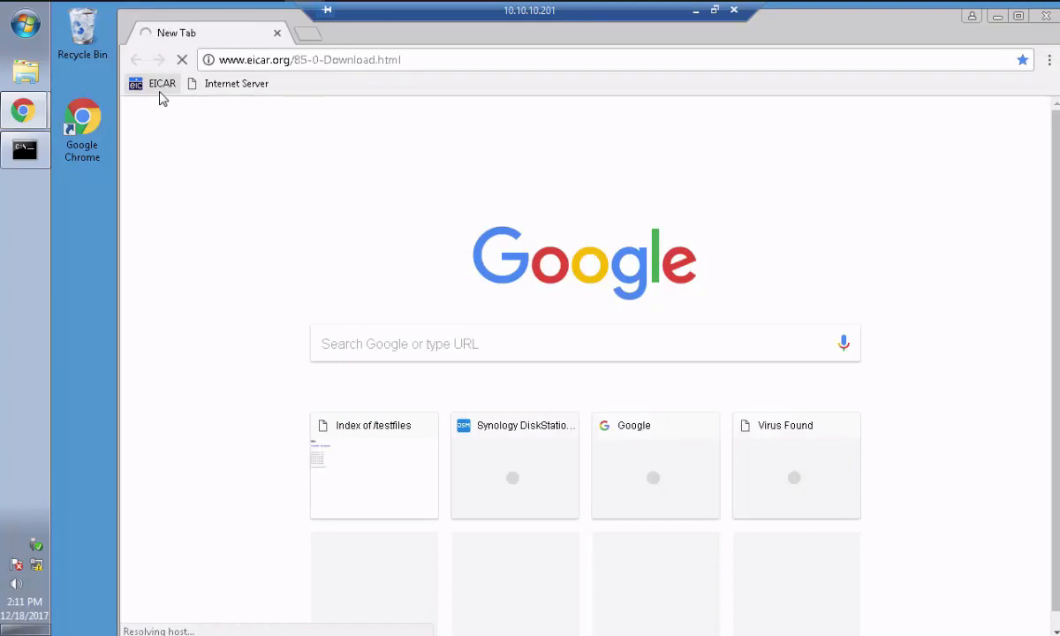
mouse_move(248, 8)
text(www.facebook.com)
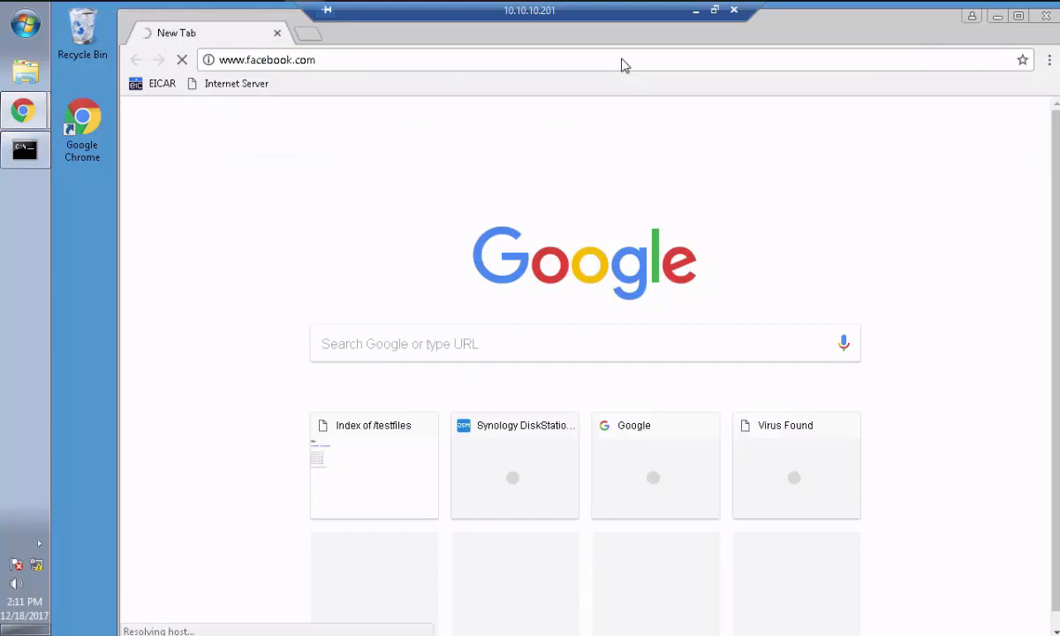
mouse_move(256, 126)
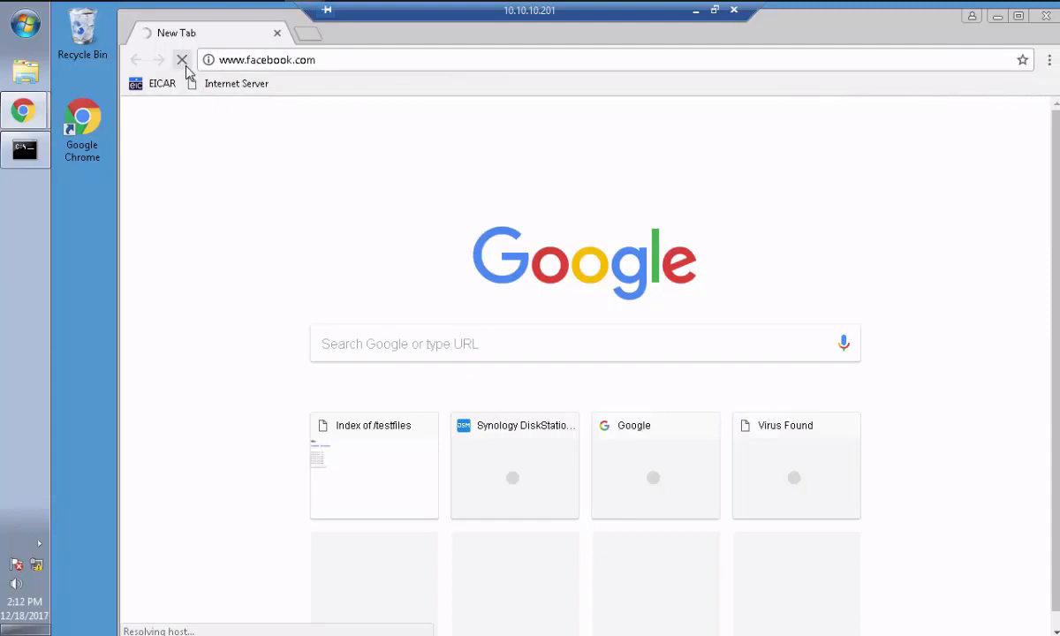
mouse_move(180, 59)
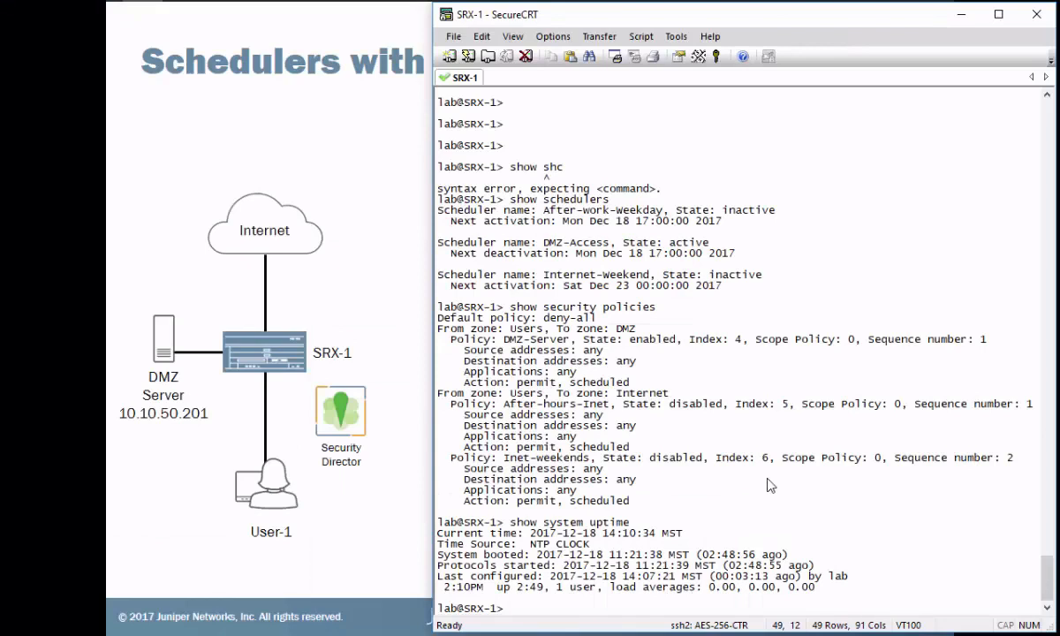
Check the set date format, then set SRX-1's clock to 201712181800.00.
text(set date)
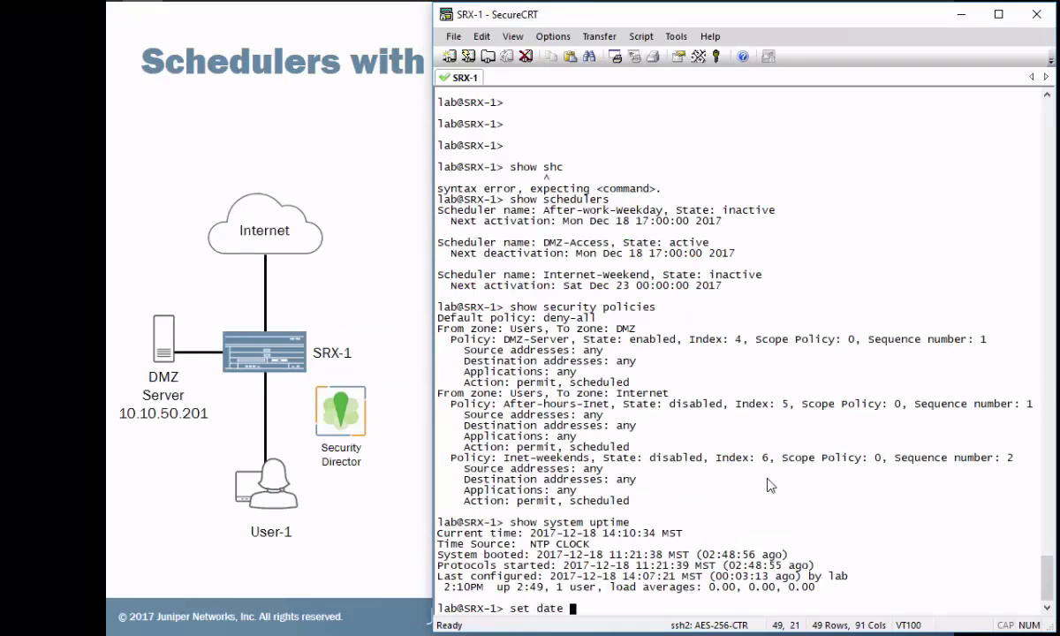
text(?)
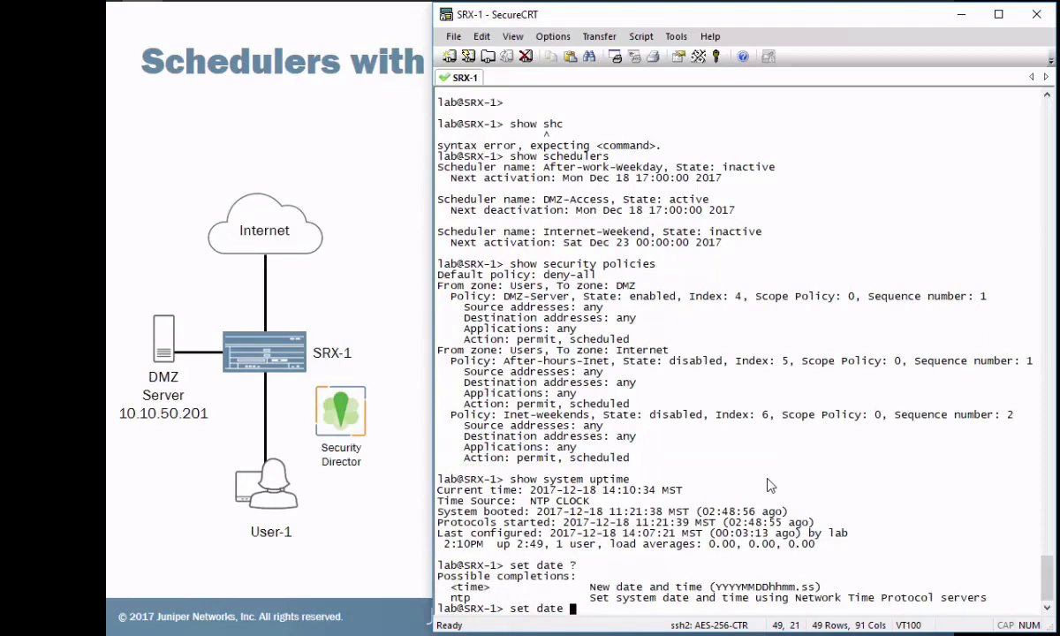
text(201712)
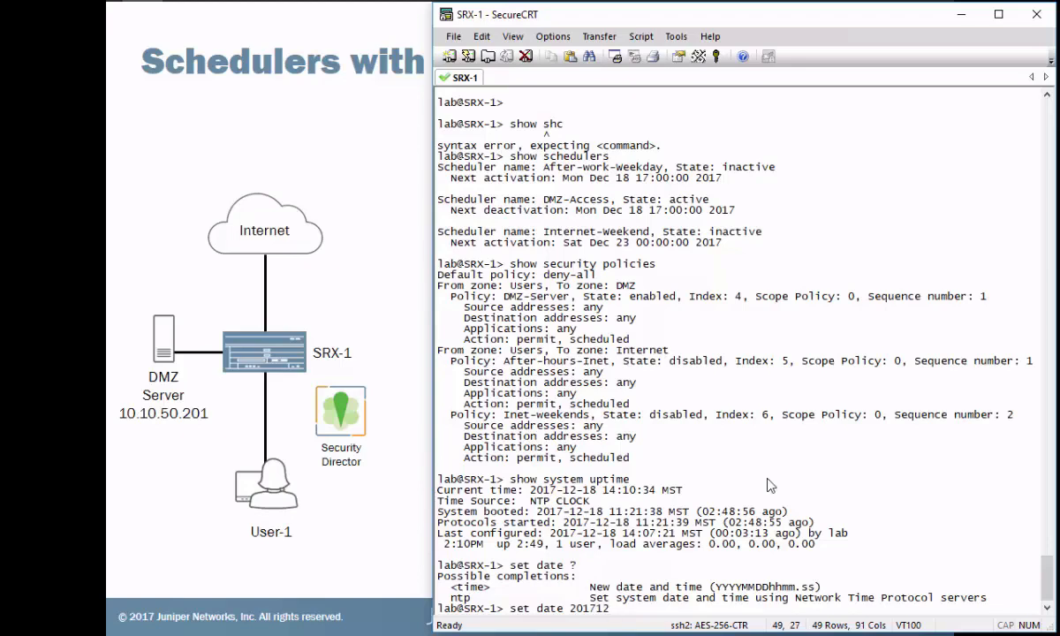
text(18)
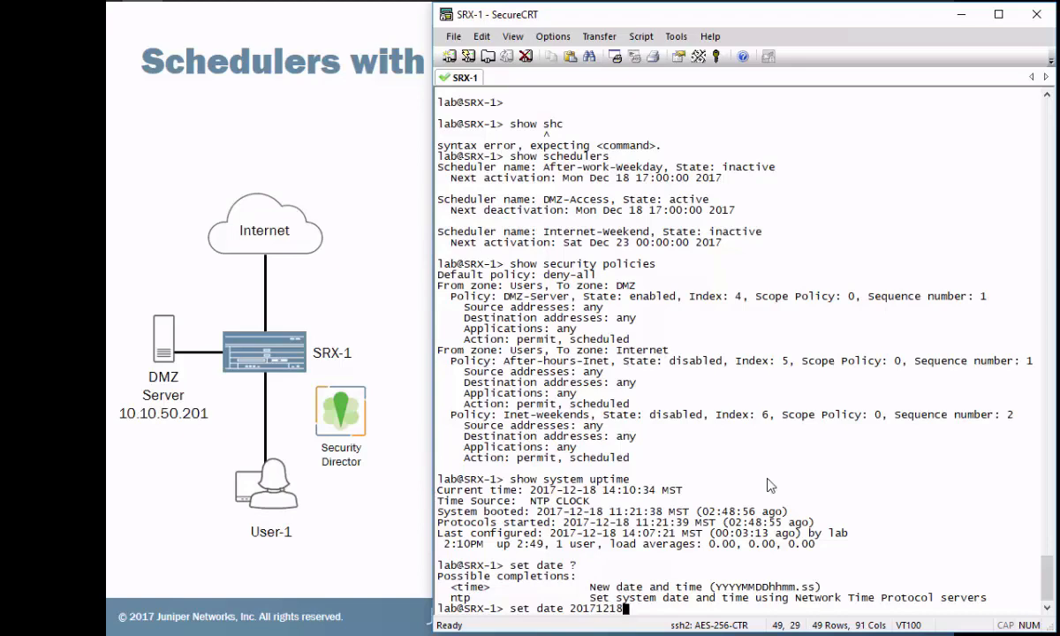
text(1800)
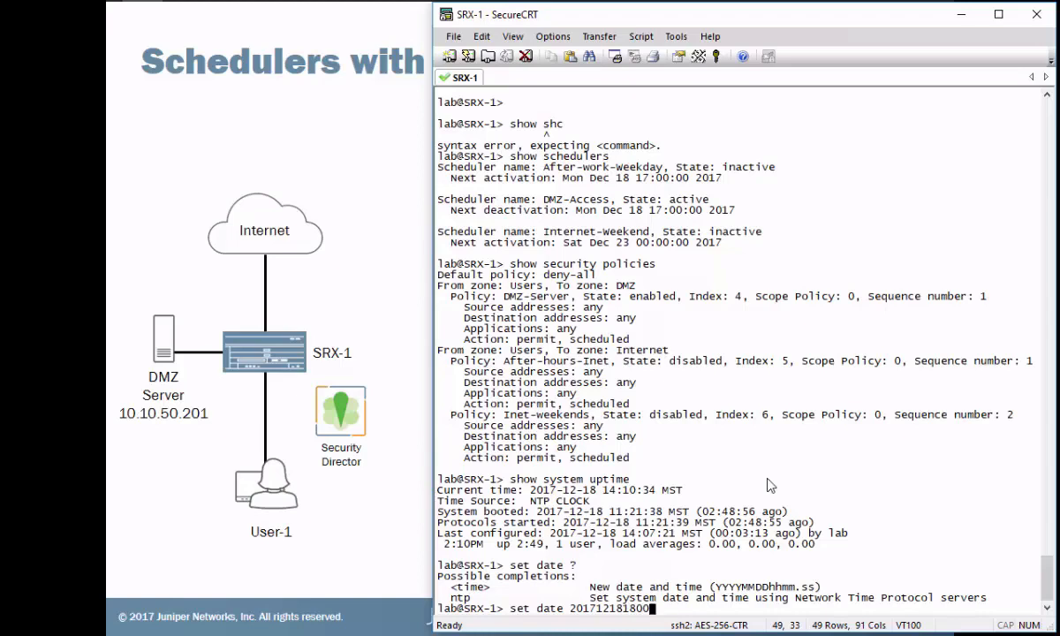
text(.00)
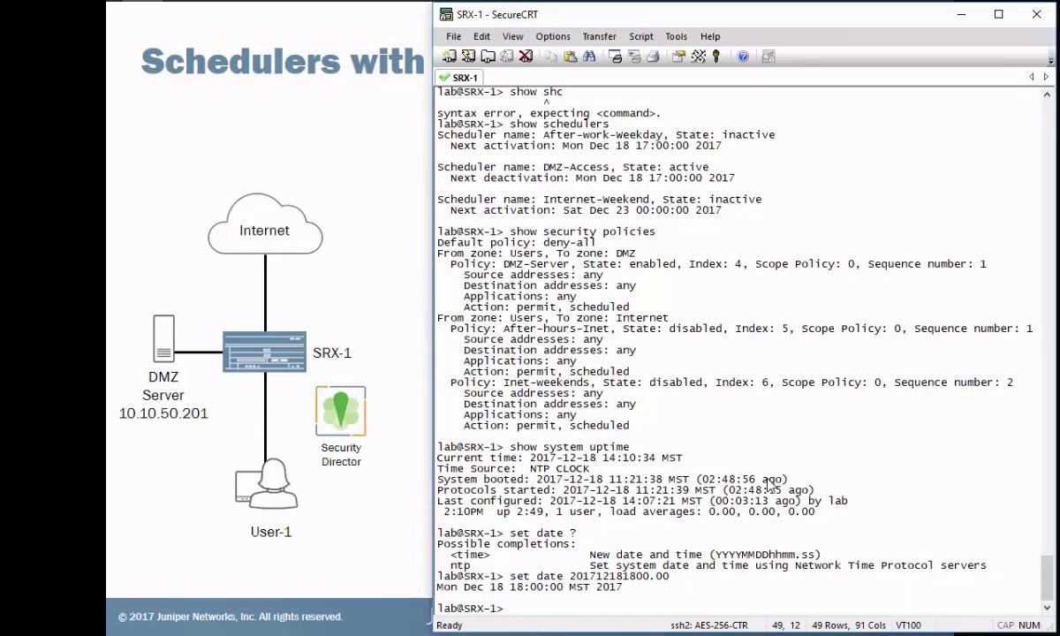
text(show sh)
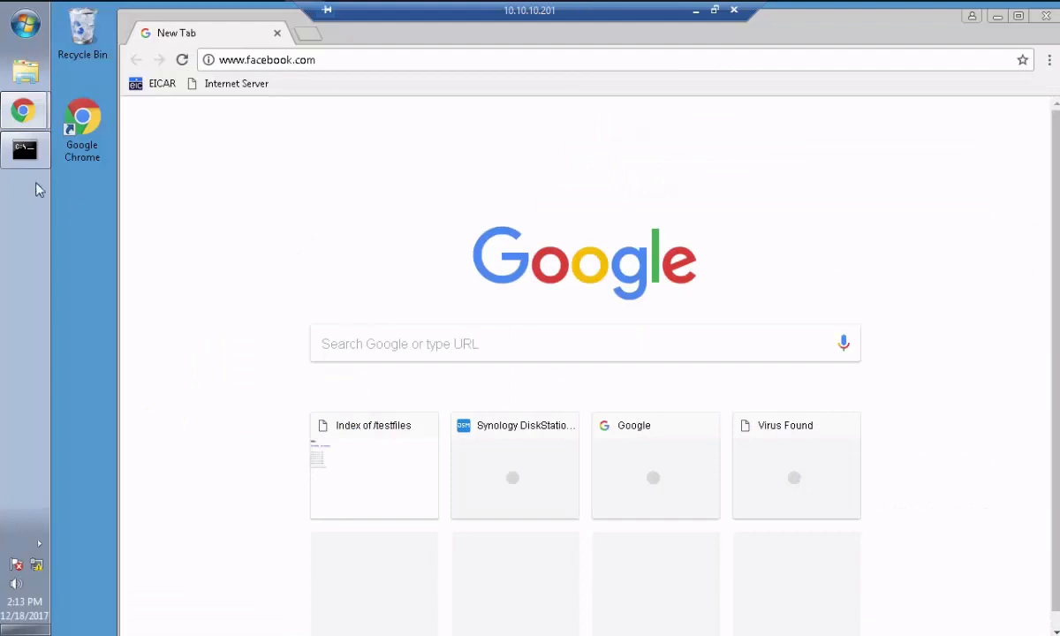
Confirm the DMZ ping times out, then load the EICAR page and google.com in Chrome.
click(24, 149)
text(ping 10.10.50.201)
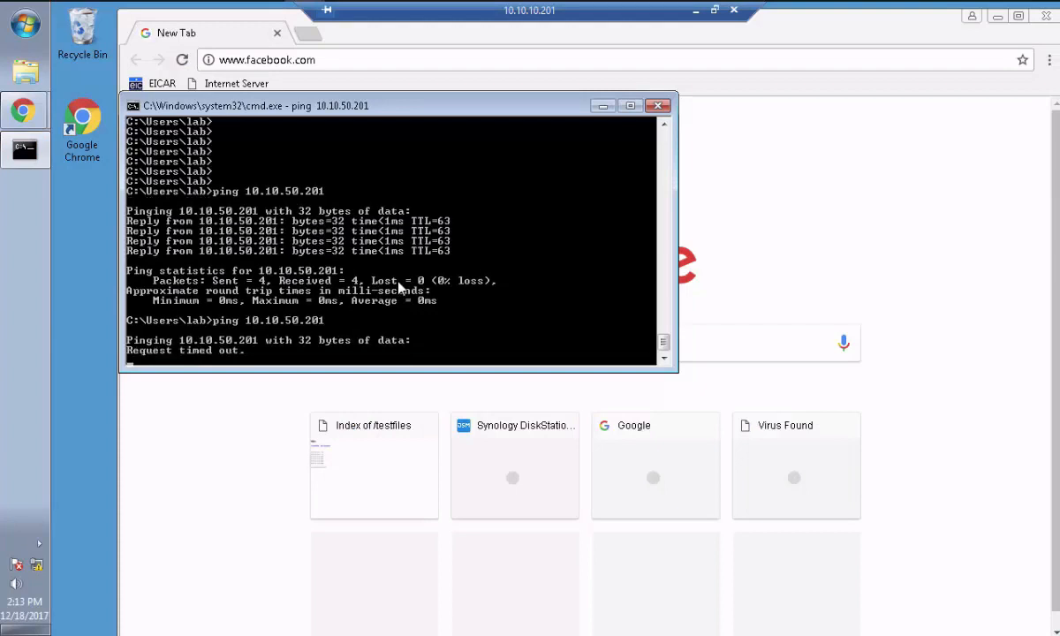
click(658, 105)
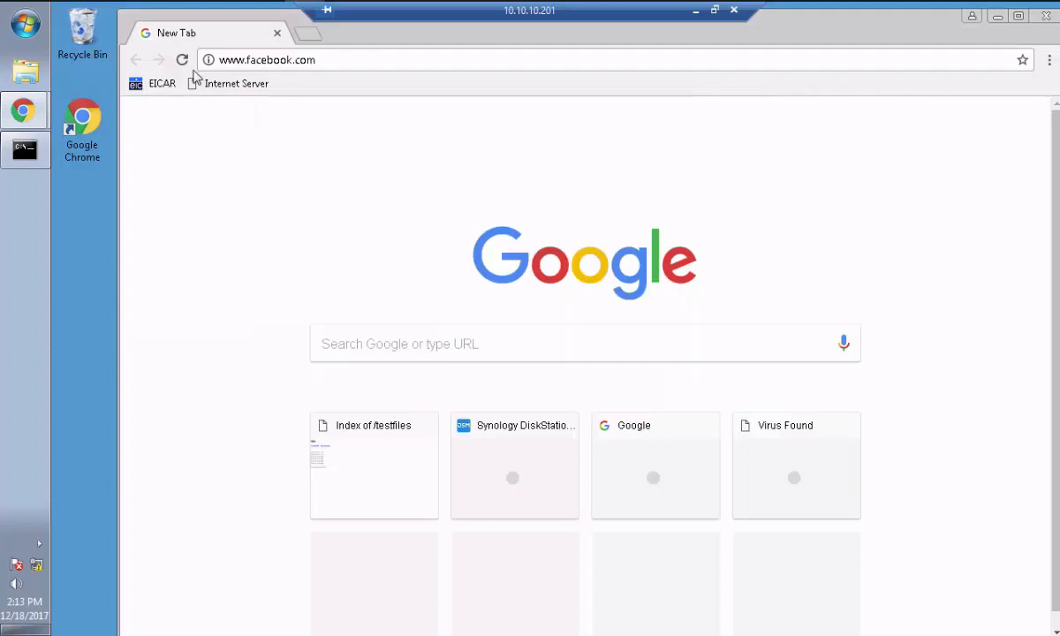
click(162, 84)
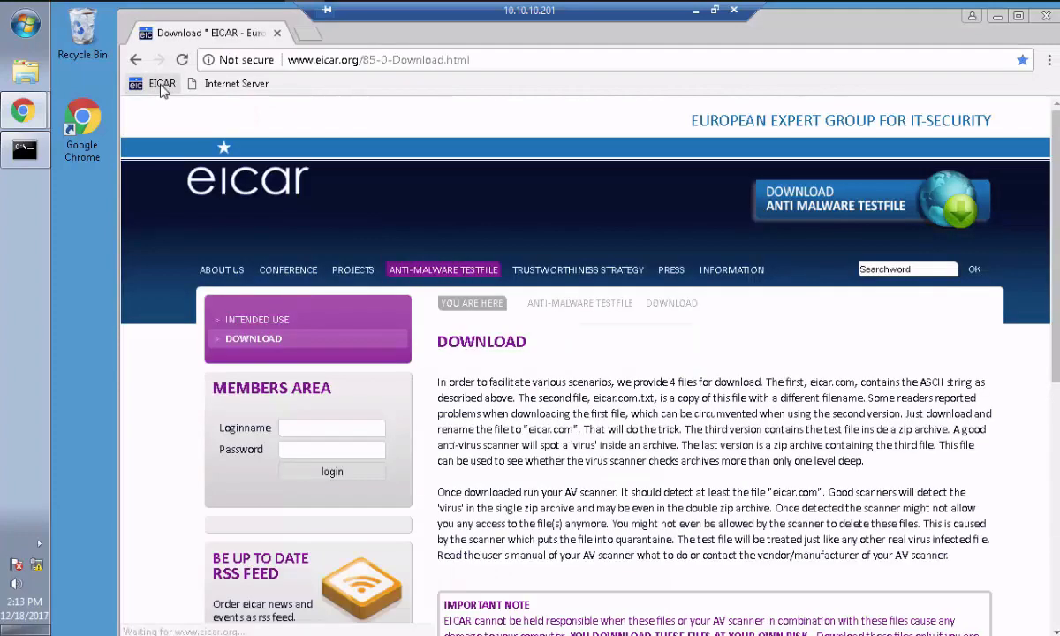
click(374, 59)
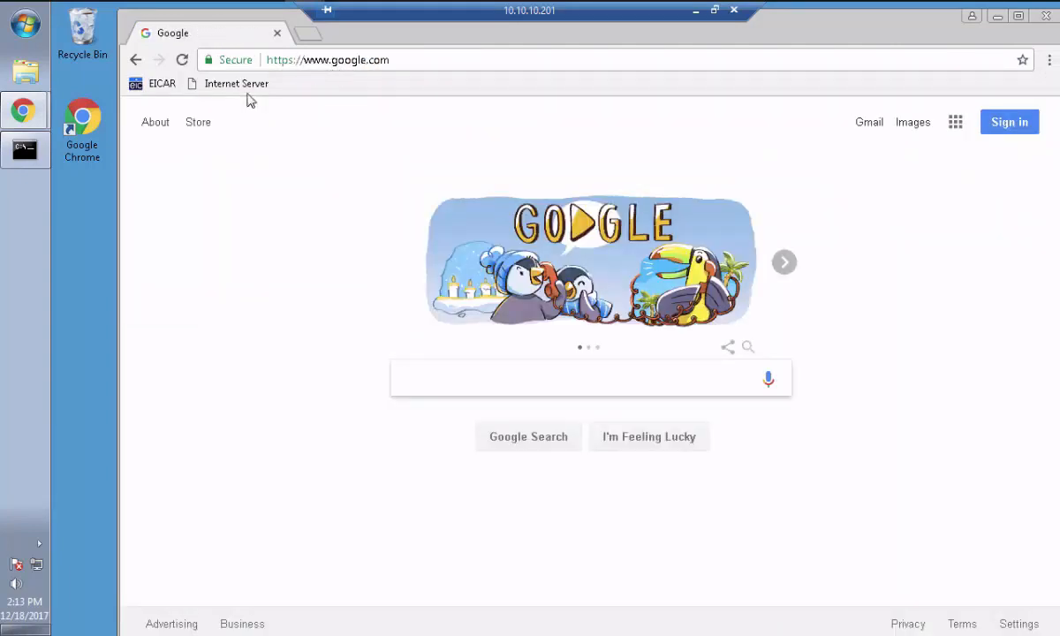
click(162, 83)
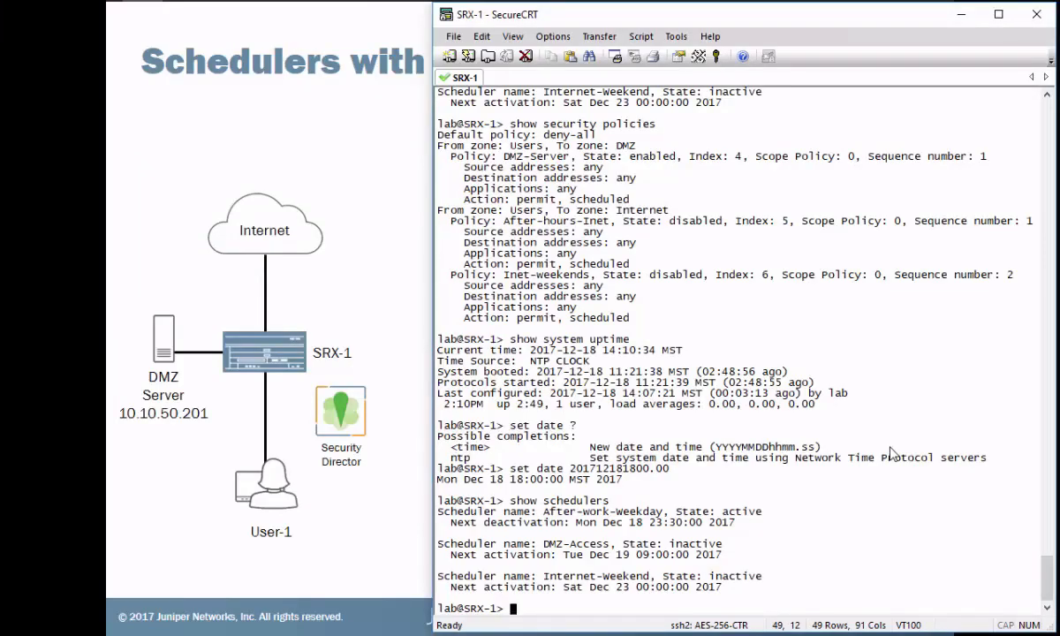
Set SRX-1's clock to 201712231300.00 and confirm Internet-Weekend is now active via show schedulers.
text(set date 201712181800.00)
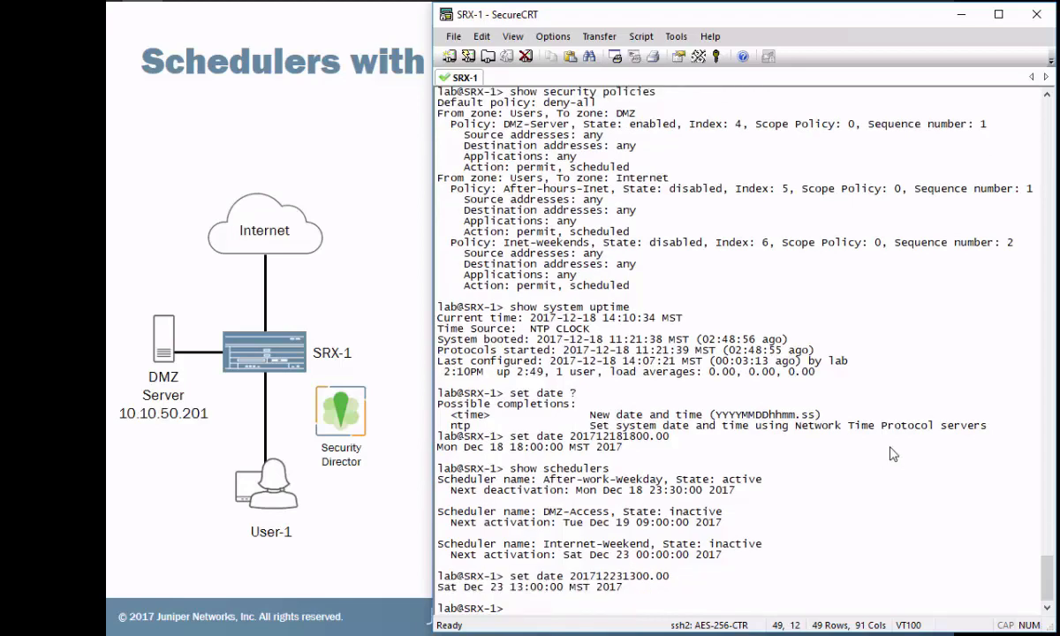
text(show scheduler)
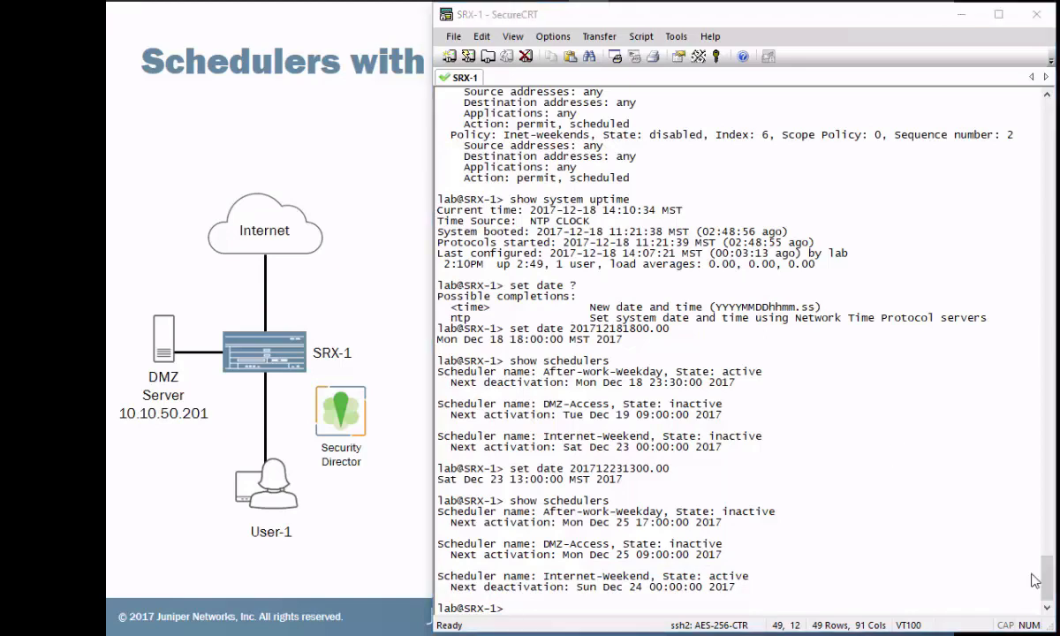
text(show s)
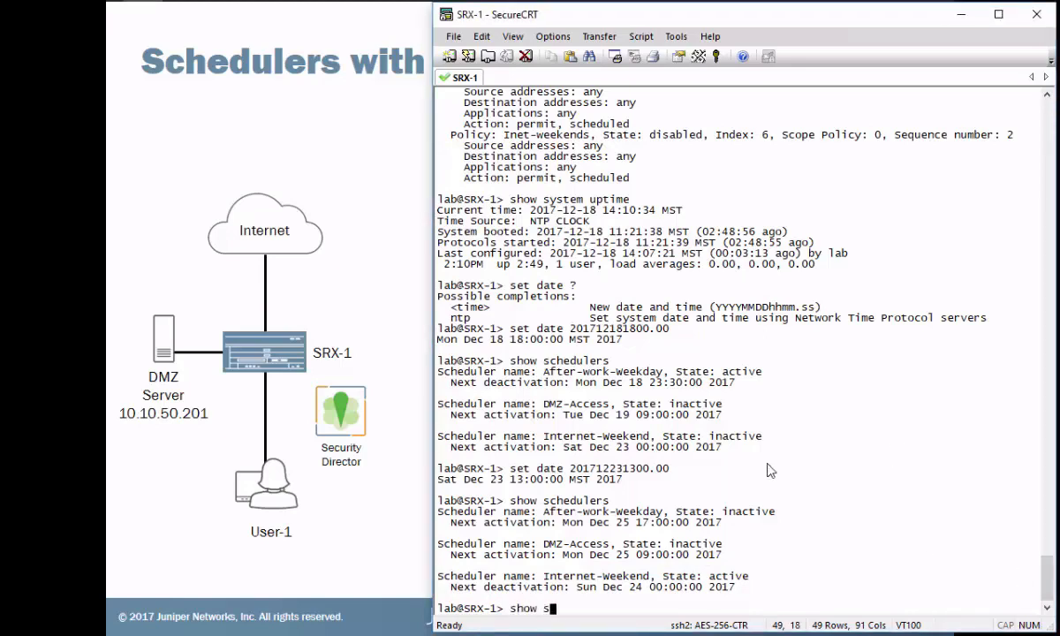
key(Return)
text(g)
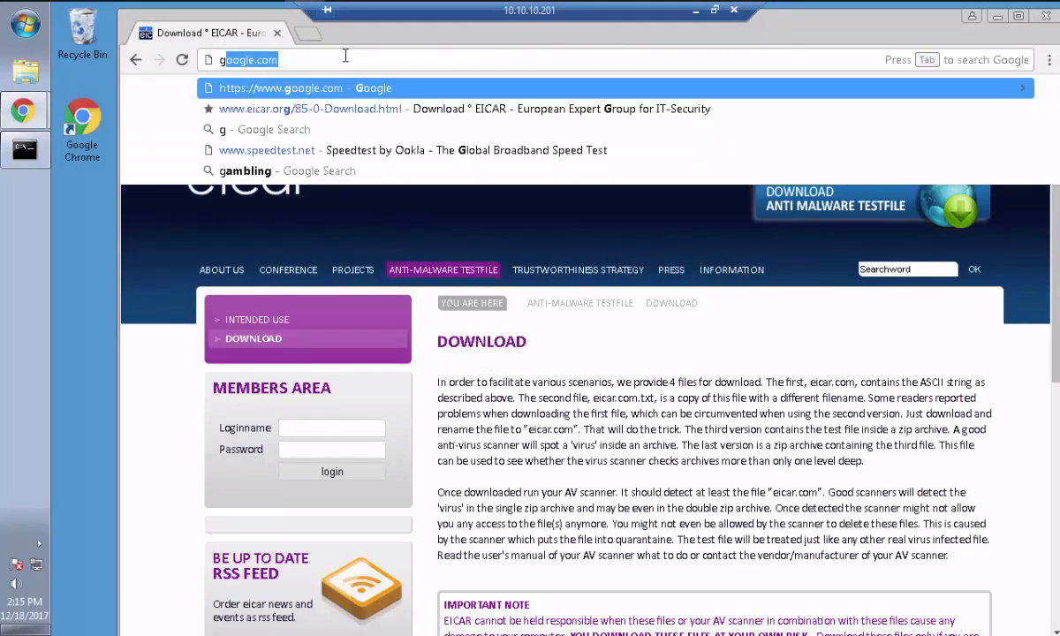
Load google.com and the EICAR page, then open juniper.net/us/en.
click(299, 87)
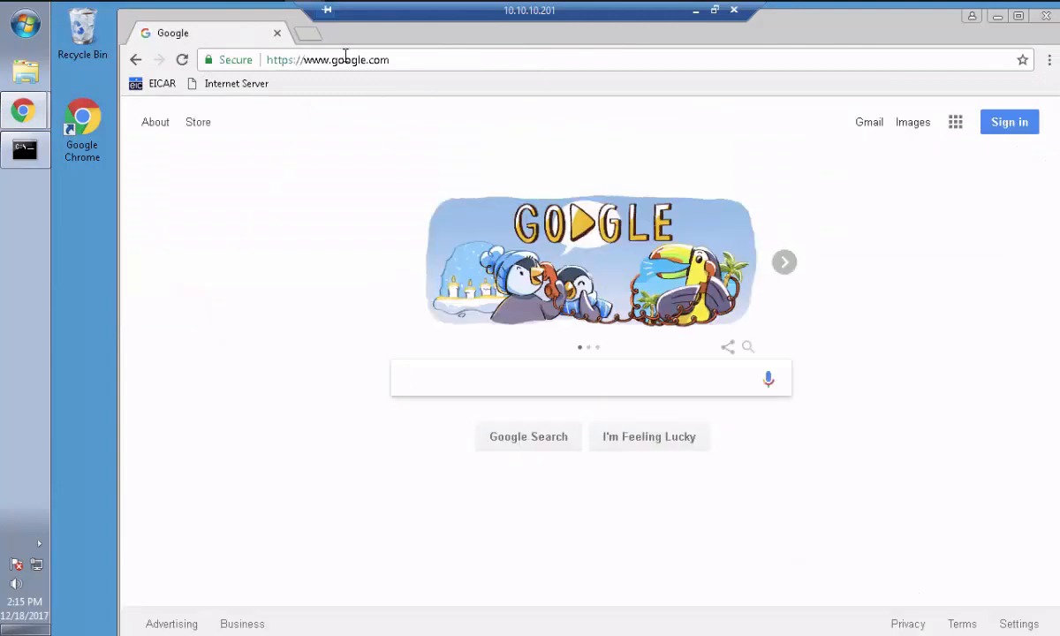
click(161, 83)
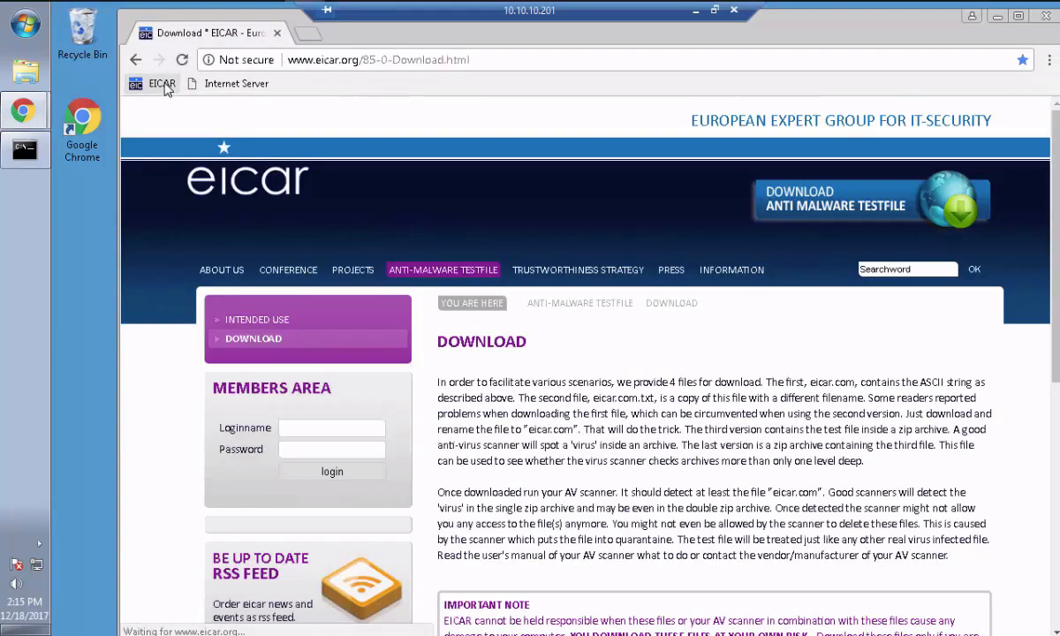
text(juniper.net)
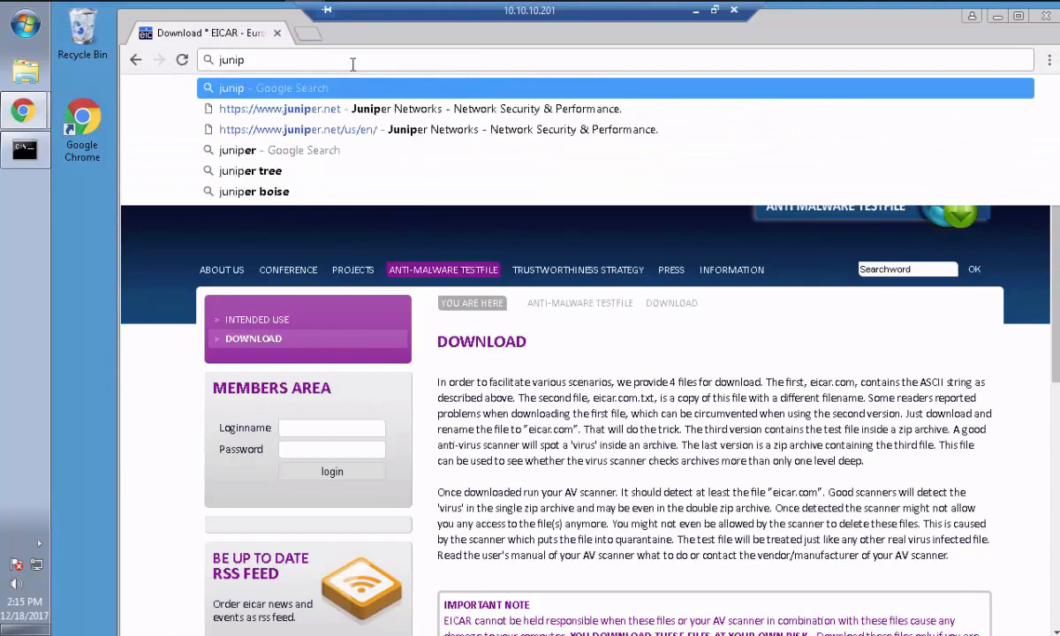
click(298, 129)
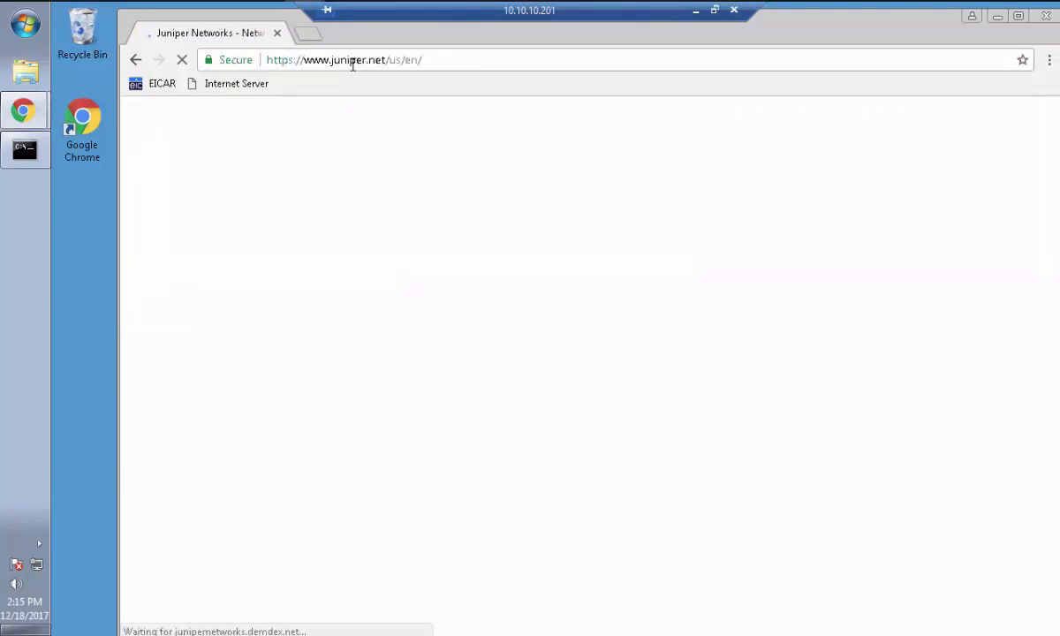